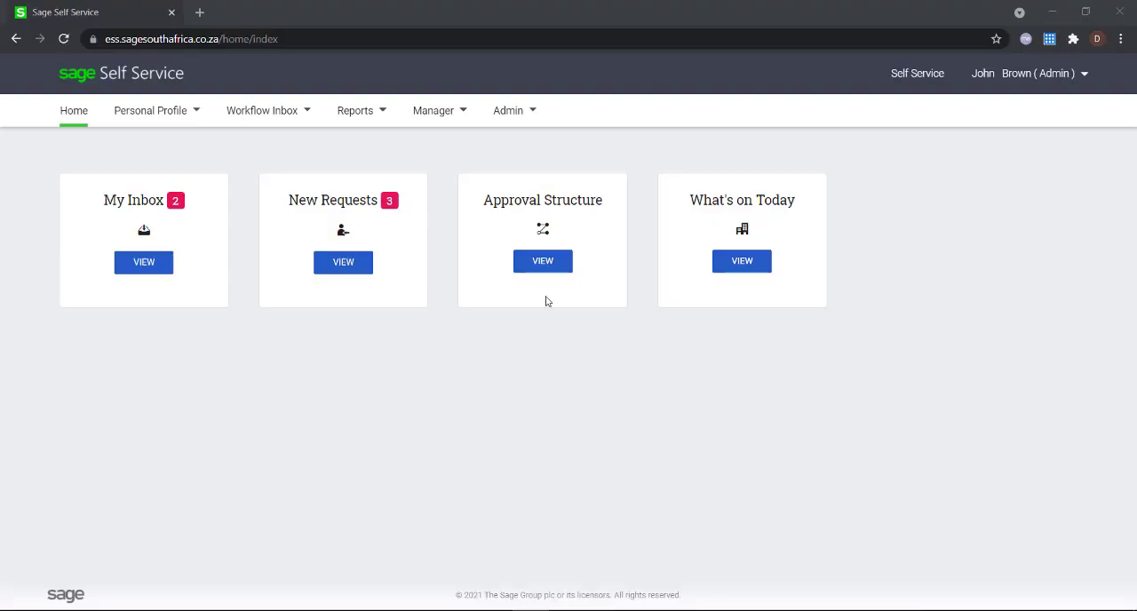
{"action": "left_click", "coordinate": [542, 262]}
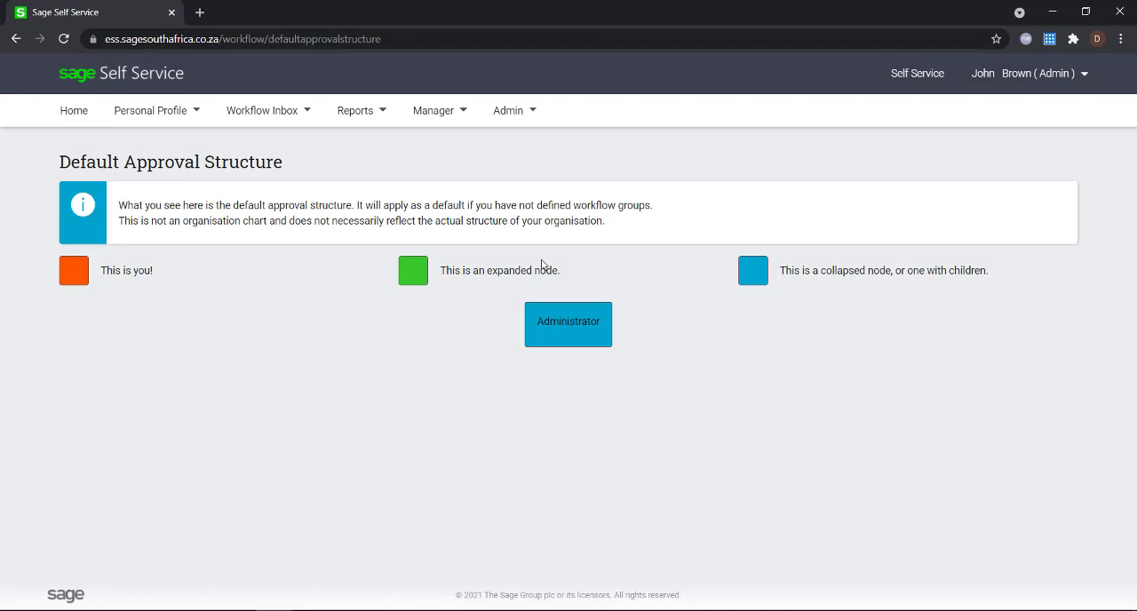
{"action": "left_click", "coordinate": [567, 323]}
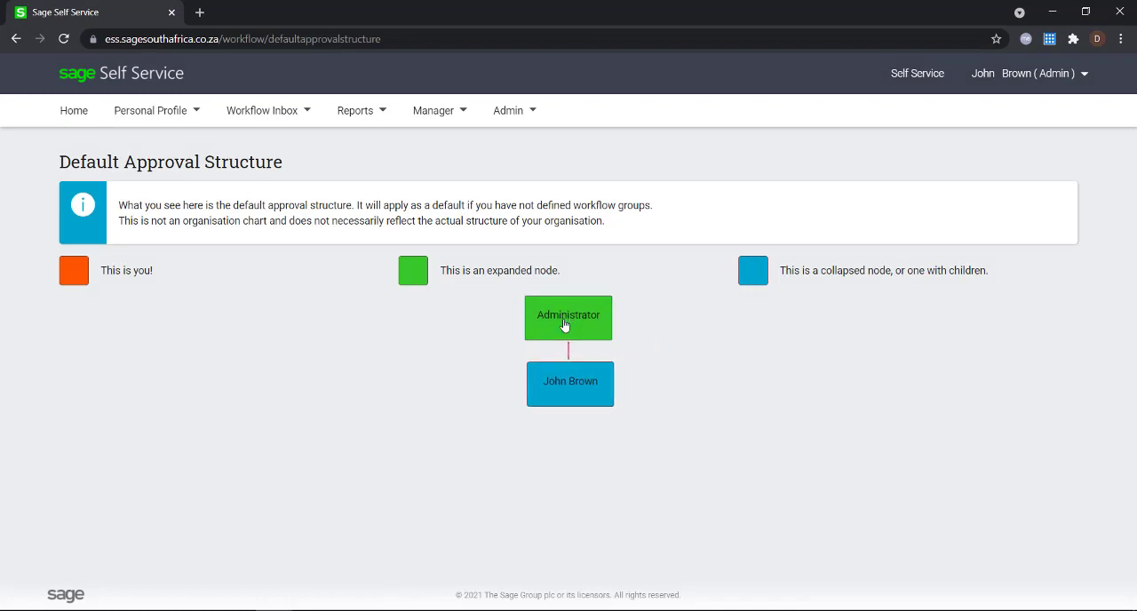
{"action": "left_click", "coordinate": [570, 383]}
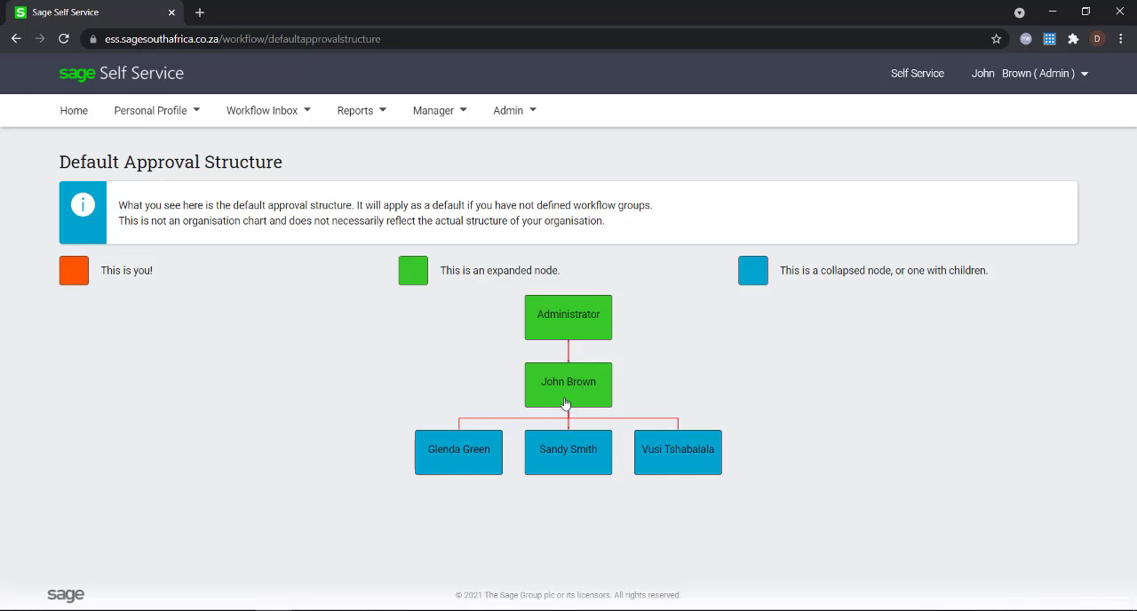
{"action": "mouse_move", "coordinate": [456, 452]}
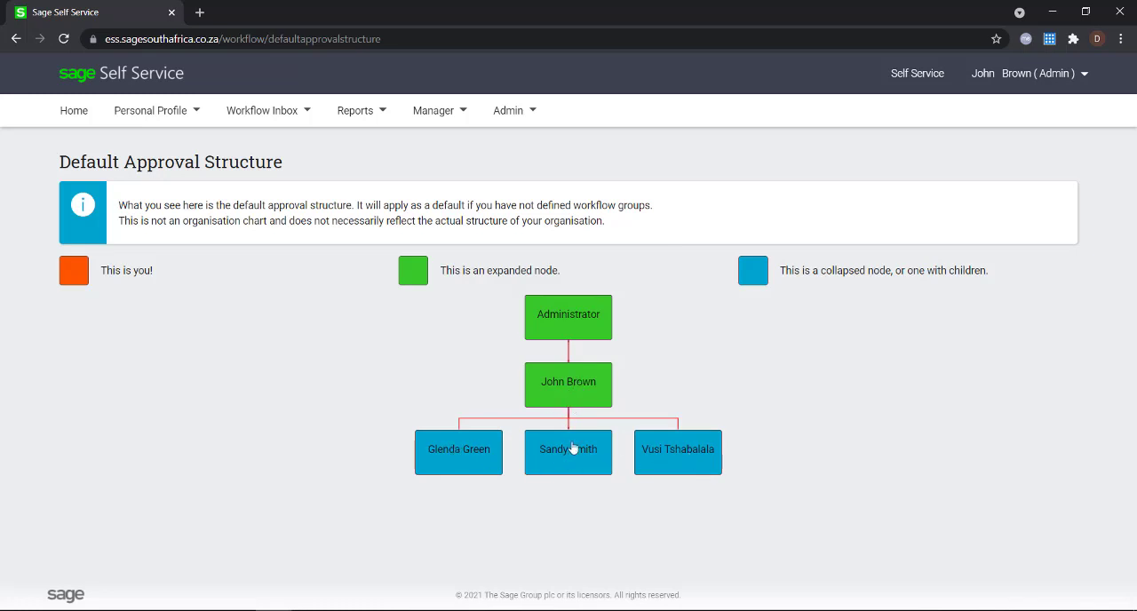
{"action": "left_click", "coordinate": [458, 452]}
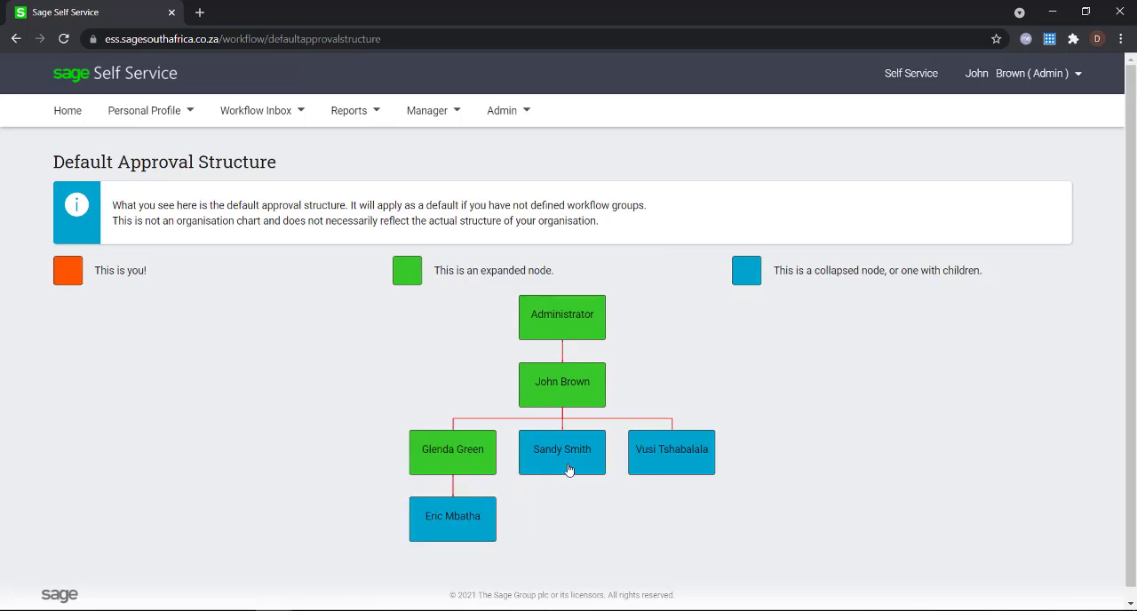
{"action": "left_click", "coordinate": [561, 449]}
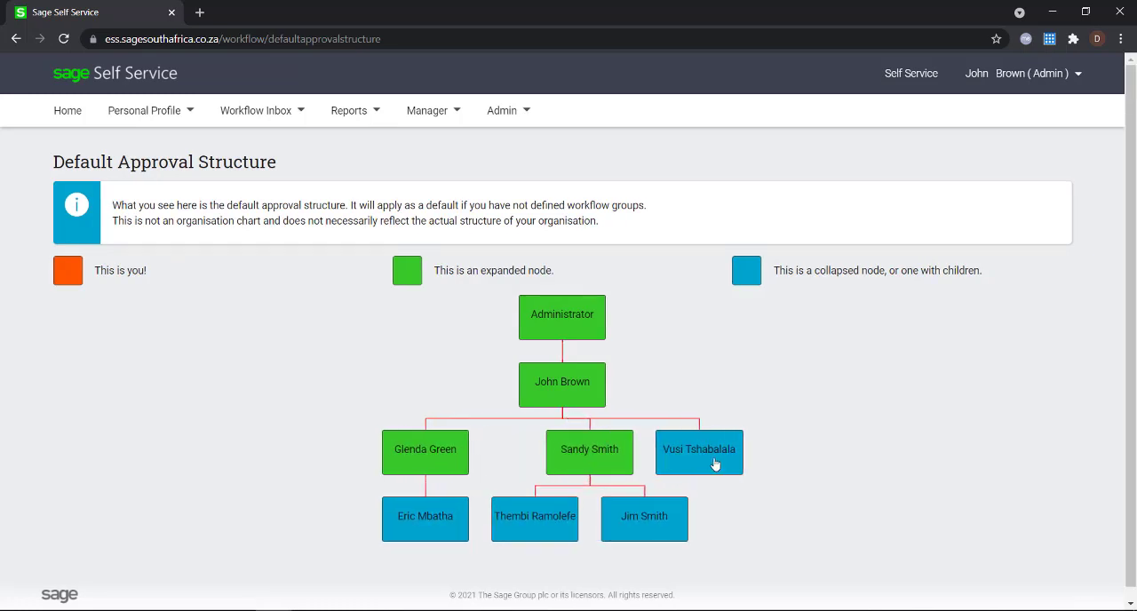
{"action": "left_click", "coordinate": [698, 452]}
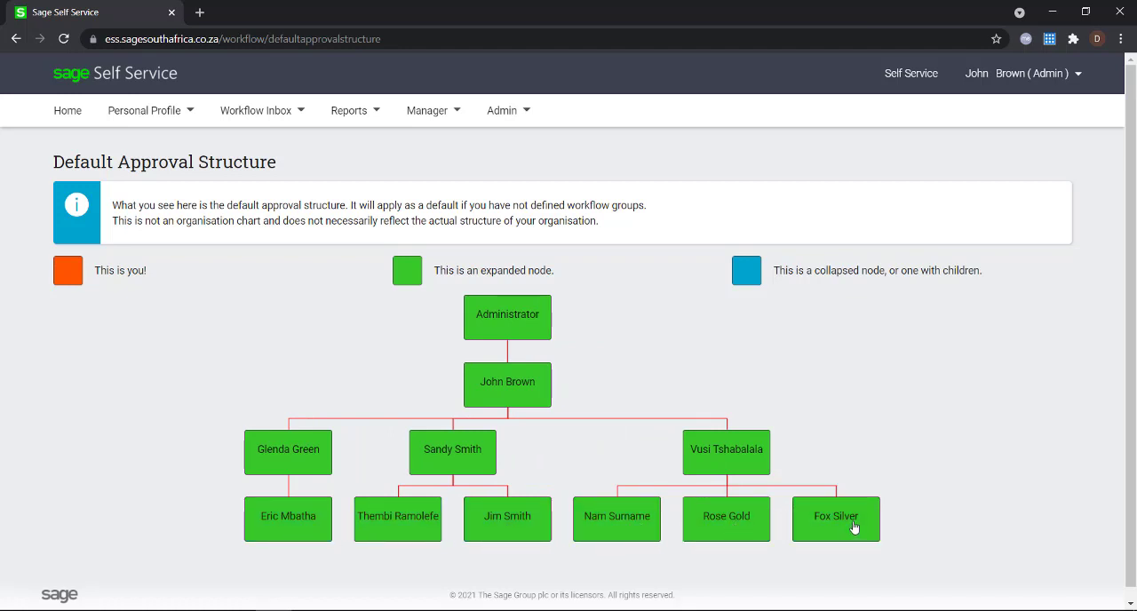
{"action": "mouse_move", "coordinate": [320, 468]}
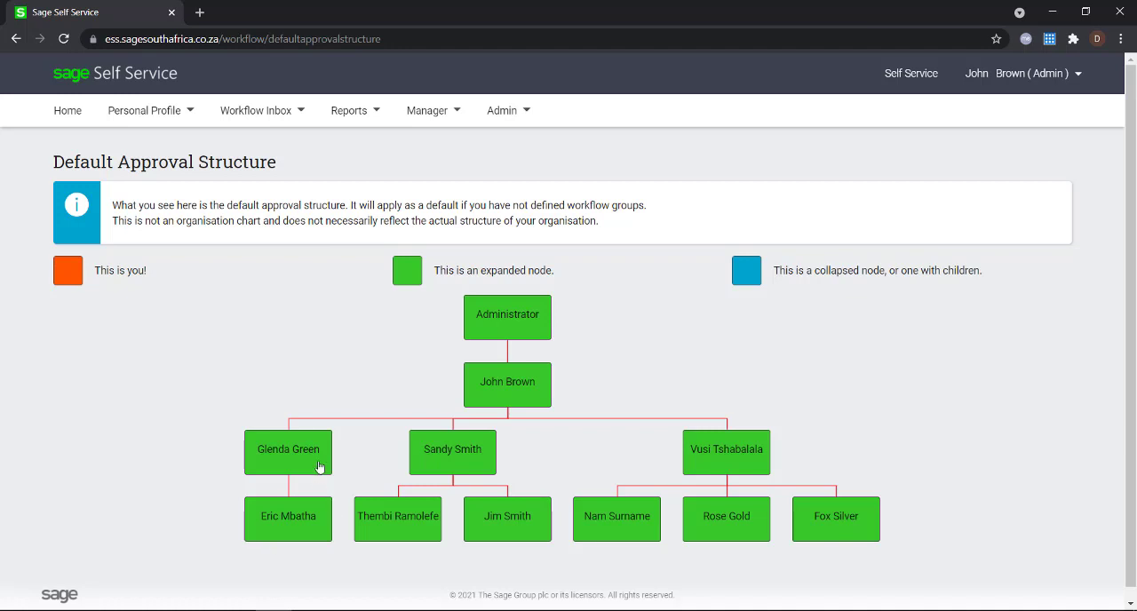
{"action": "mouse_move", "coordinate": [288, 537]}
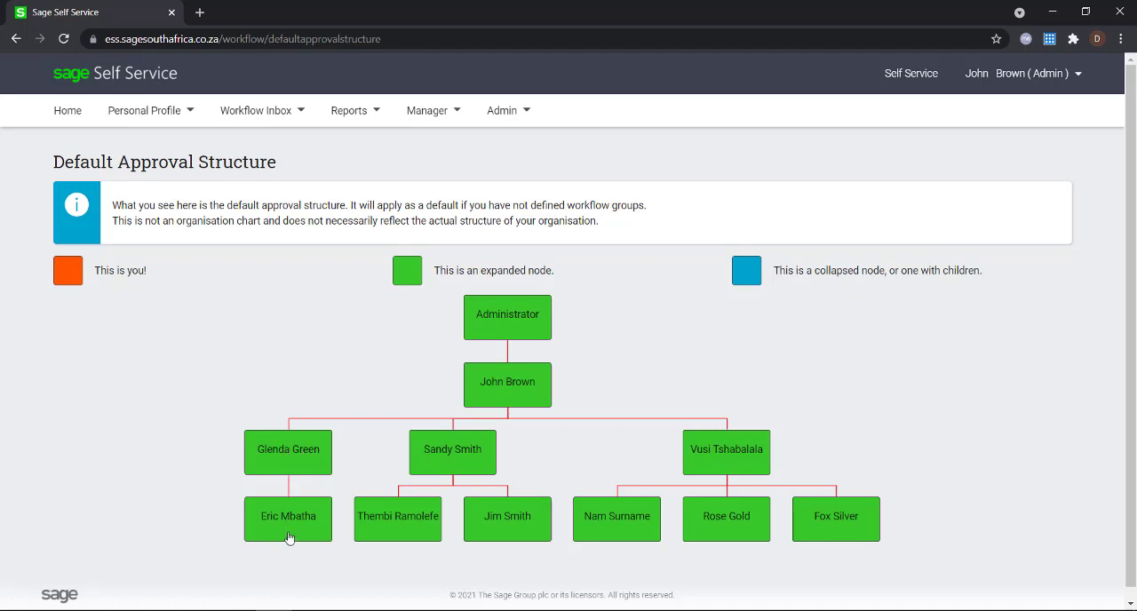
{"action": "mouse_move", "coordinate": [477, 469]}
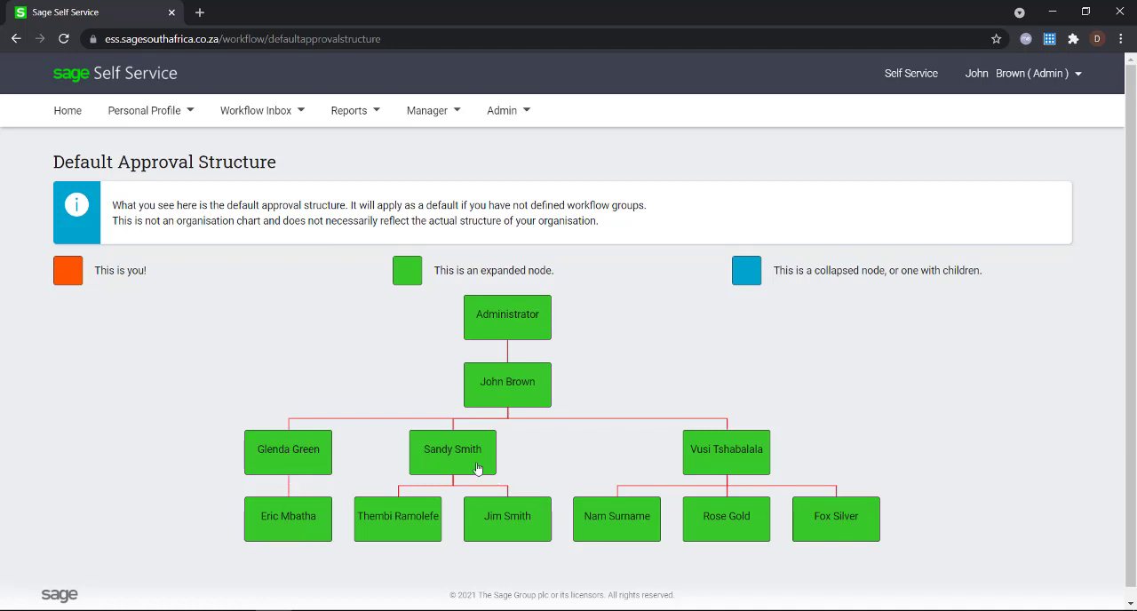
{"action": "mouse_move", "coordinate": [507, 524]}
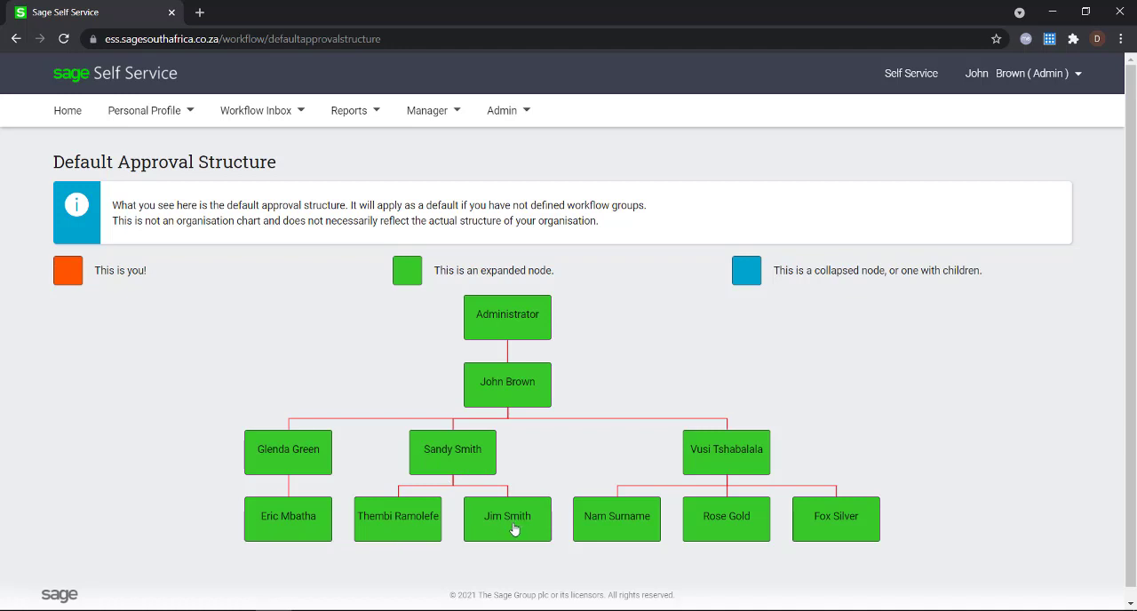
{"action": "mouse_move", "coordinate": [735, 530]}
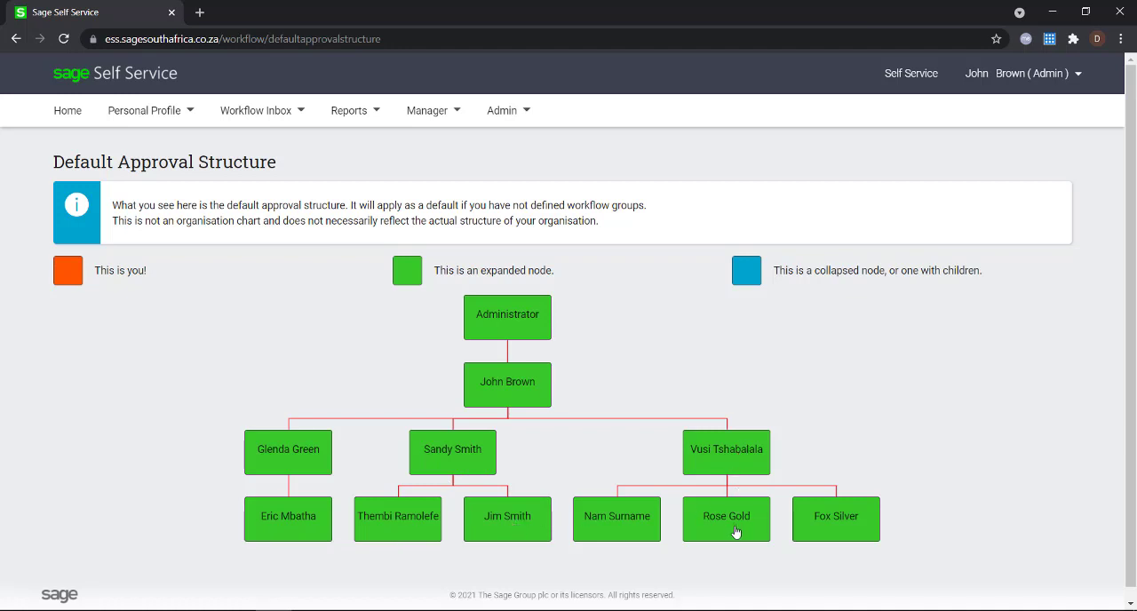
{"action": "mouse_move", "coordinate": [1094, 98]}
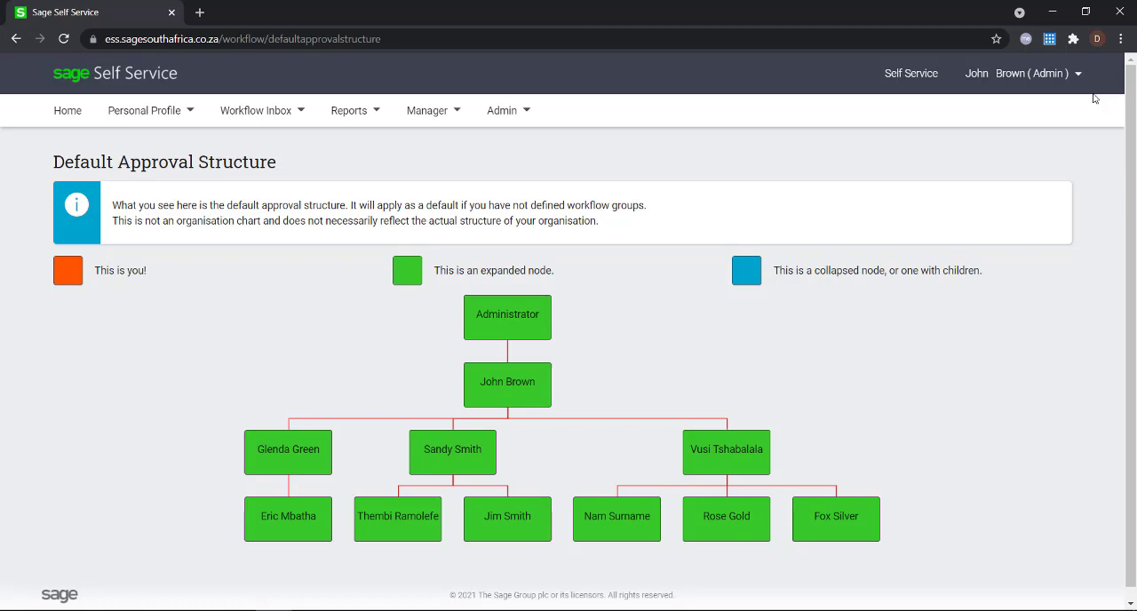
- Sign out of the administrator account and sign in with the manager's credentials
{"action": "left_click", "coordinate": [1021, 73]}
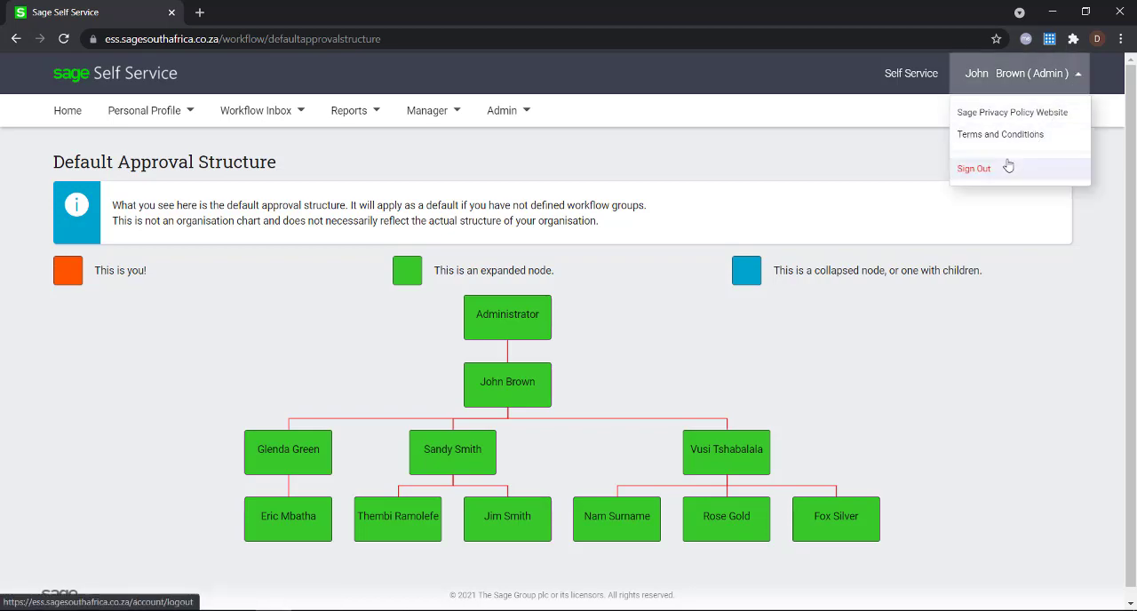
{"action": "left_click", "coordinate": [974, 168]}
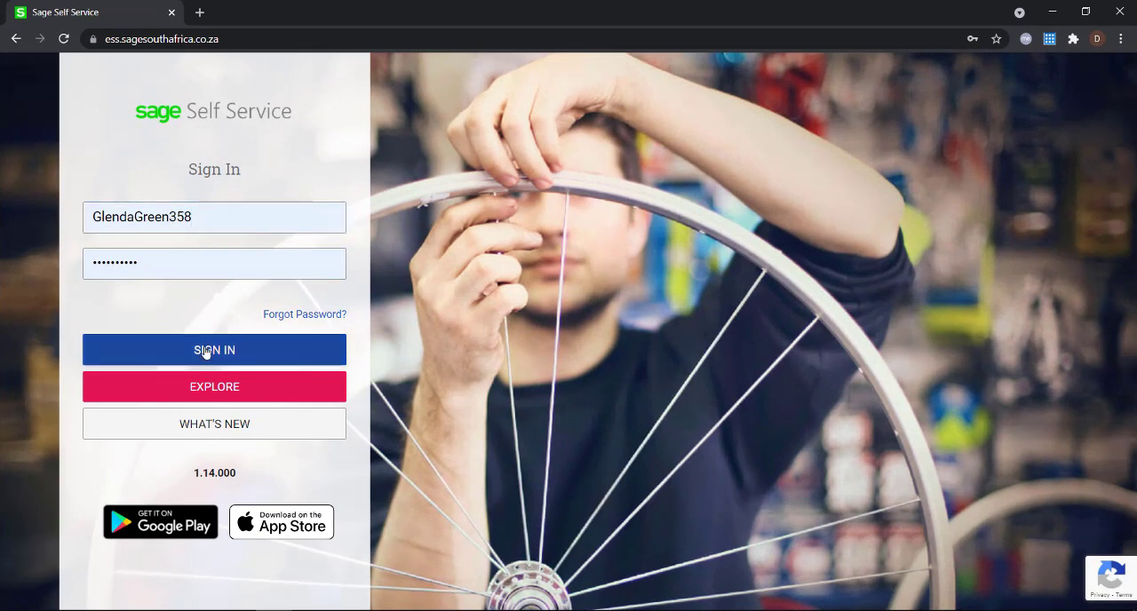
{"action": "left_click", "coordinate": [214, 349]}
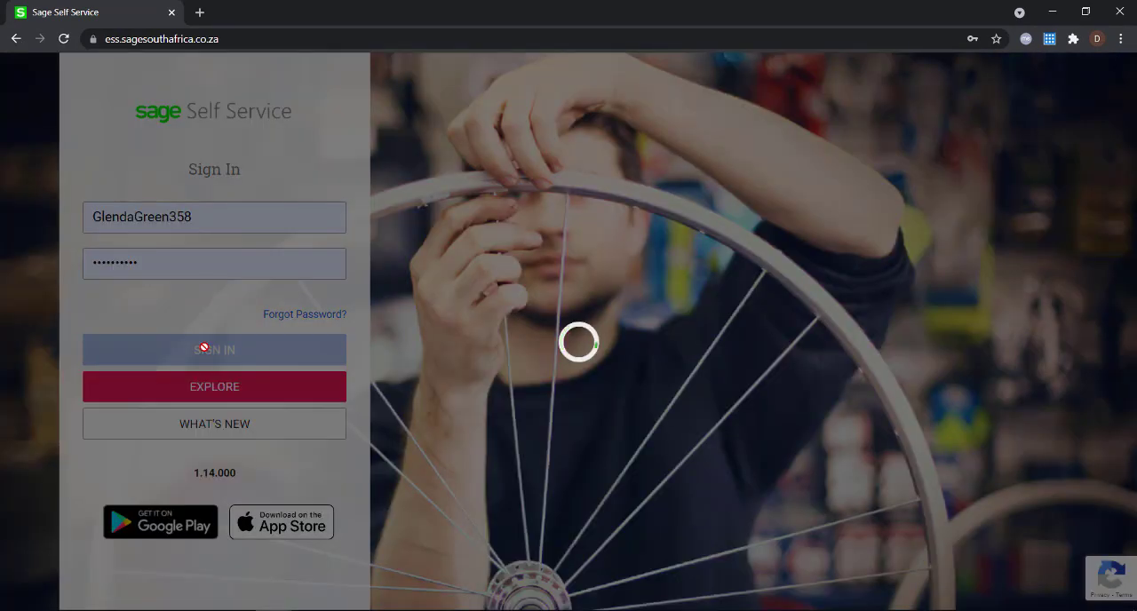
{"action": "left_click", "coordinate": [214, 349]}
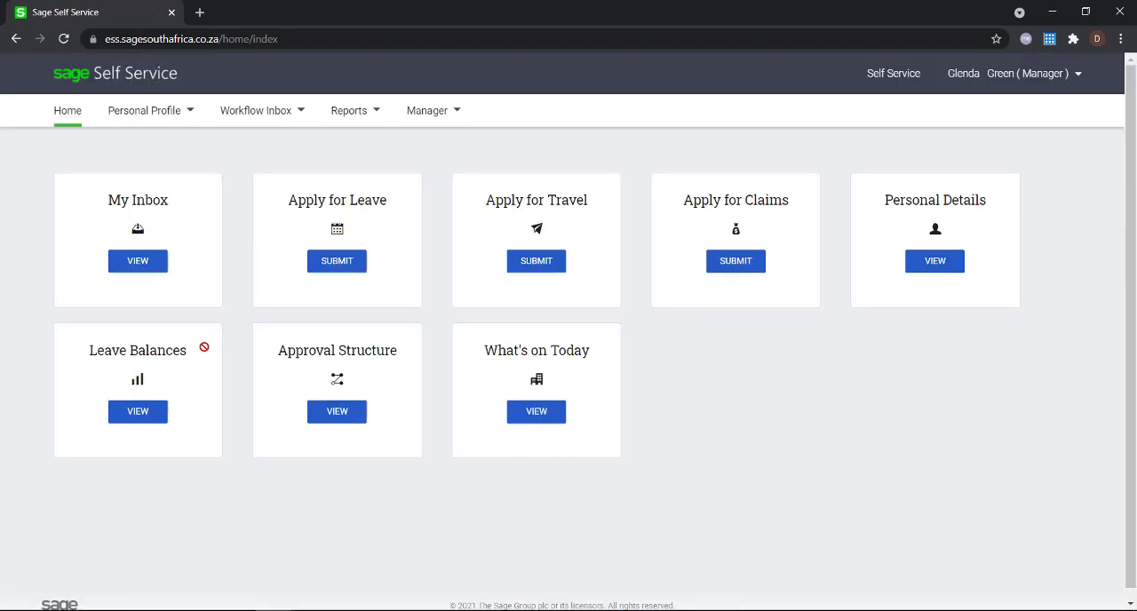
{"action": "left_click", "coordinate": [427, 110]}
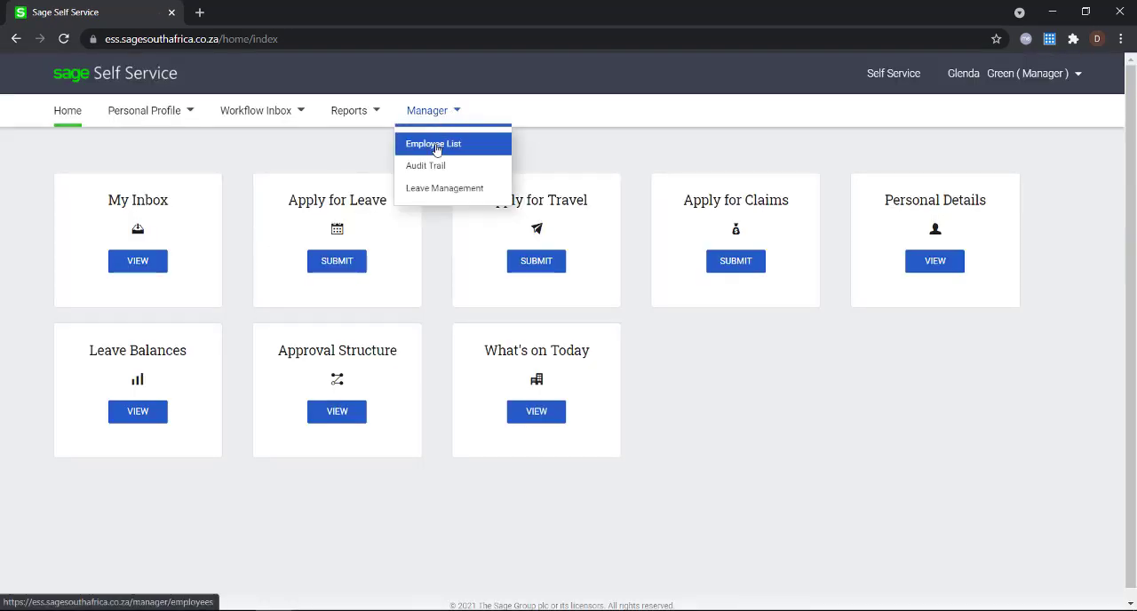
{"action": "left_click", "coordinate": [433, 143]}
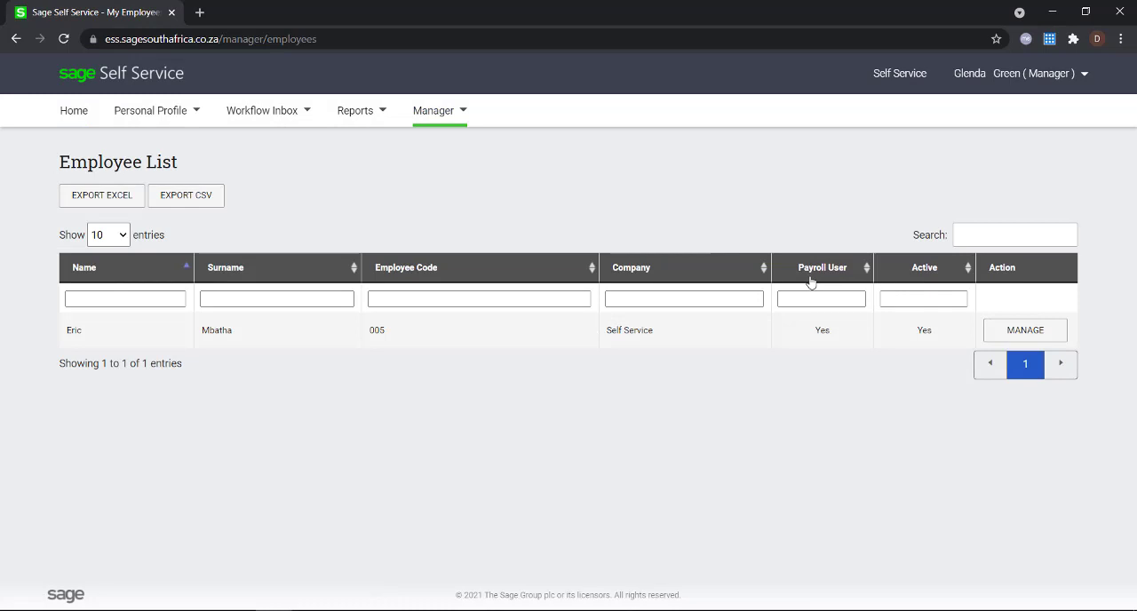
{"action": "left_click", "coordinate": [1024, 329]}
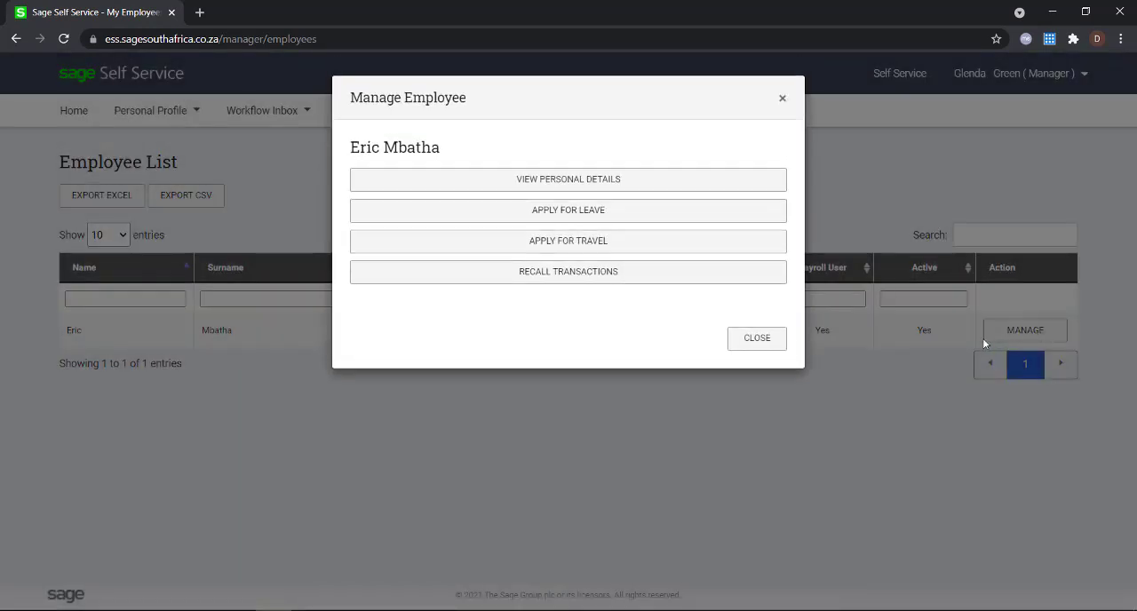
{"action": "left_click", "coordinate": [567, 179]}
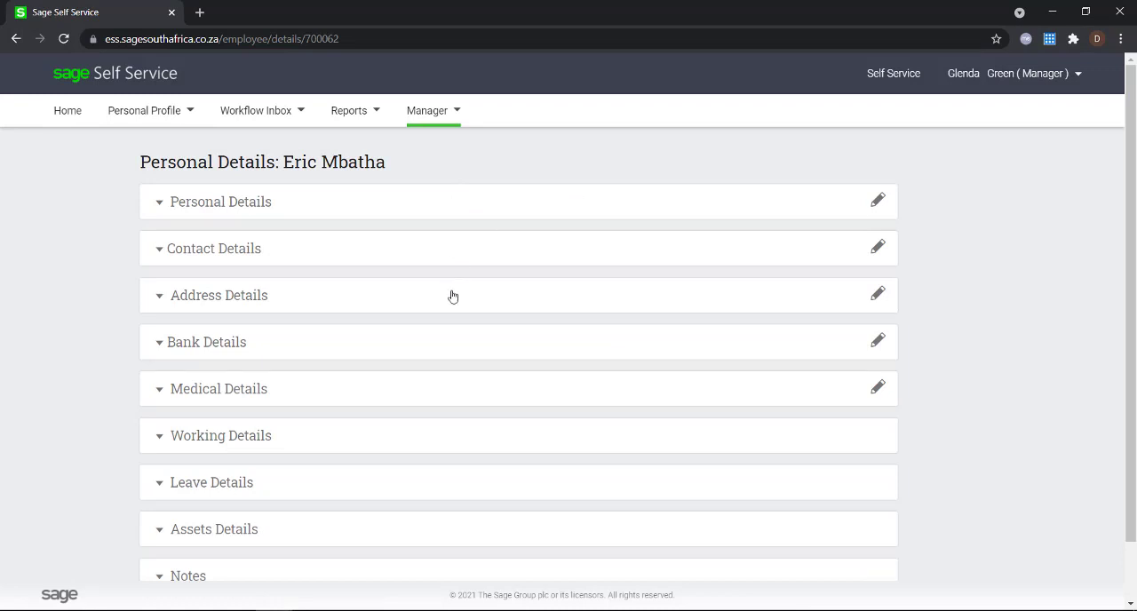
{"action": "mouse_move", "coordinate": [237, 302]}
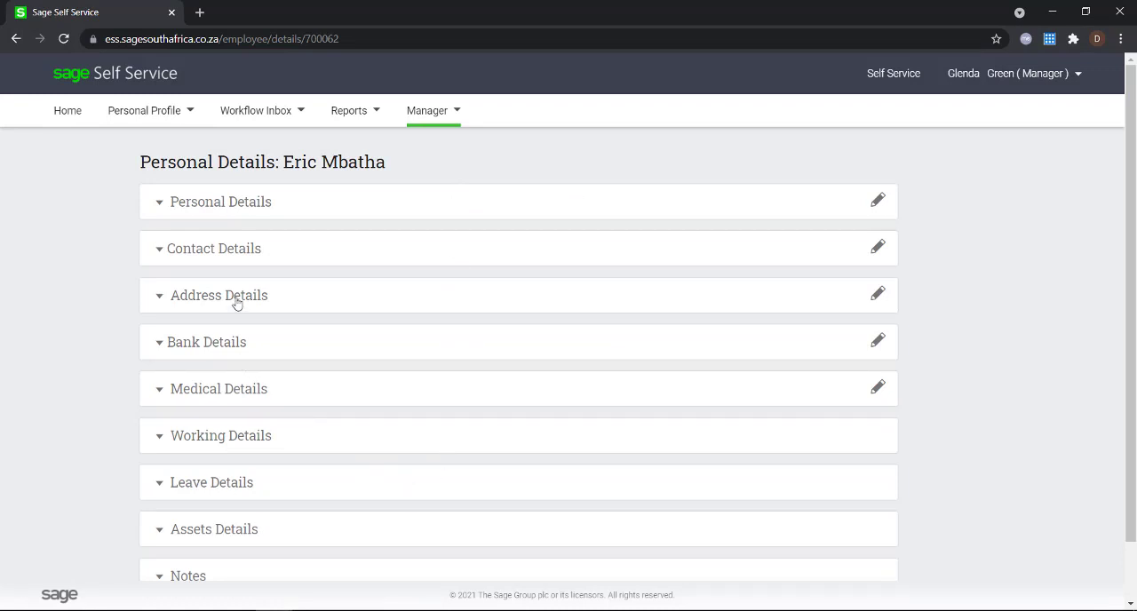
{"action": "left_click", "coordinate": [219, 295]}
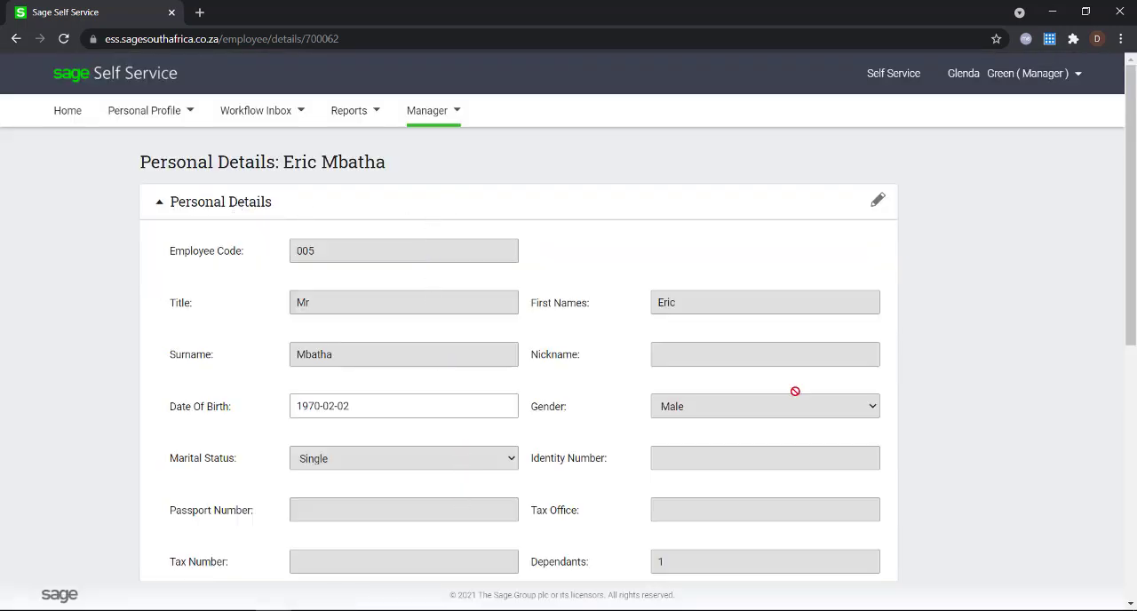
{"action": "mouse_move", "coordinate": [406, 550]}
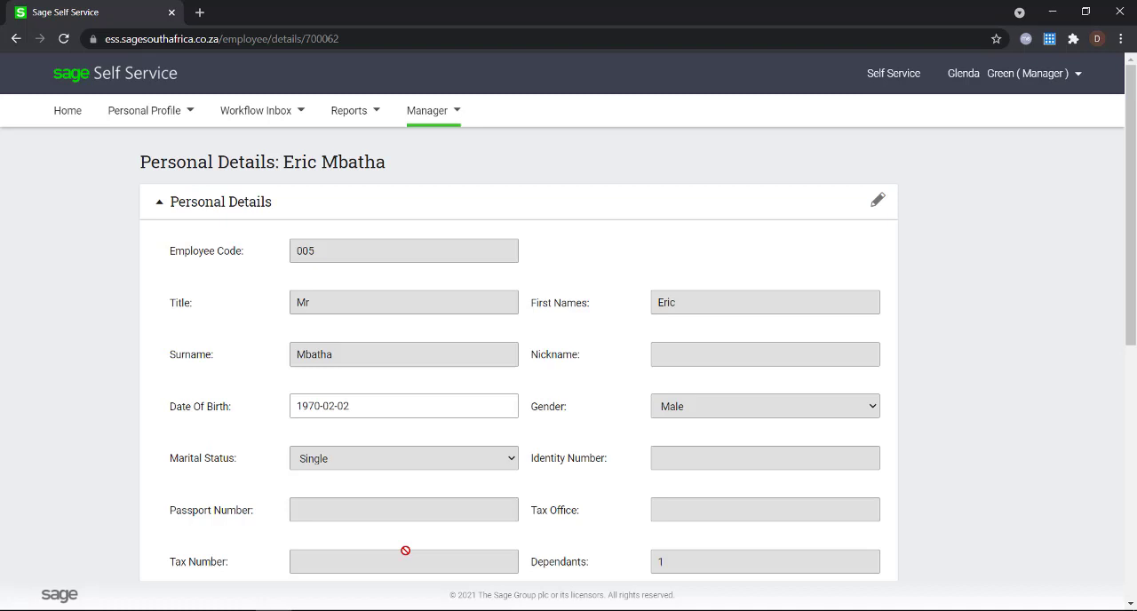
{"action": "scroll", "scroll_direction": "down", "scroll_amount": 3}
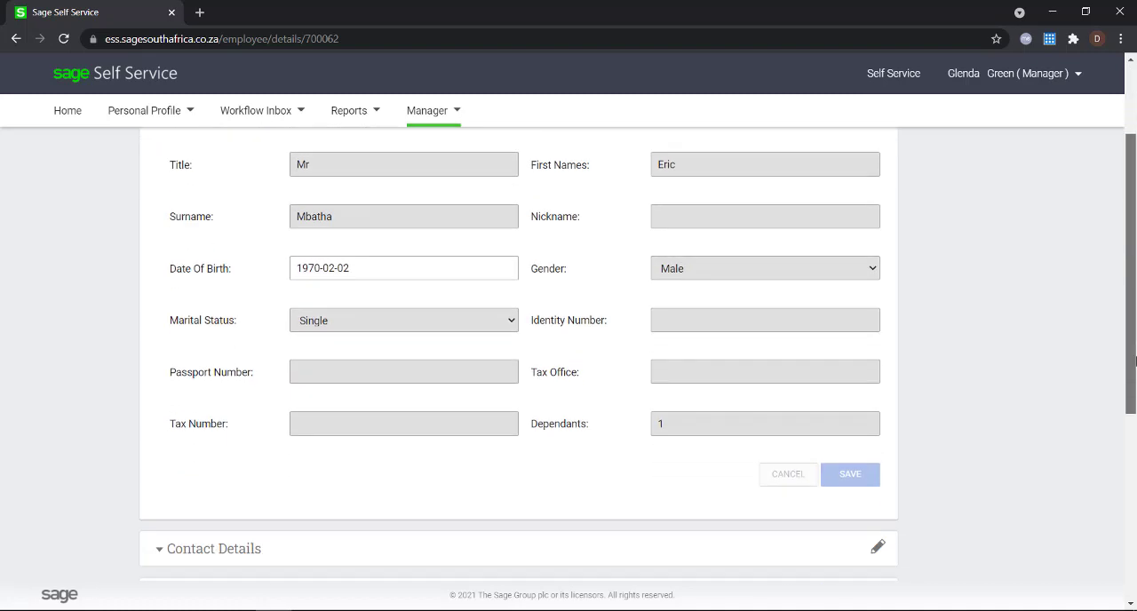
{"action": "scroll", "scroll_direction": "up", "scroll_amount": 3}
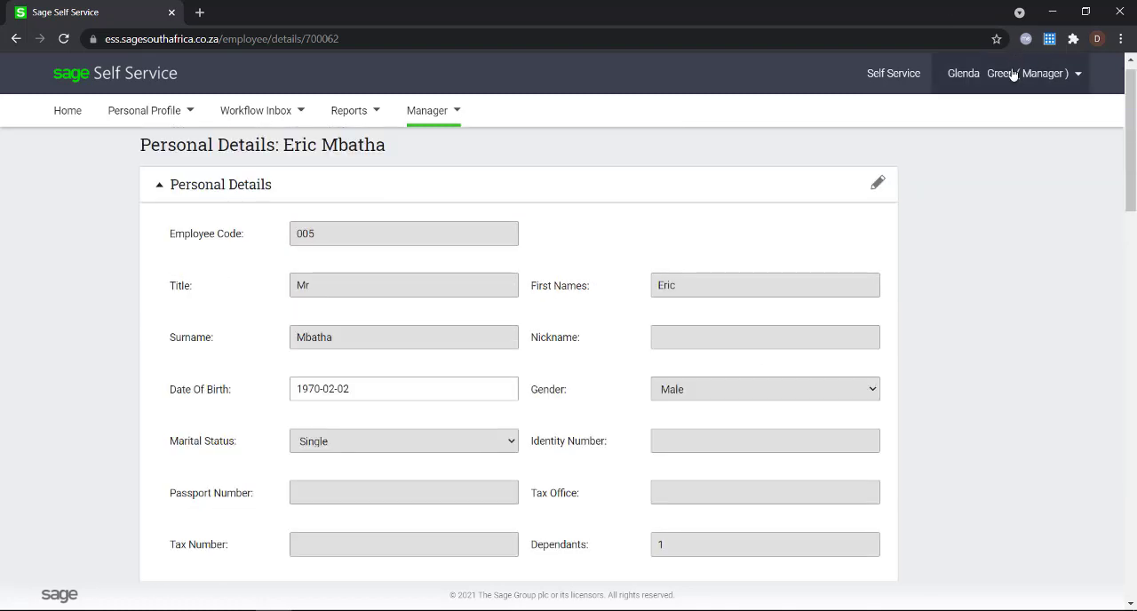
{"action": "left_click", "coordinate": [1013, 72]}
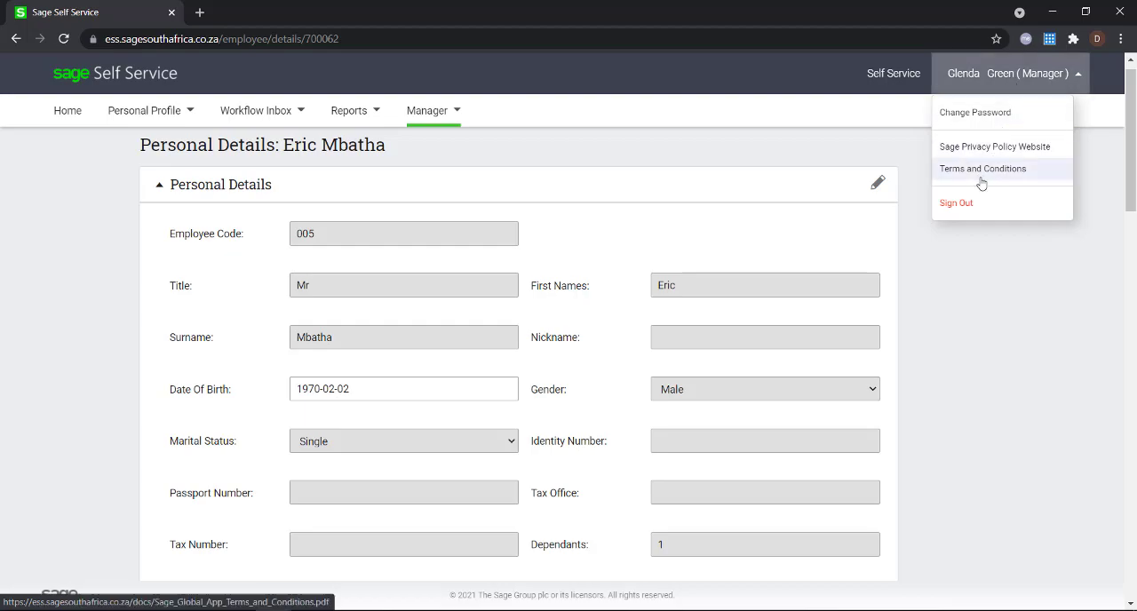
{"action": "left_click", "coordinate": [956, 202]}
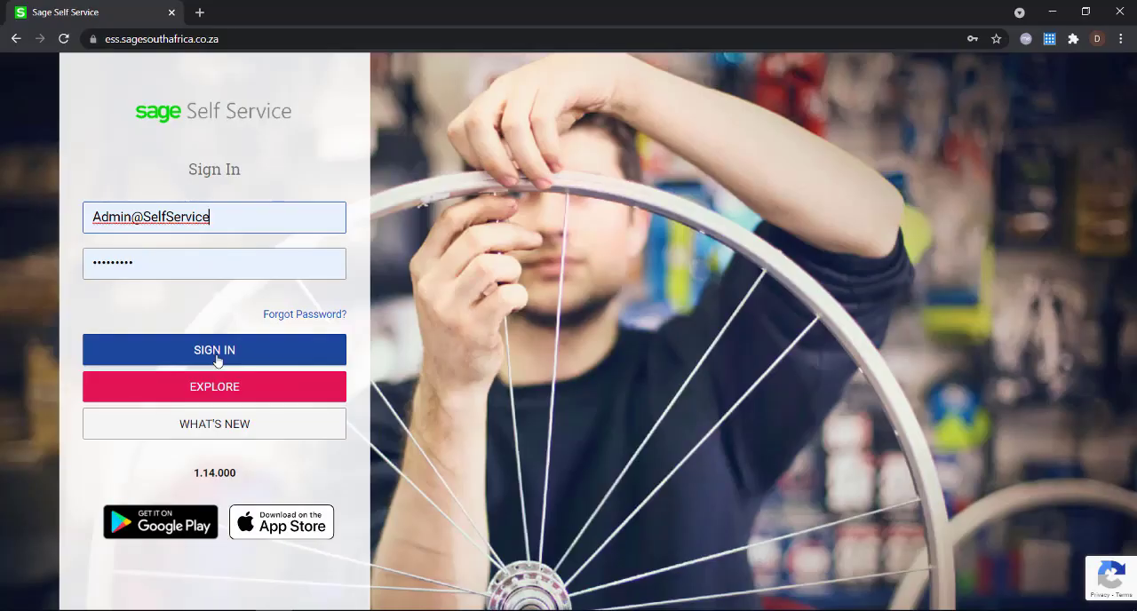
- Sign in as Admin@SelfService to reach the admin dashboard
{"action": "left_click", "coordinate": [214, 349]}
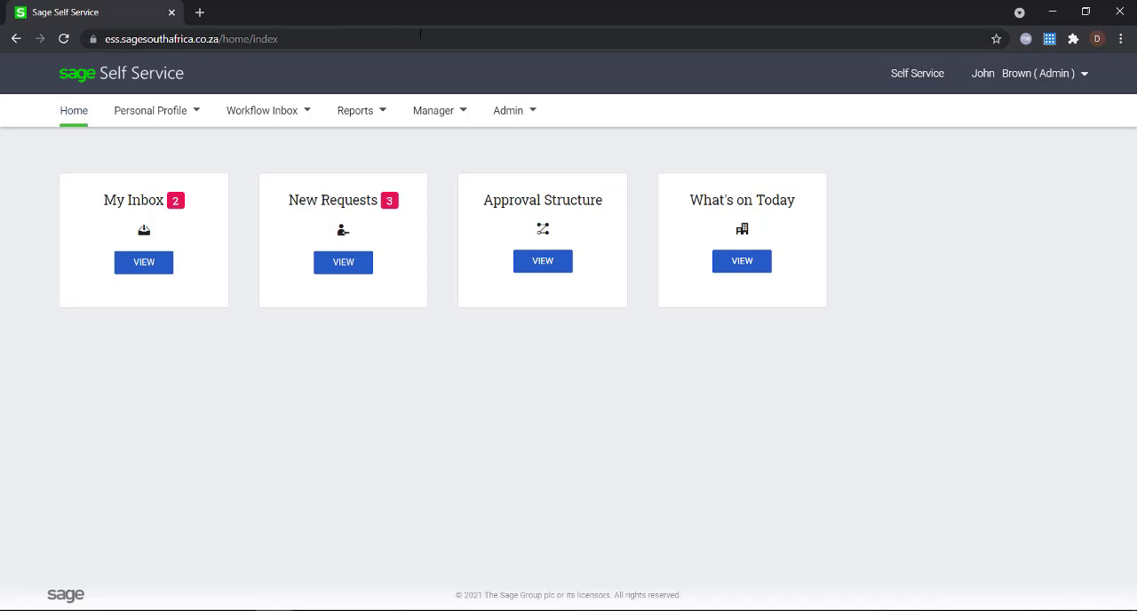
- Go to Admin > Security Groups and start adding a new group
{"action": "left_click", "coordinate": [508, 110]}
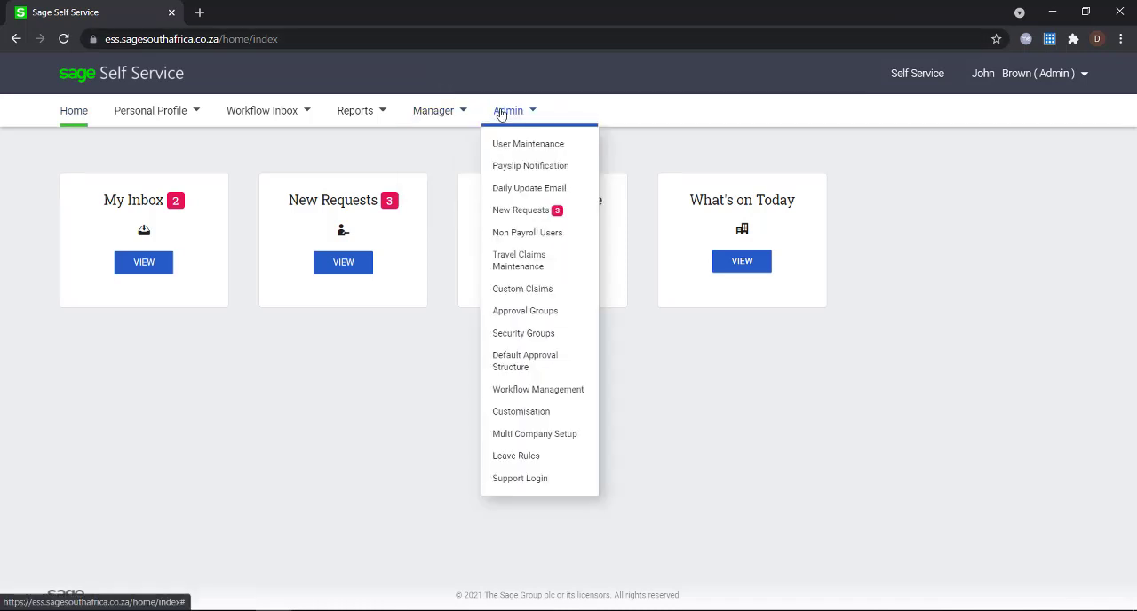
{"action": "left_click", "coordinate": [523, 333]}
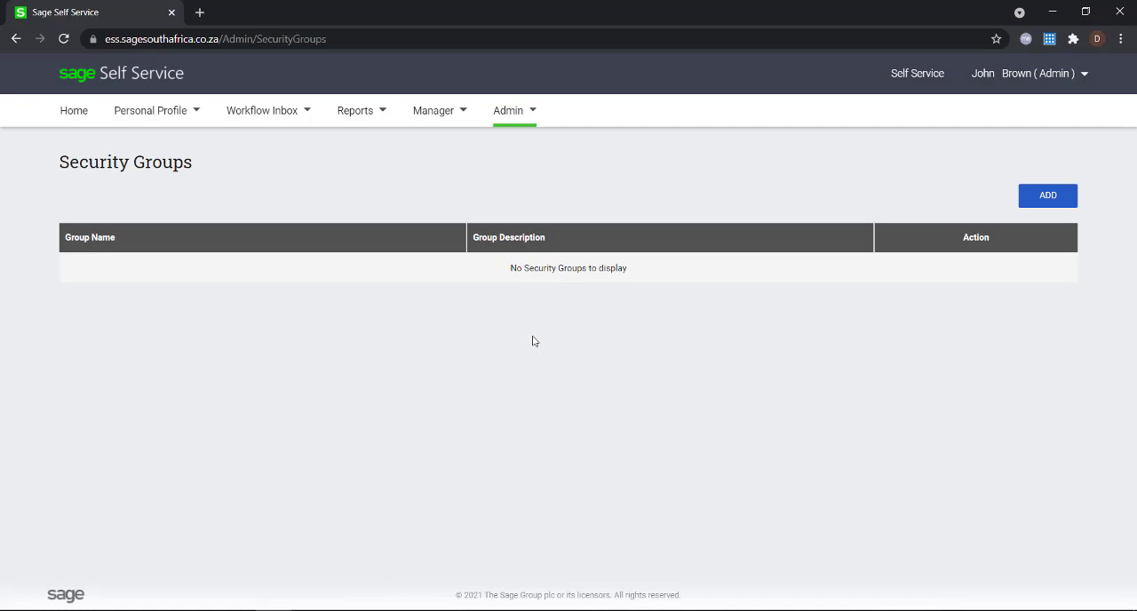
{"action": "left_click", "coordinate": [1048, 194]}
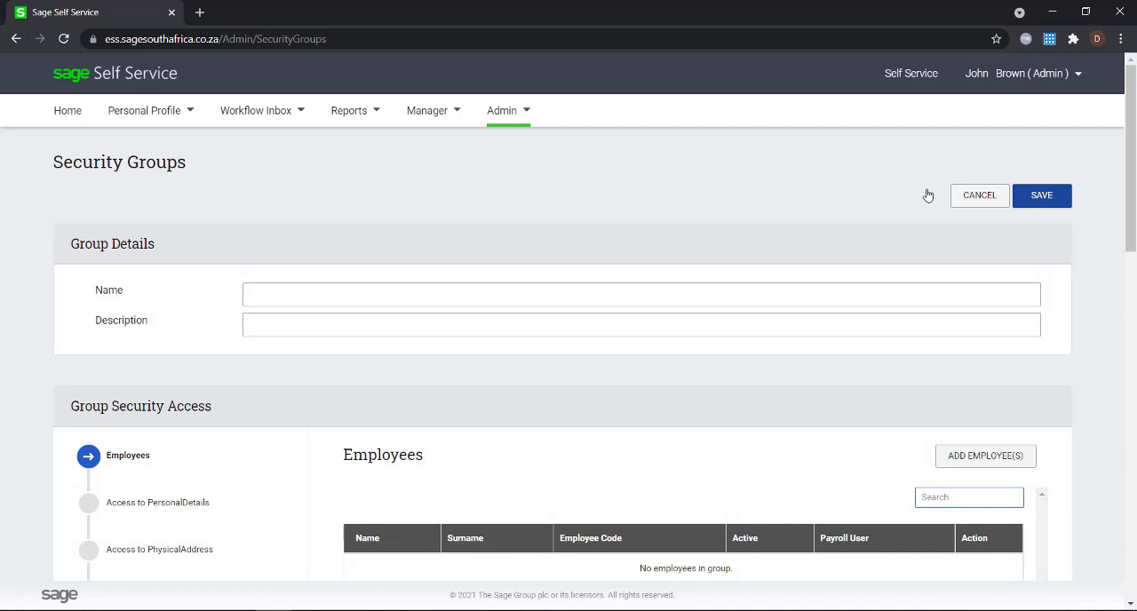
- Enter Name 'Finance' and Description 'Permissions for the Finance team' in the group form
{"action": "left_click", "coordinate": [641, 294]}
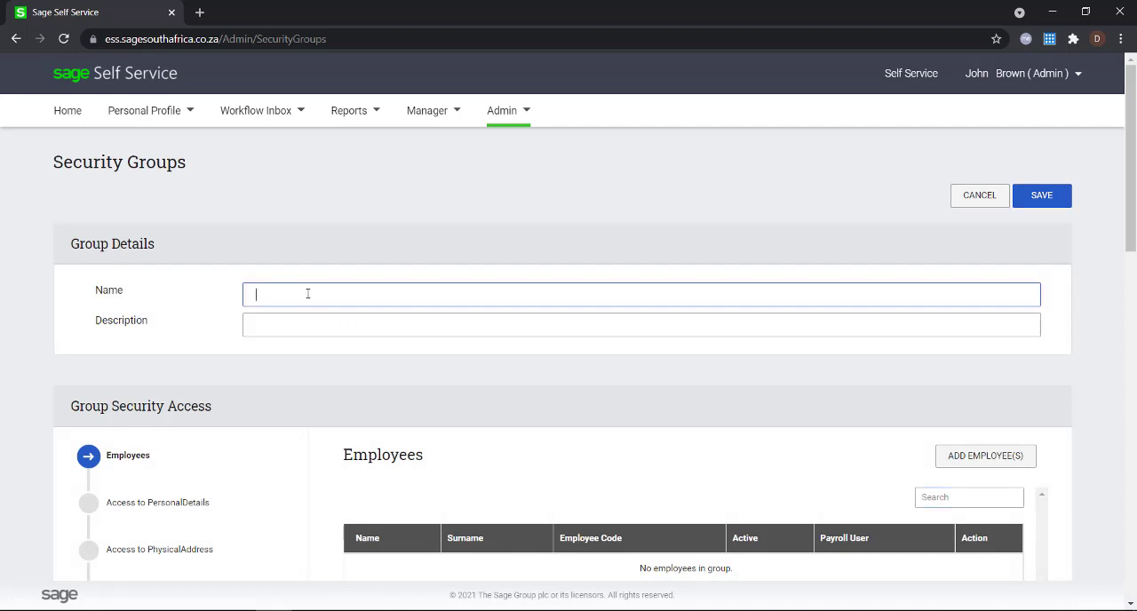
{"action": "type", "text": "Fina"}
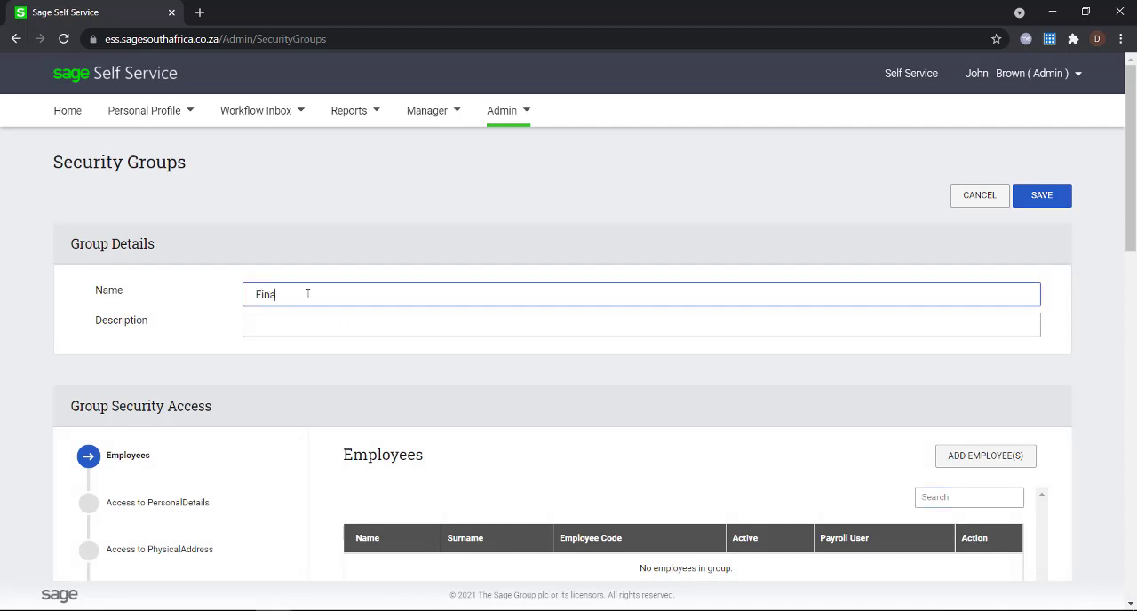
{"action": "left_click", "coordinate": [640, 324]}
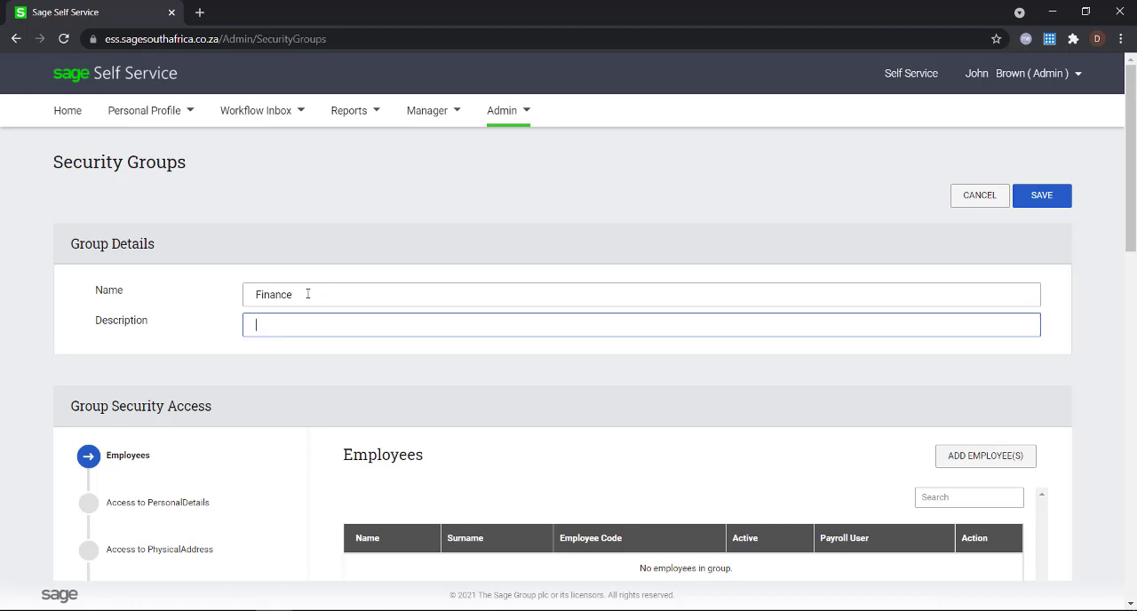
{"action": "type", "text": "Permissions"}
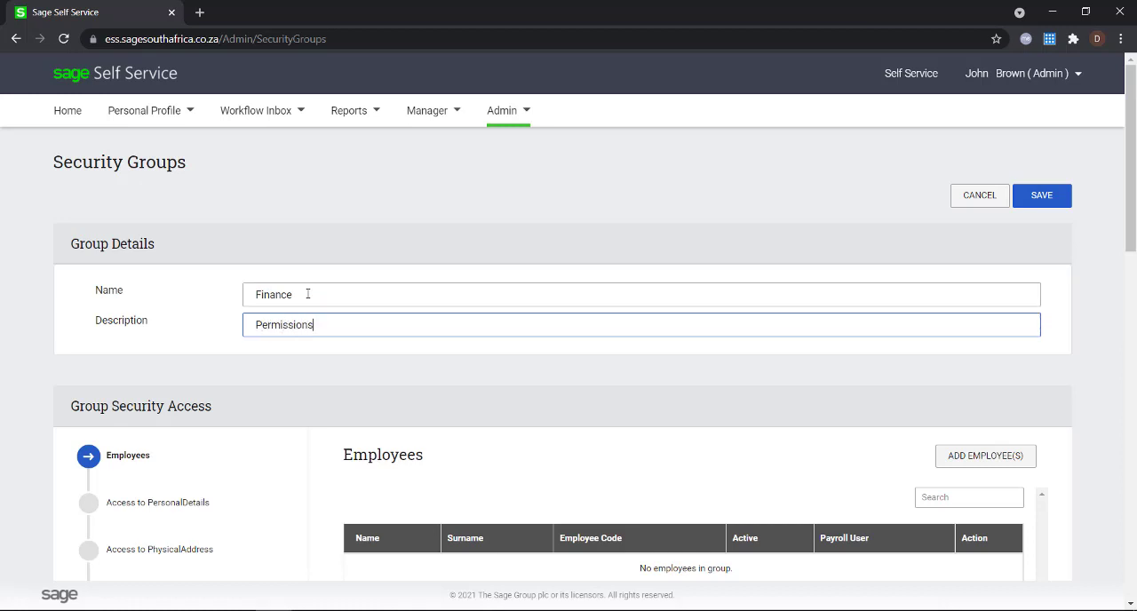
{"action": "type", "text": "for the Fina"}
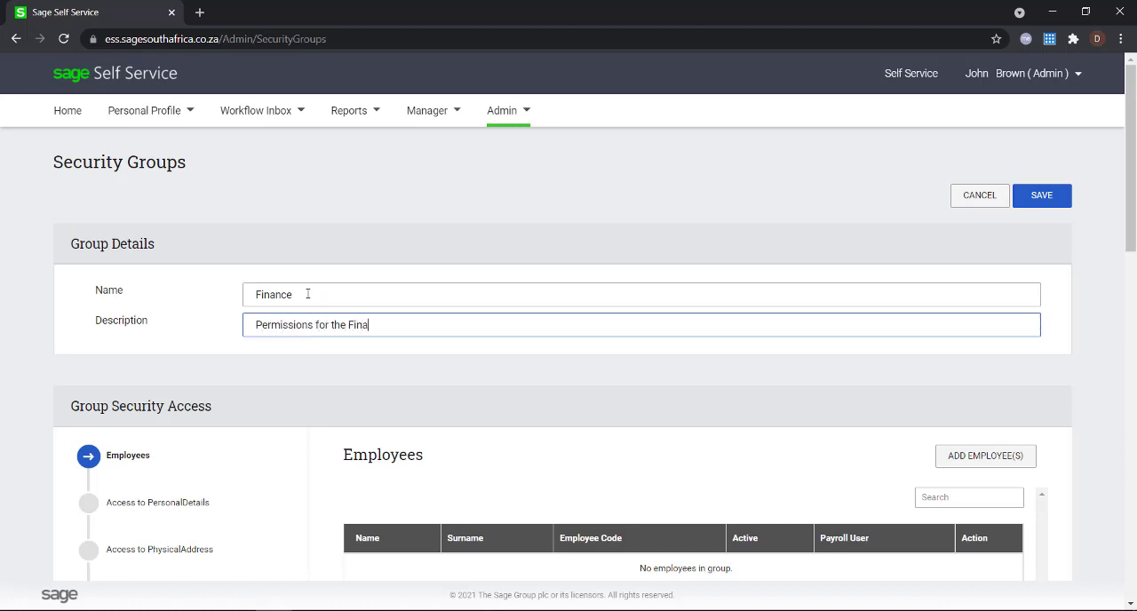
{"action": "type", "text": "nce team"}
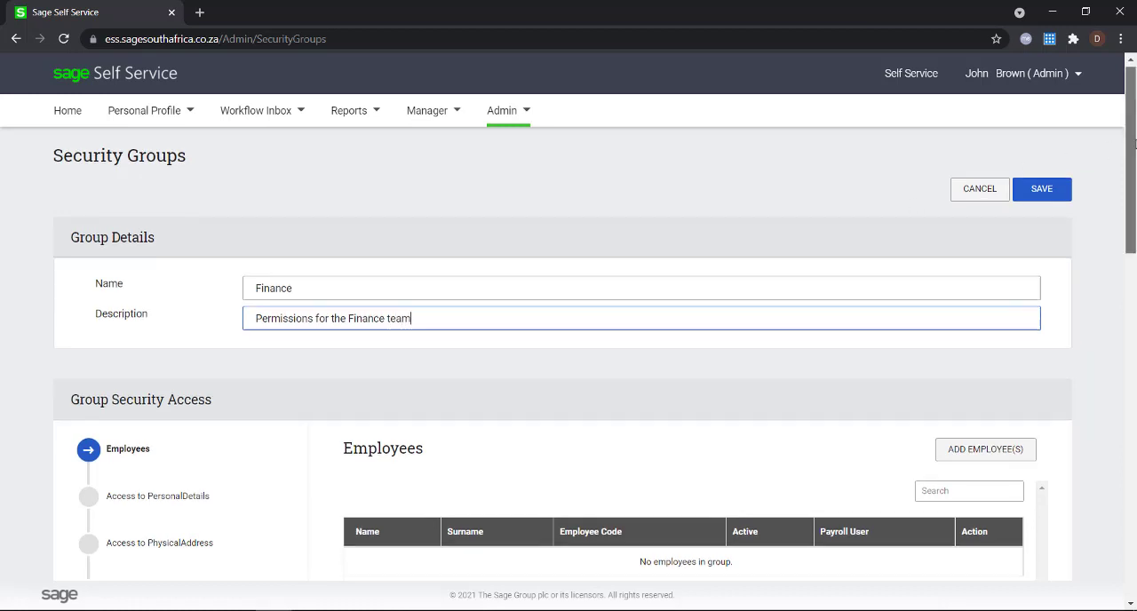
{"action": "scroll", "scroll_direction": "down", "scroll_amount": 3}
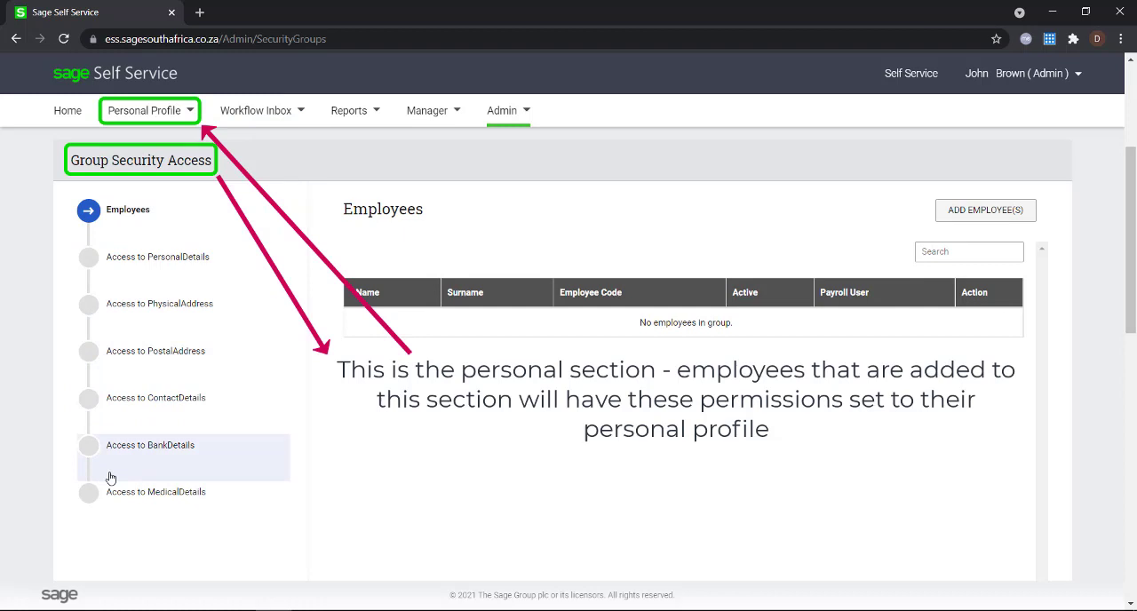
{"action": "mouse_move", "coordinate": [105, 415]}
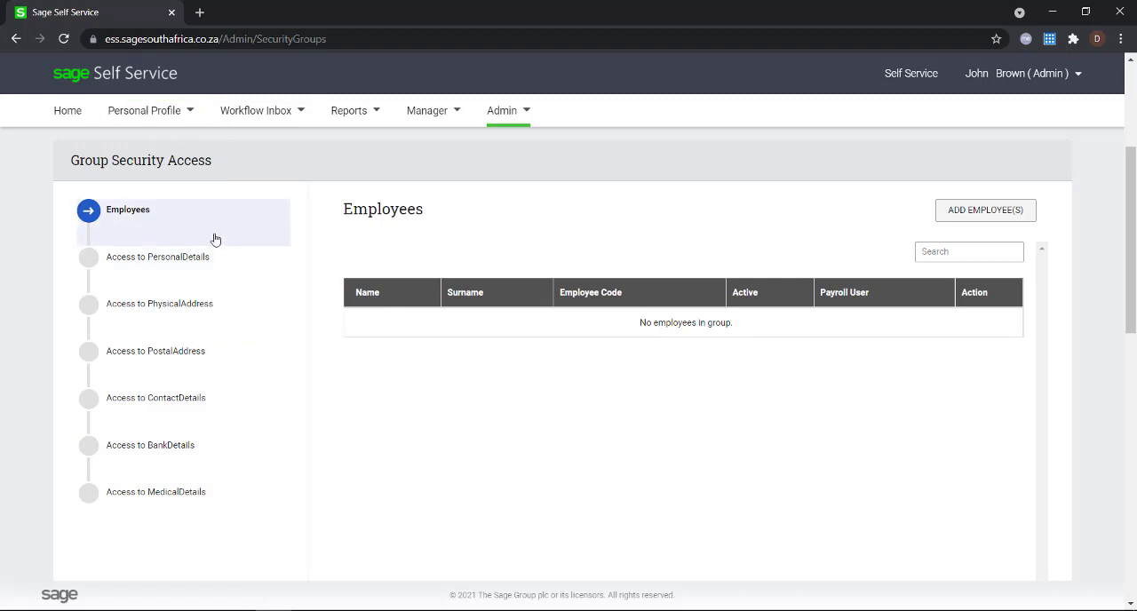
{"action": "mouse_move", "coordinate": [190, 199]}
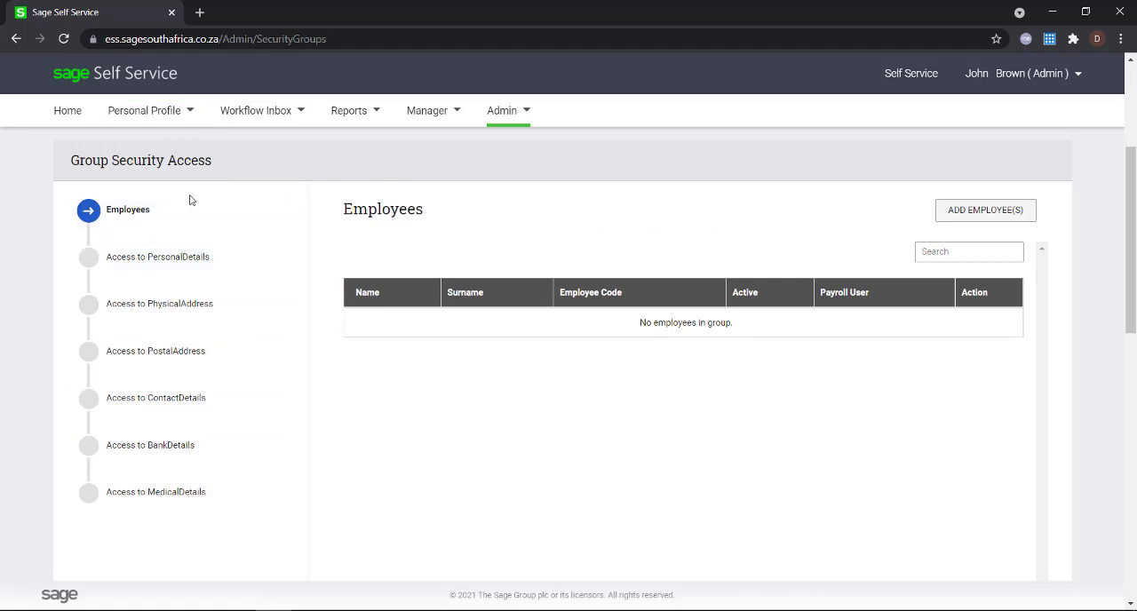
{"action": "mouse_move", "coordinate": [985, 211]}
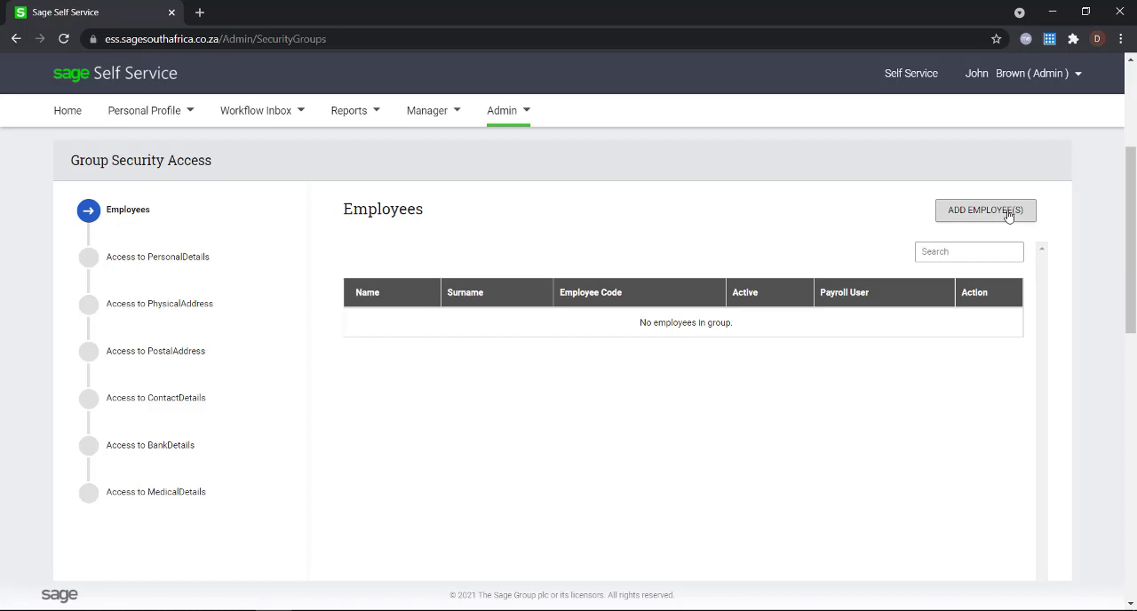
{"action": "left_click", "coordinate": [984, 211]}
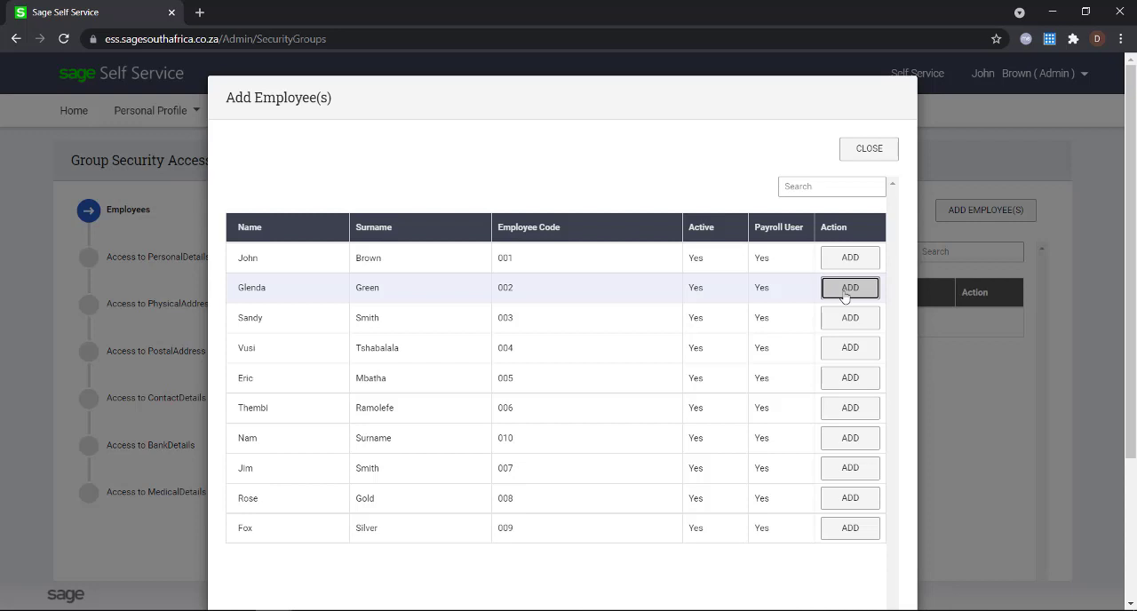
{"action": "left_click", "coordinate": [849, 286]}
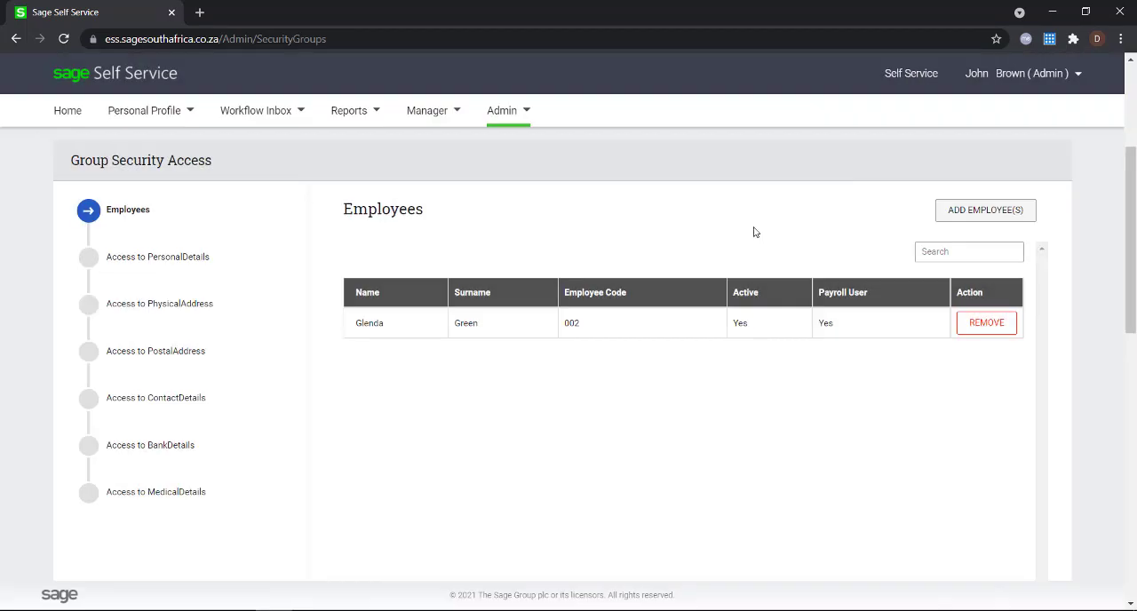
{"action": "mouse_move", "coordinate": [691, 281]}
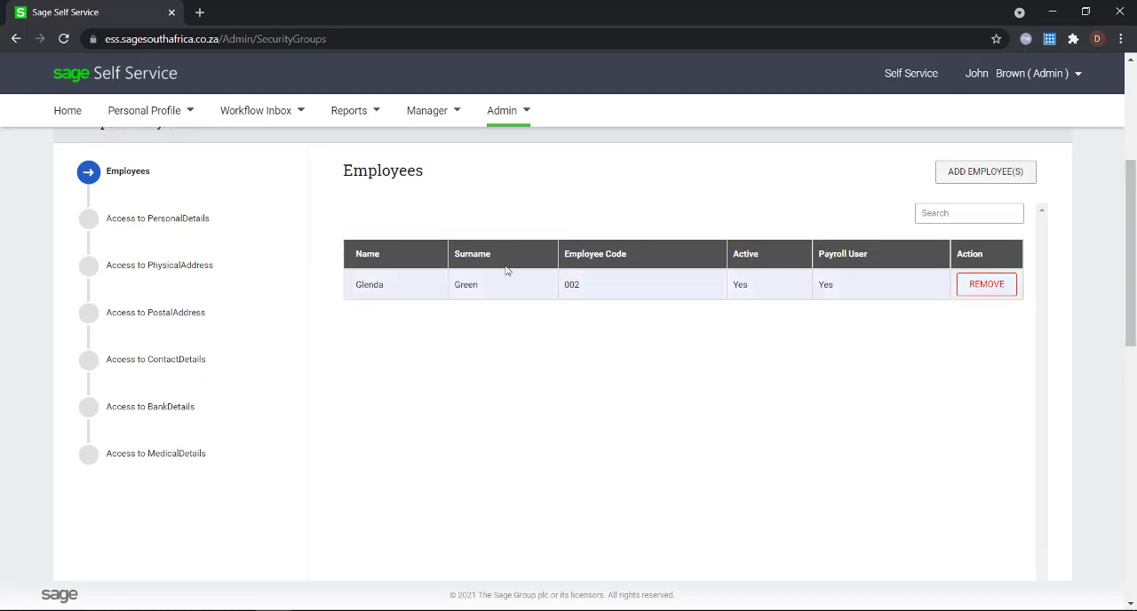
- Review PersonalDetails, PostalAddress, BankDetails and MedicalDetails access, all fully visible and editable
{"action": "left_click", "coordinate": [157, 217]}
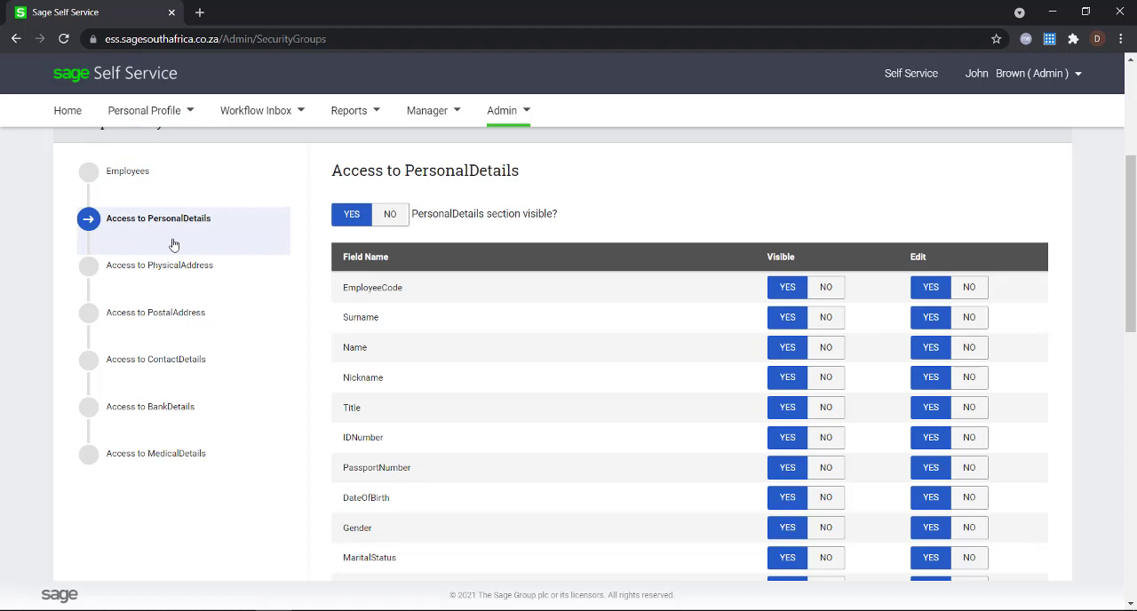
{"action": "mouse_move", "coordinate": [168, 271]}
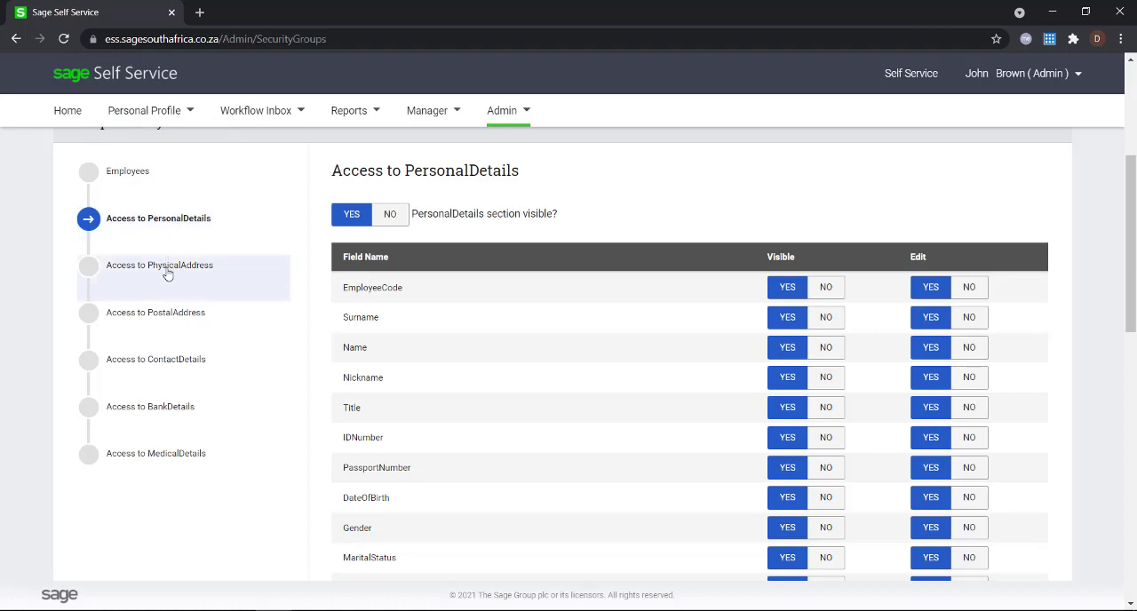
{"action": "left_click", "coordinate": [155, 312]}
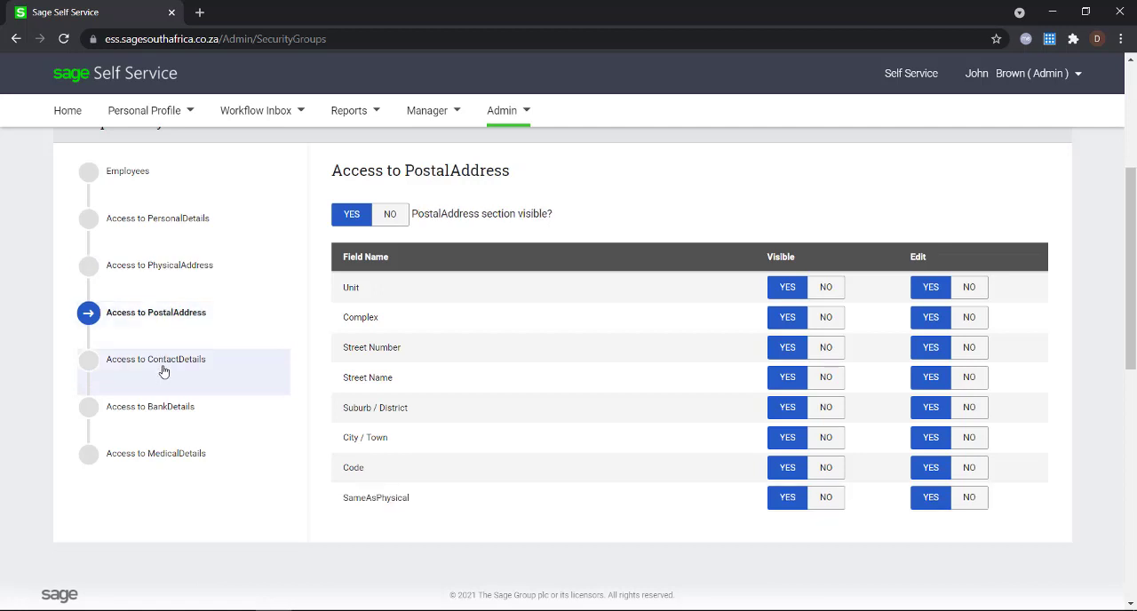
{"action": "left_click", "coordinate": [150, 406]}
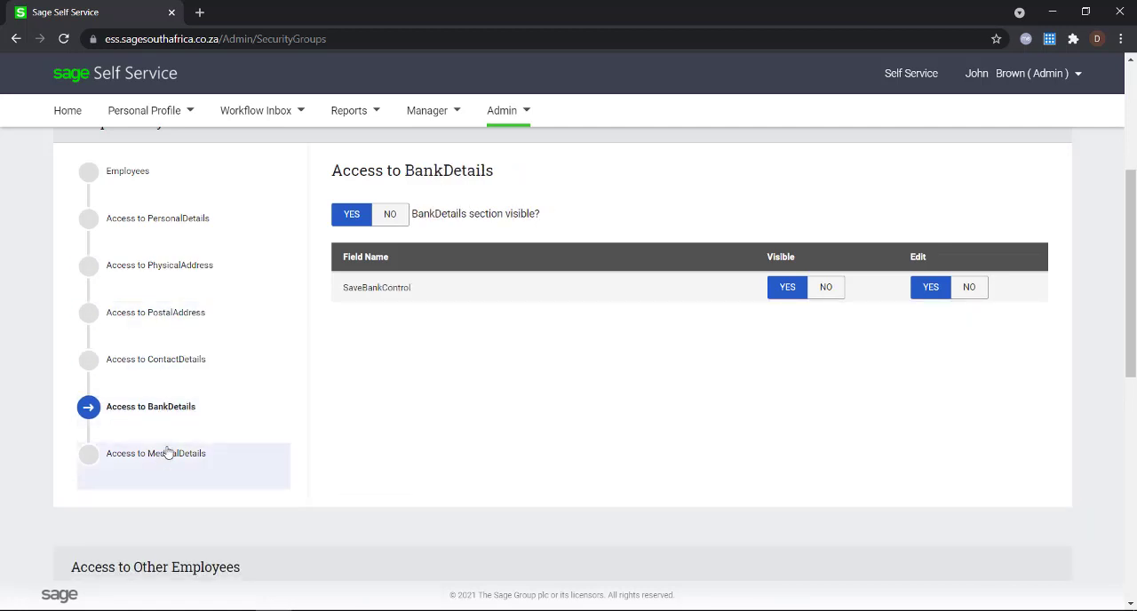
{"action": "left_click", "coordinate": [157, 453]}
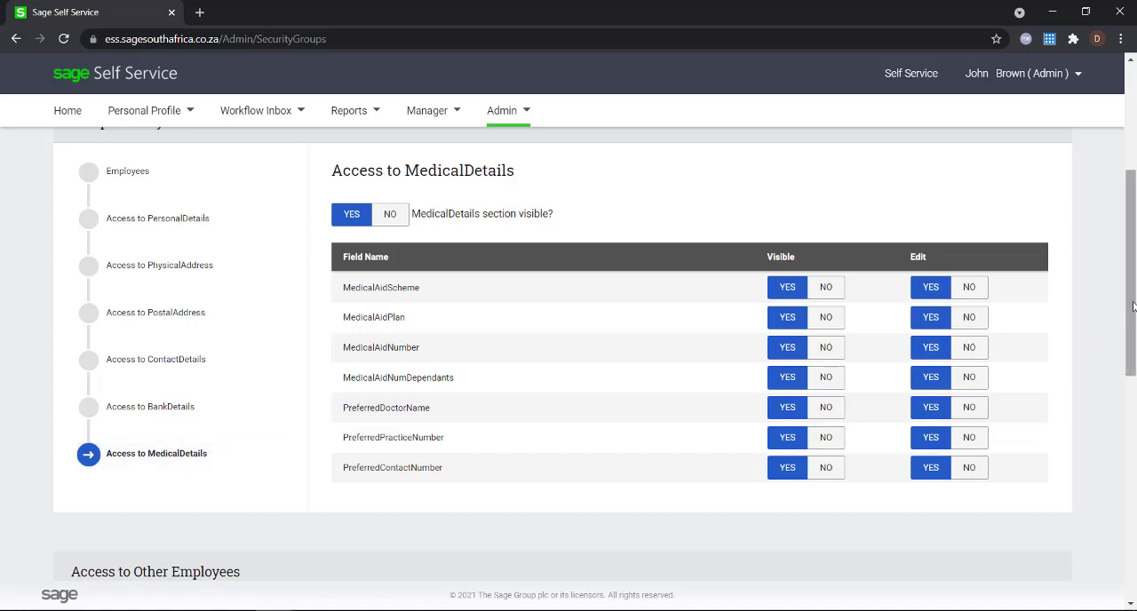
{"action": "scroll", "scroll_direction": "down", "scroll_amount": 3}
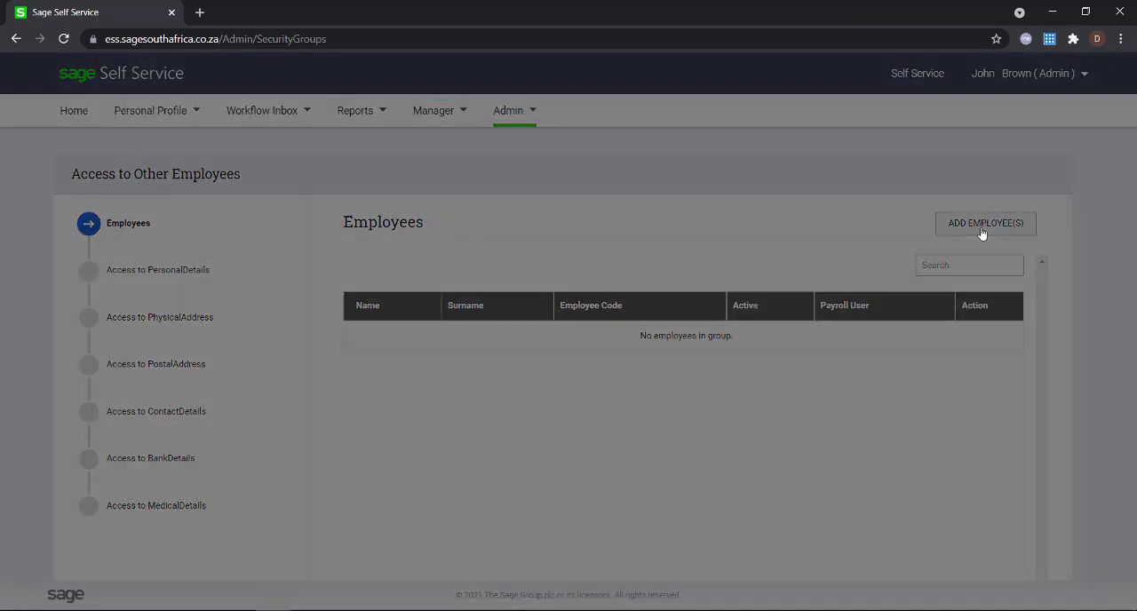
{"action": "left_click", "coordinate": [985, 223]}
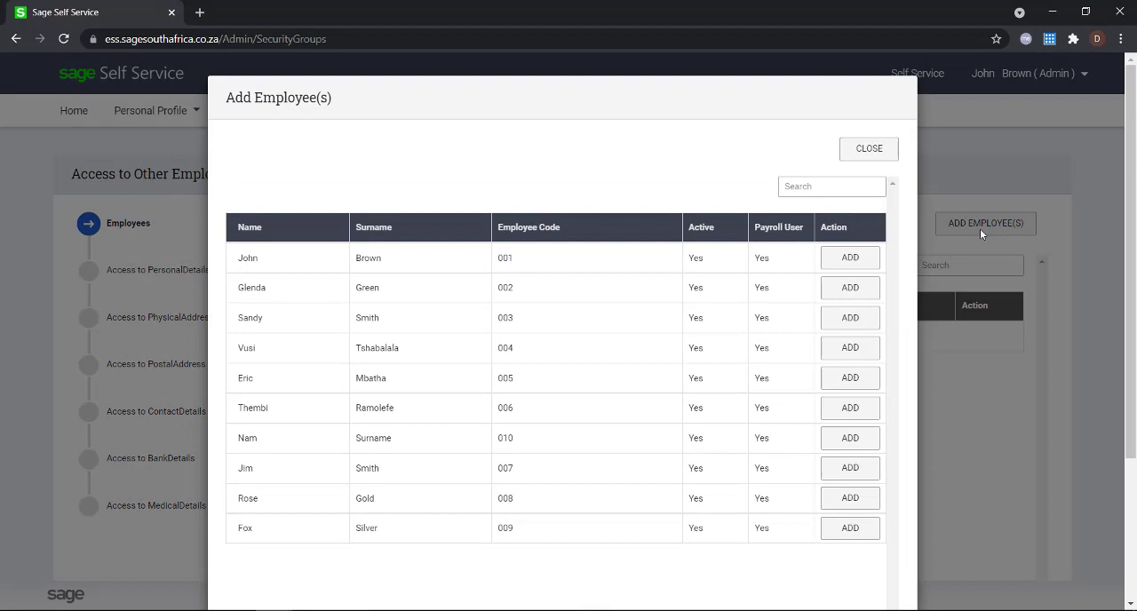
{"action": "left_click", "coordinate": [850, 377]}
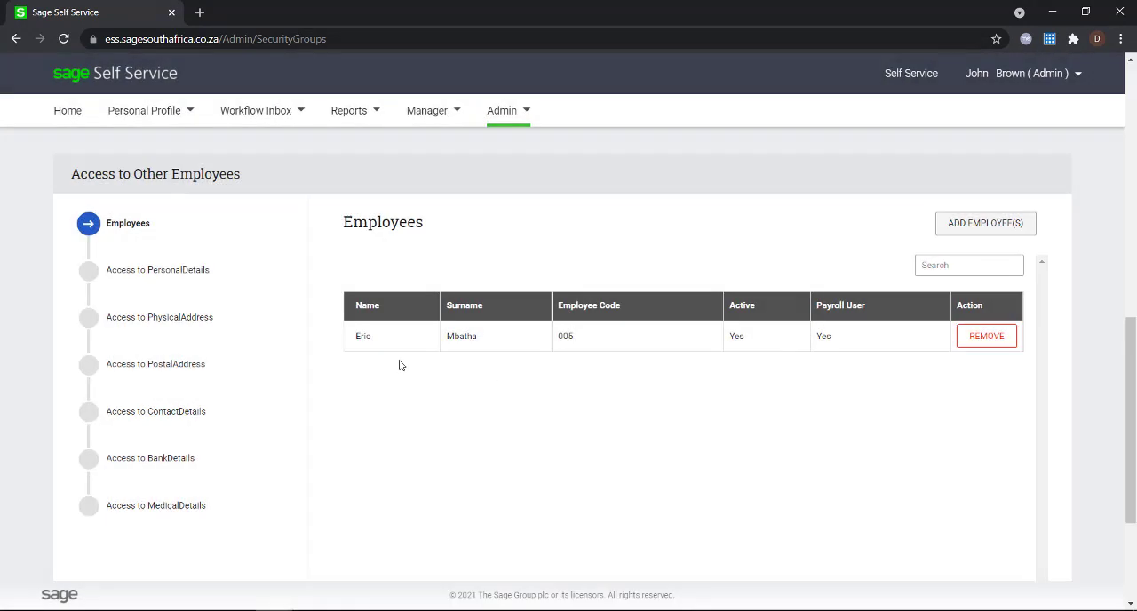
{"action": "left_click", "coordinate": [159, 269]}
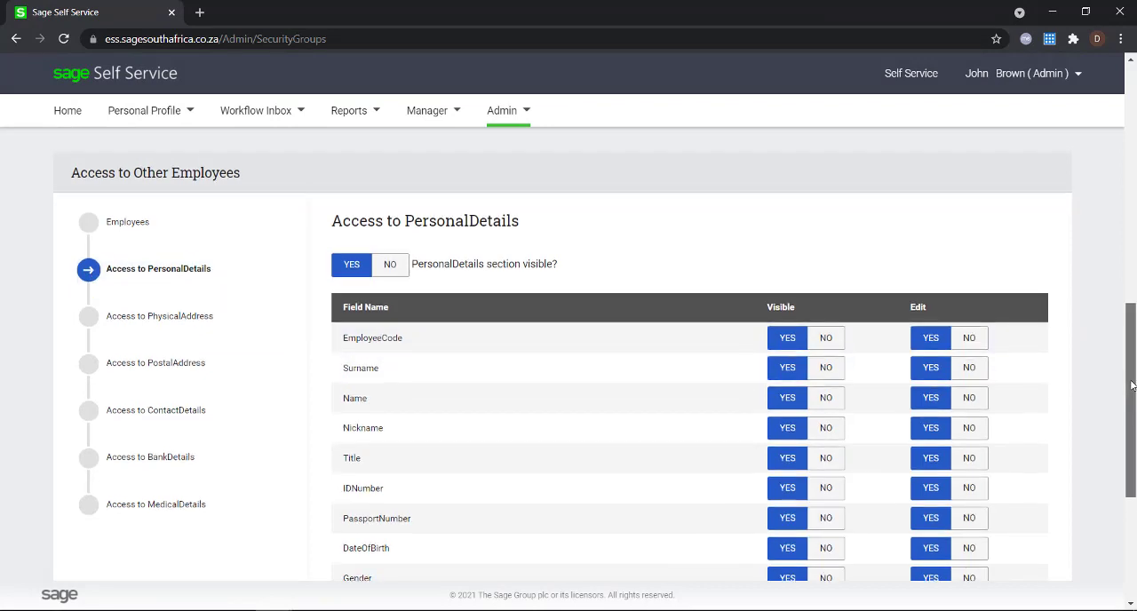
- Set Visible to NO for IDNumber, PassportNumber and the other sensitive personal fields
{"action": "scroll", "scroll_direction": "down", "scroll_amount": 3}
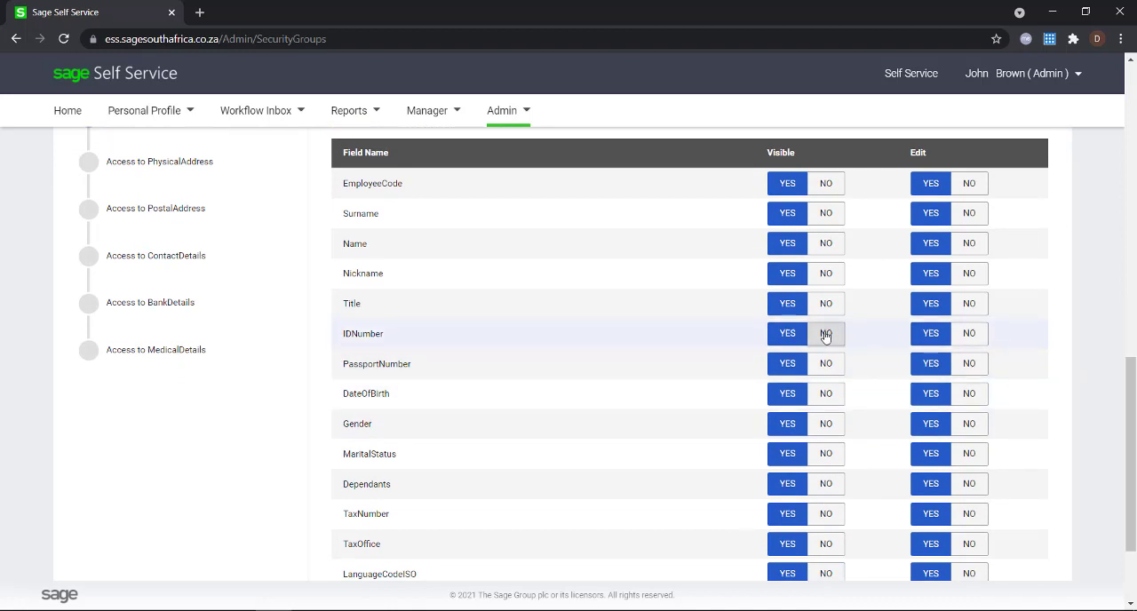
{"action": "left_click", "coordinate": [825, 333]}
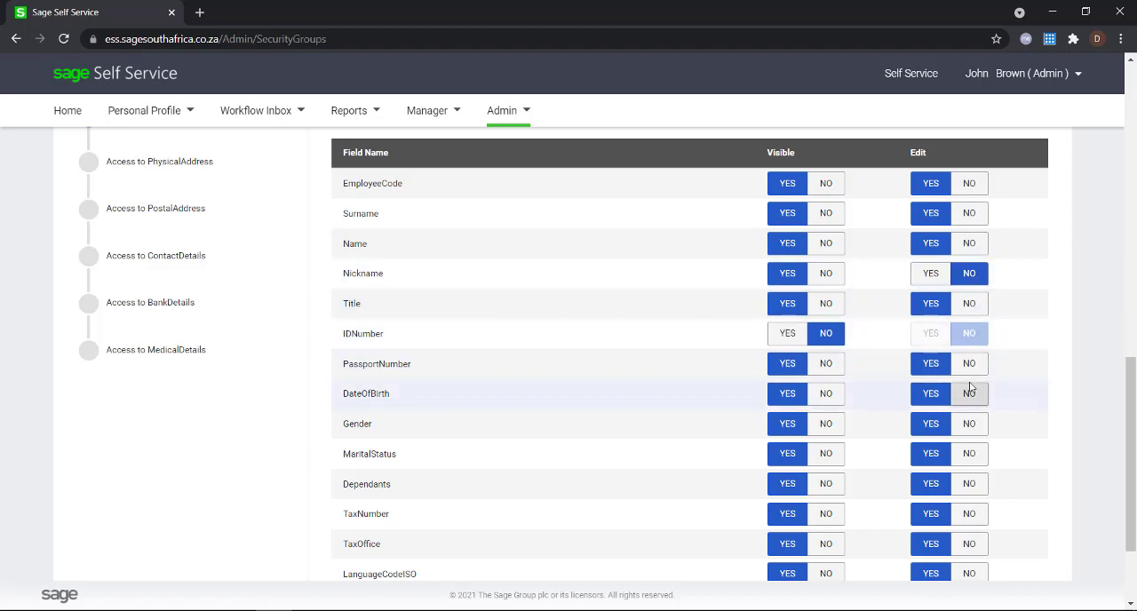
{"action": "left_click", "coordinate": [825, 363]}
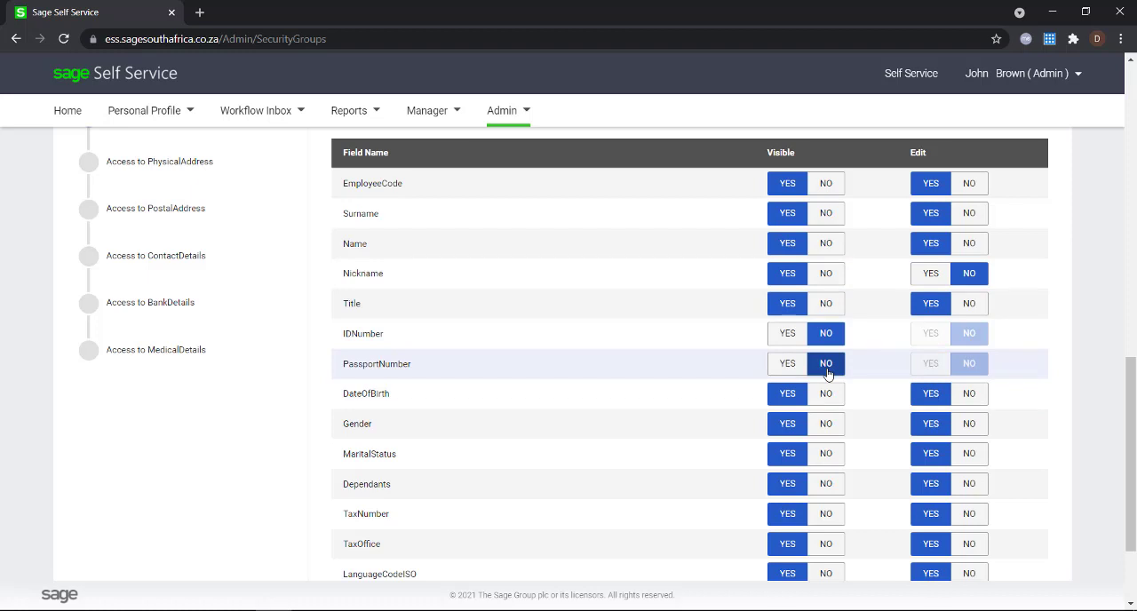
{"action": "mouse_move", "coordinate": [825, 513]}
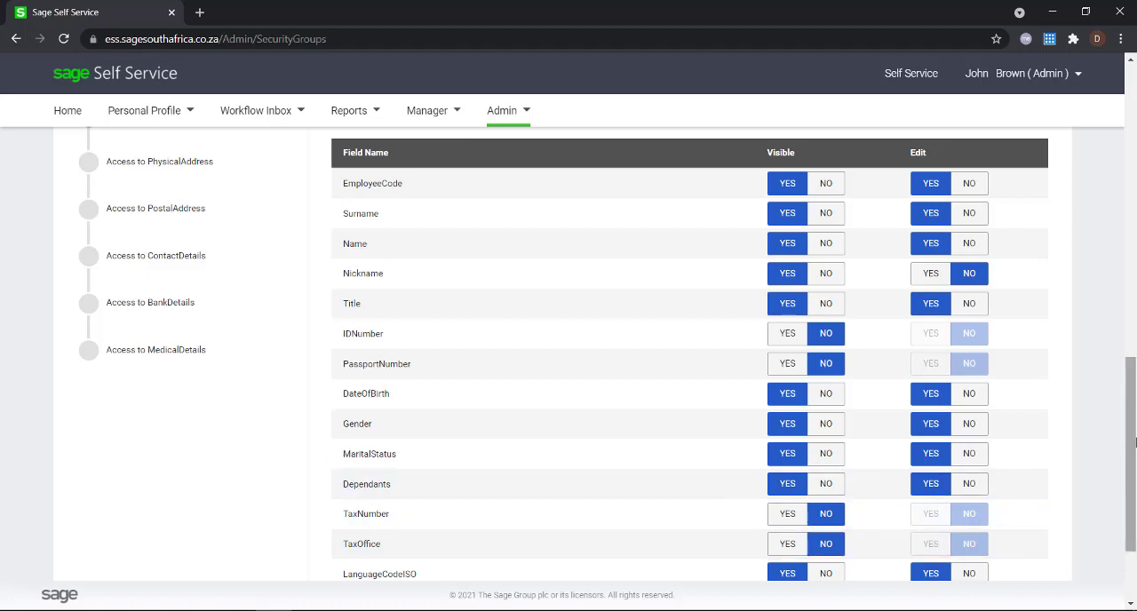
{"action": "scroll", "scroll_direction": "down", "scroll_amount": 3}
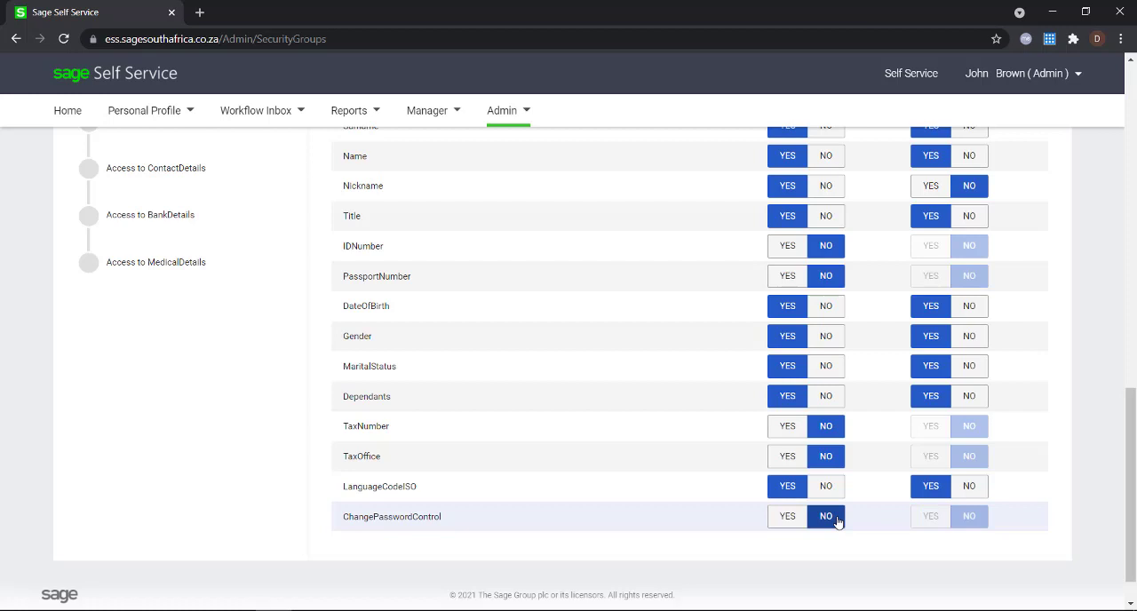
{"action": "mouse_move", "coordinate": [825, 516]}
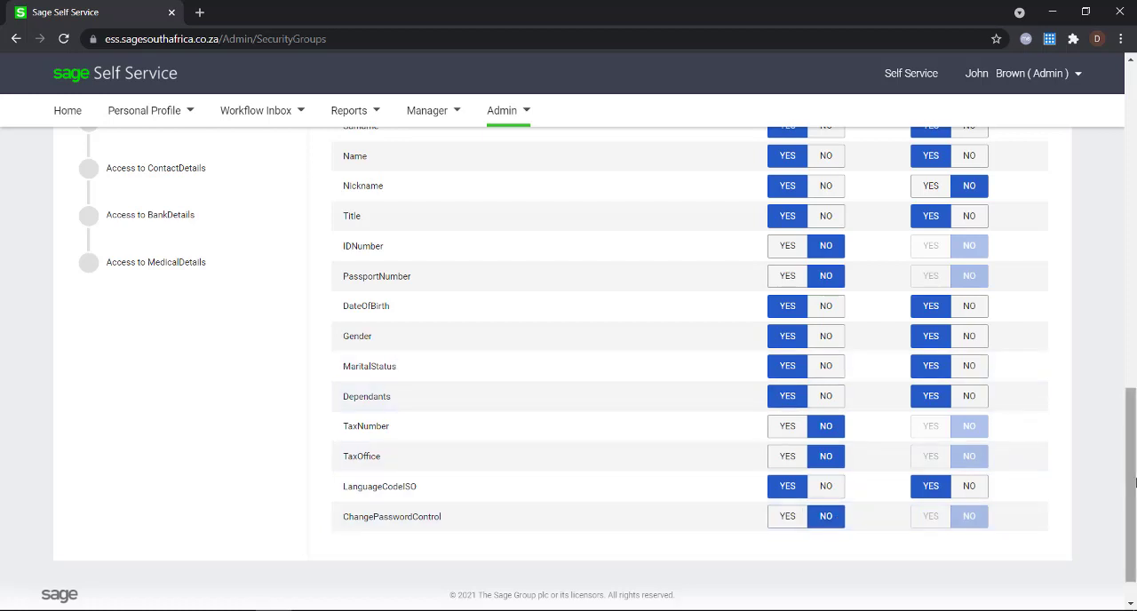
{"action": "scroll", "scroll_direction": "up", "scroll_amount": 3}
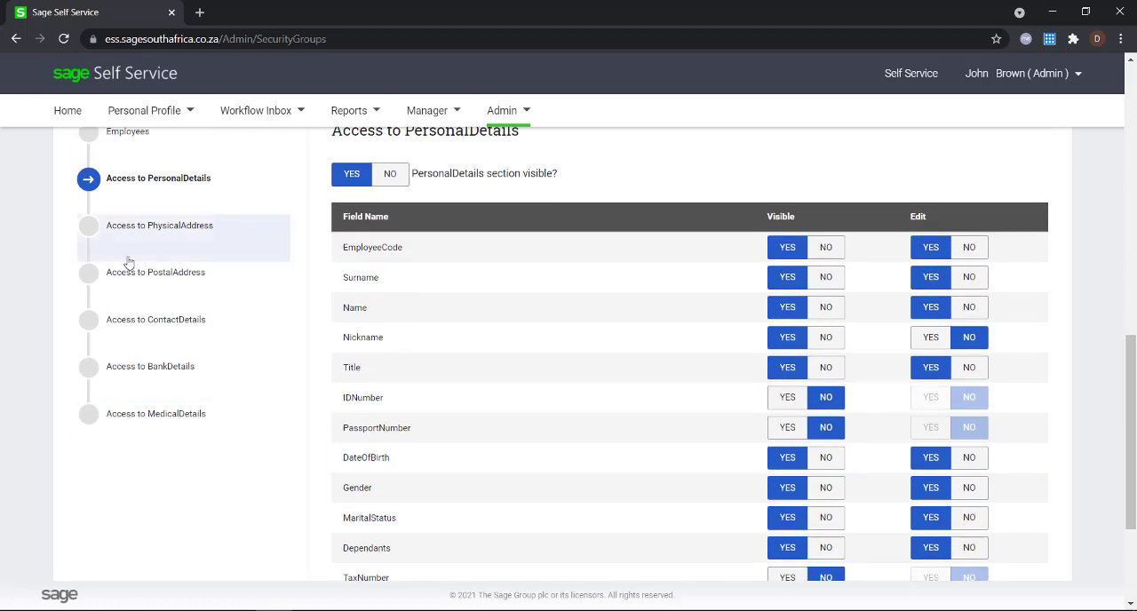
- Hide the PhysicalAddress section from other employees by setting section visible to NO
{"action": "left_click", "coordinate": [159, 224]}
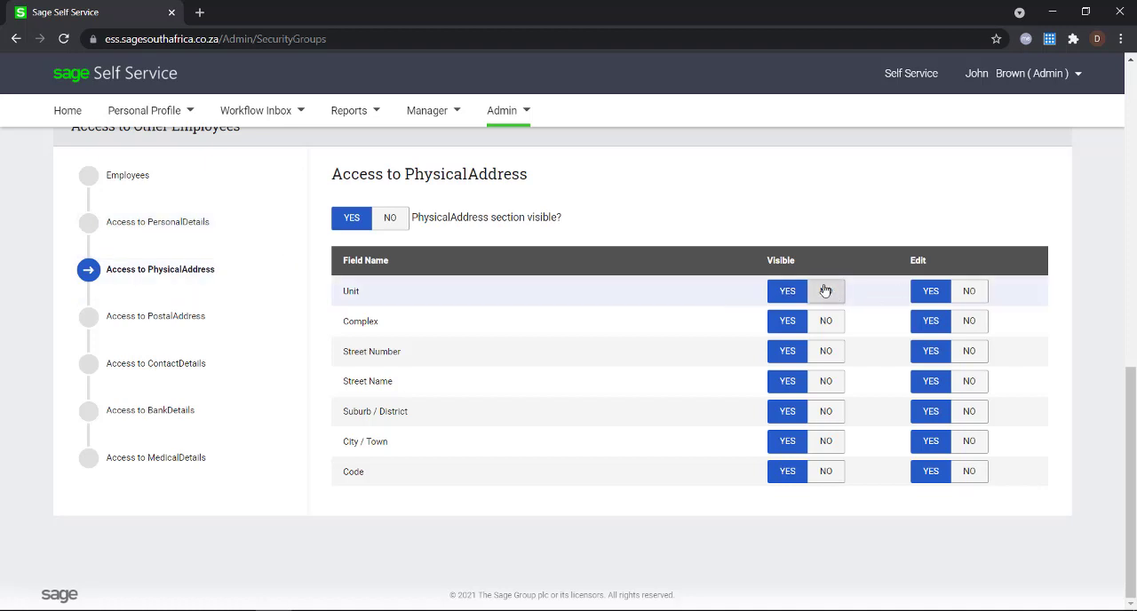
{"action": "left_click", "coordinate": [825, 290]}
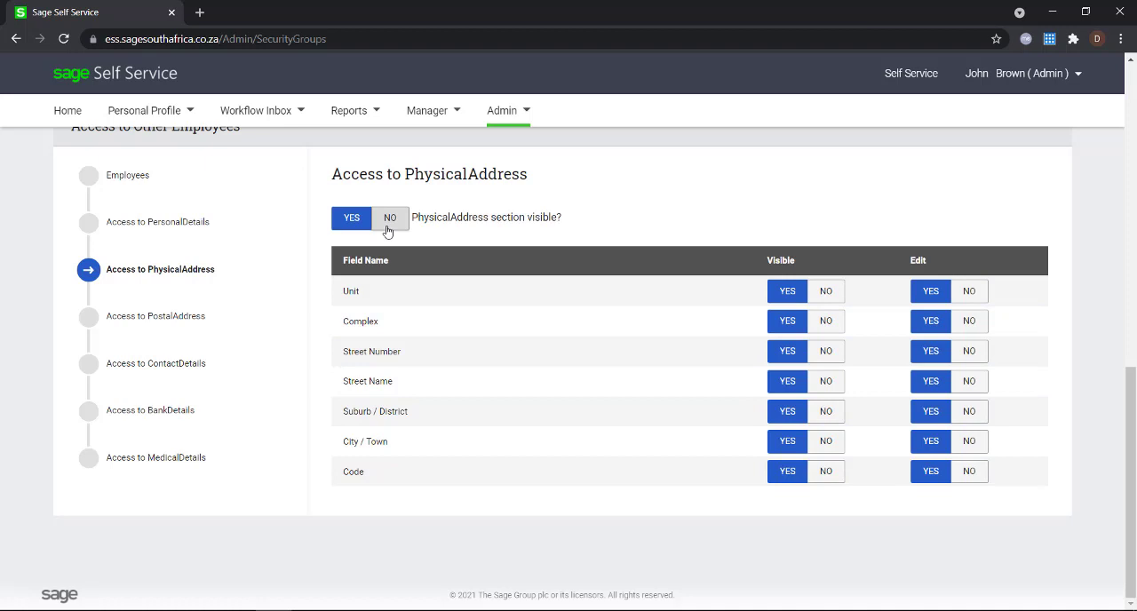
{"action": "left_click", "coordinate": [390, 218]}
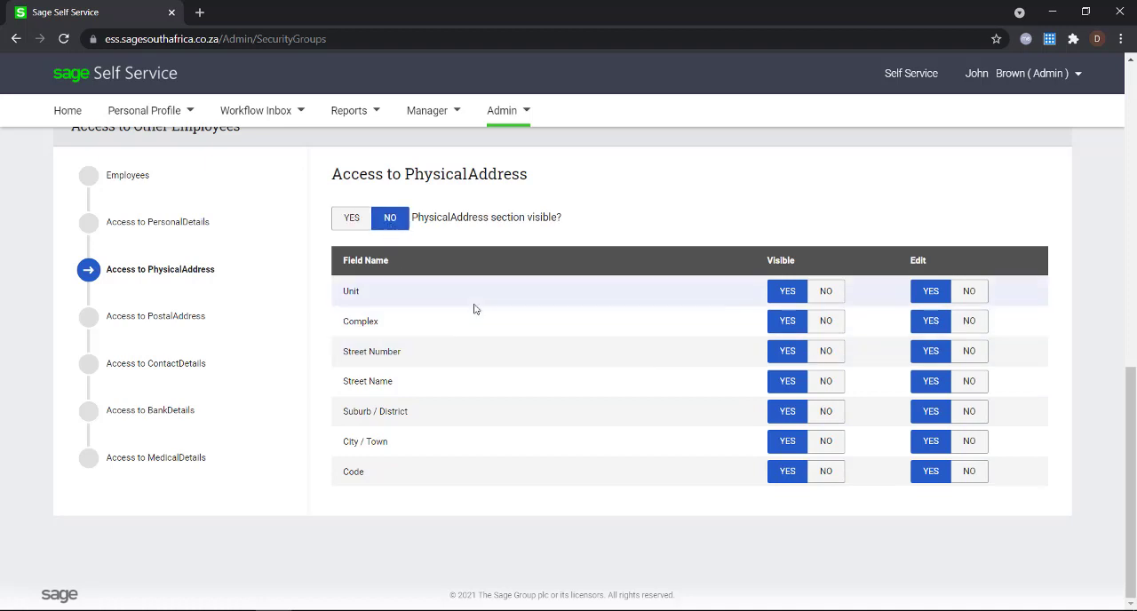
{"action": "left_click", "coordinate": [155, 315]}
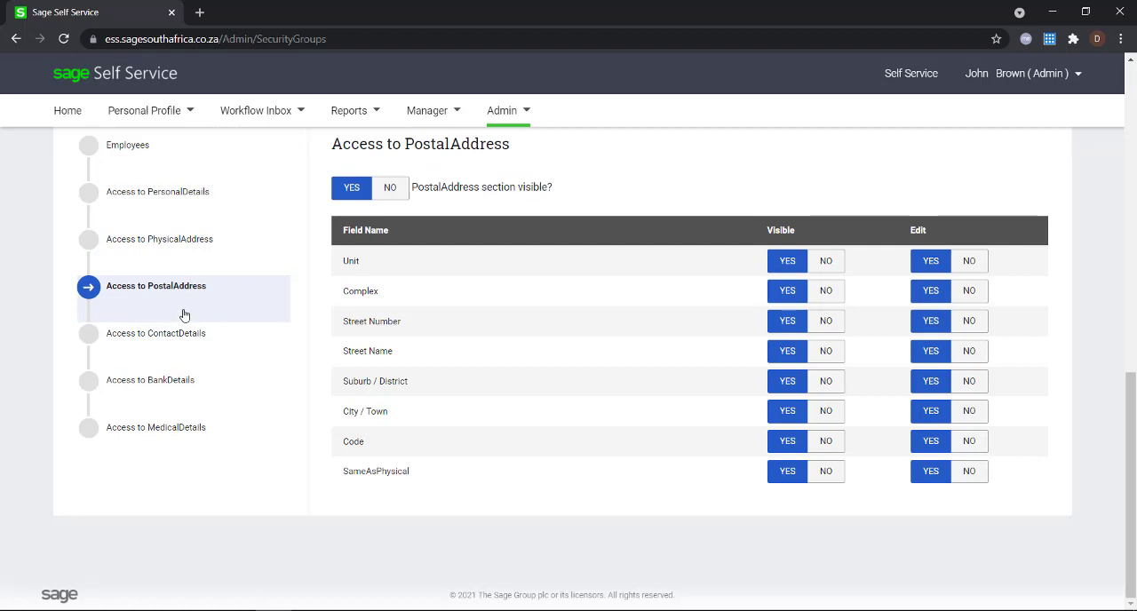
{"action": "mouse_move", "coordinate": [270, 292]}
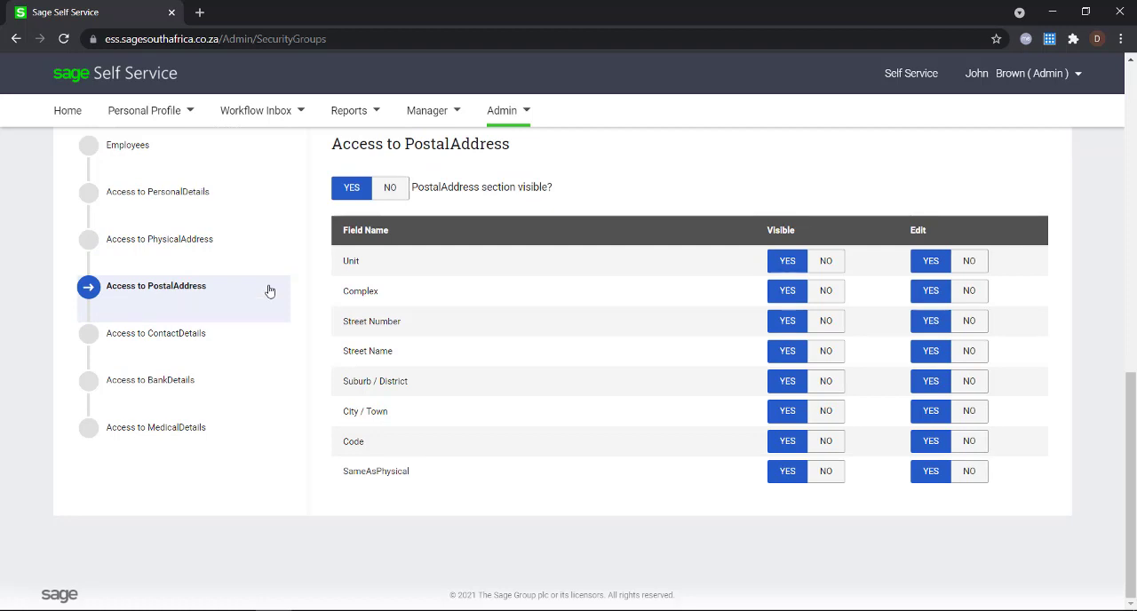
- Set Edit to NO for the PostalAddress fields of other employees
{"action": "left_click", "coordinate": [969, 261]}
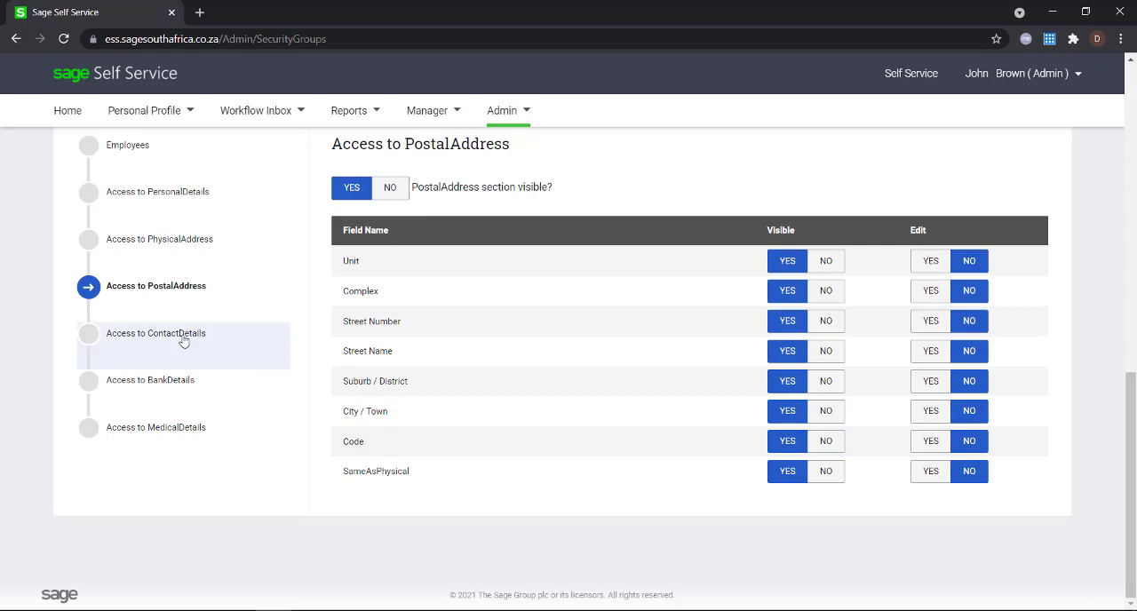
{"action": "left_click", "coordinate": [155, 333]}
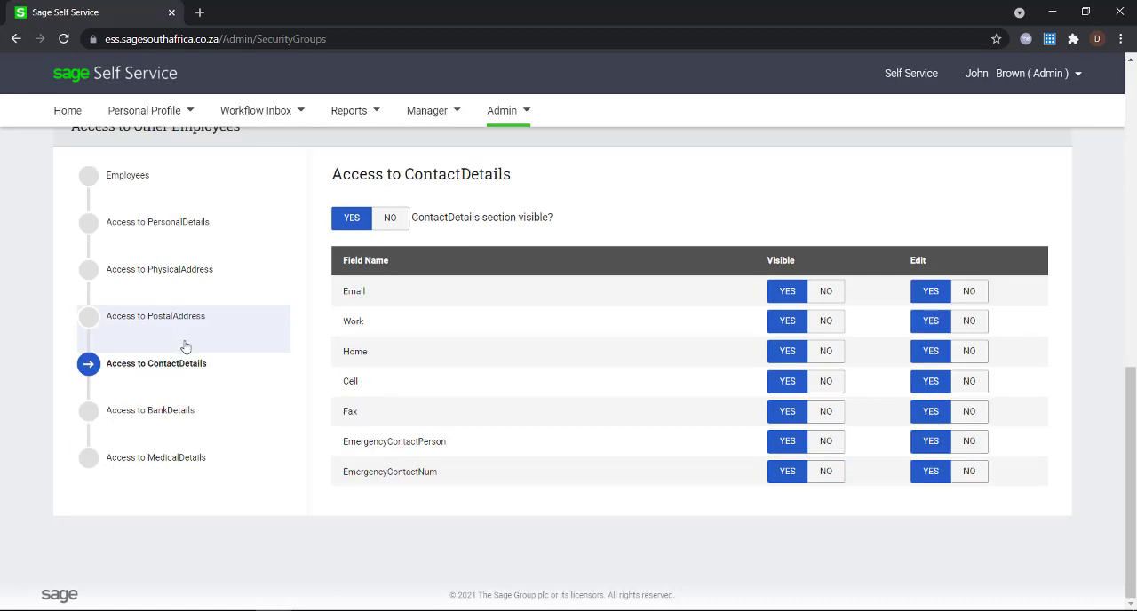
{"action": "mouse_move", "coordinate": [579, 349]}
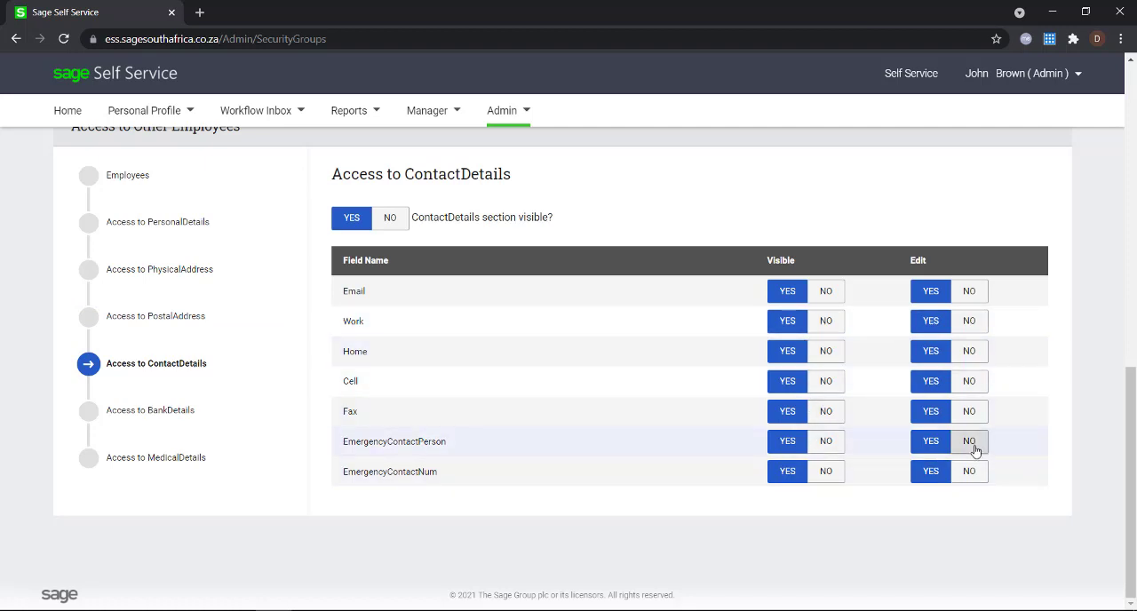
- Make the EmergencyContactPerson and Work contact details non-editable for other employees
{"action": "left_click", "coordinate": [969, 470]}
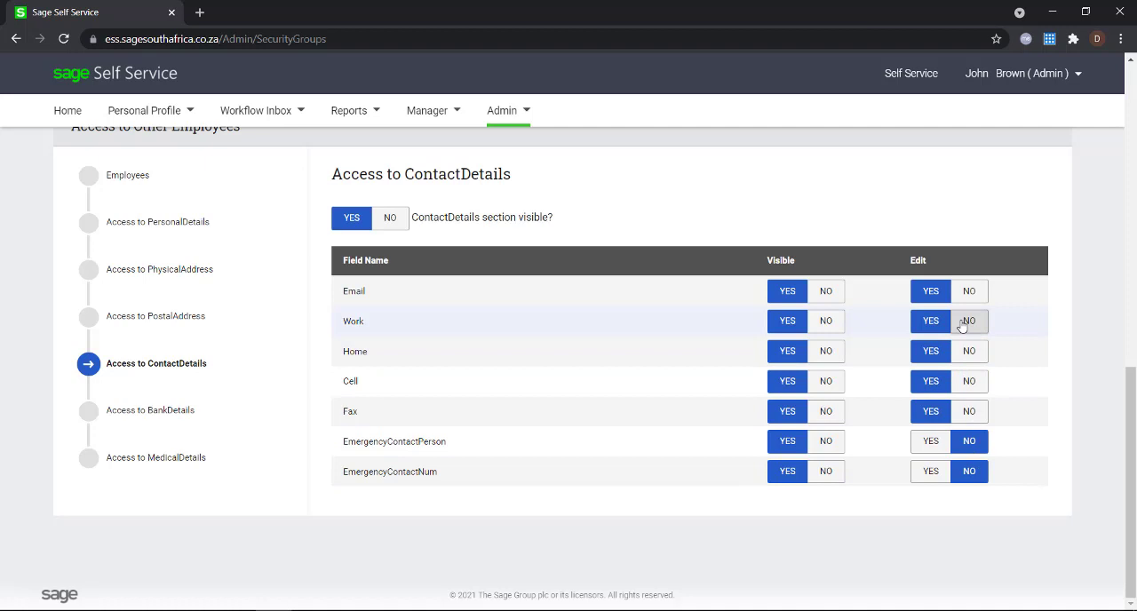
{"action": "left_click", "coordinate": [969, 321]}
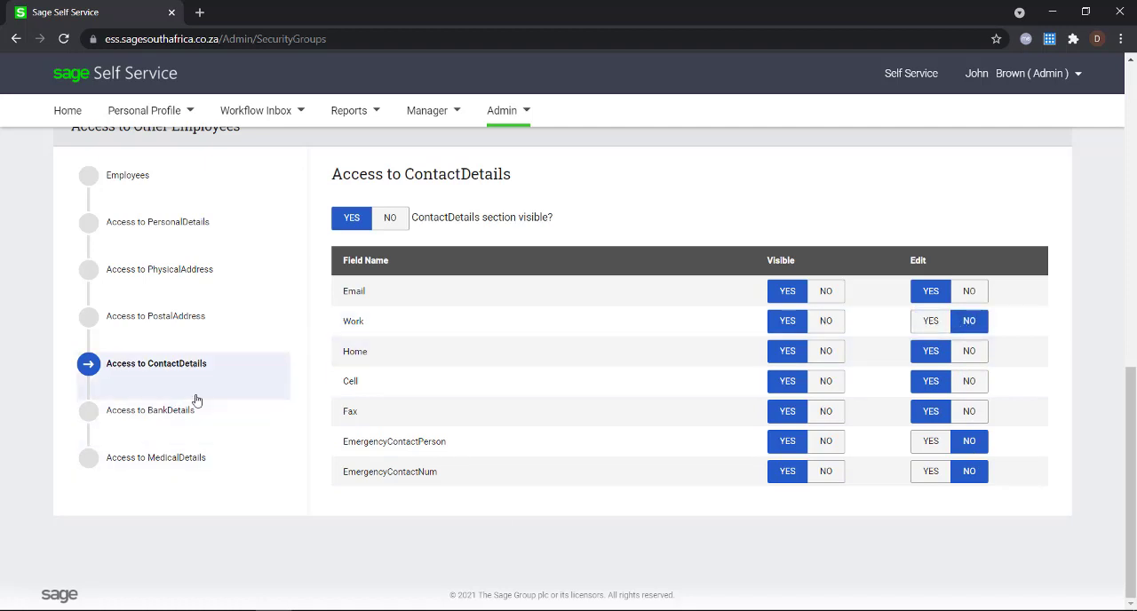
- Set BankDetails section visible to NO and MedicalDetails Edit toggles to NO
{"action": "left_click", "coordinate": [150, 414]}
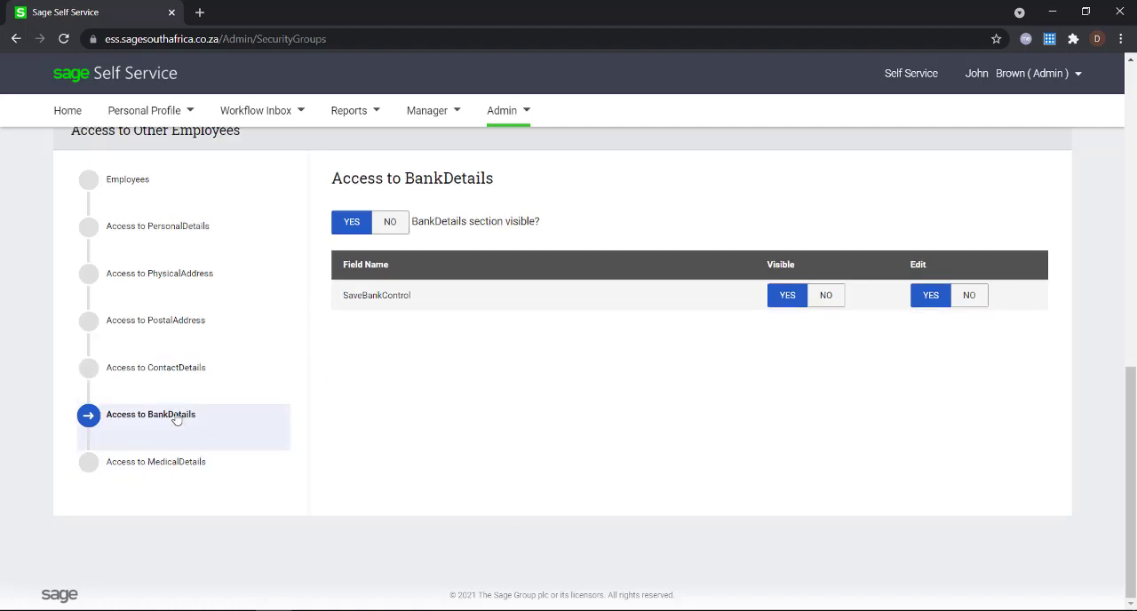
{"action": "mouse_move", "coordinate": [386, 326]}
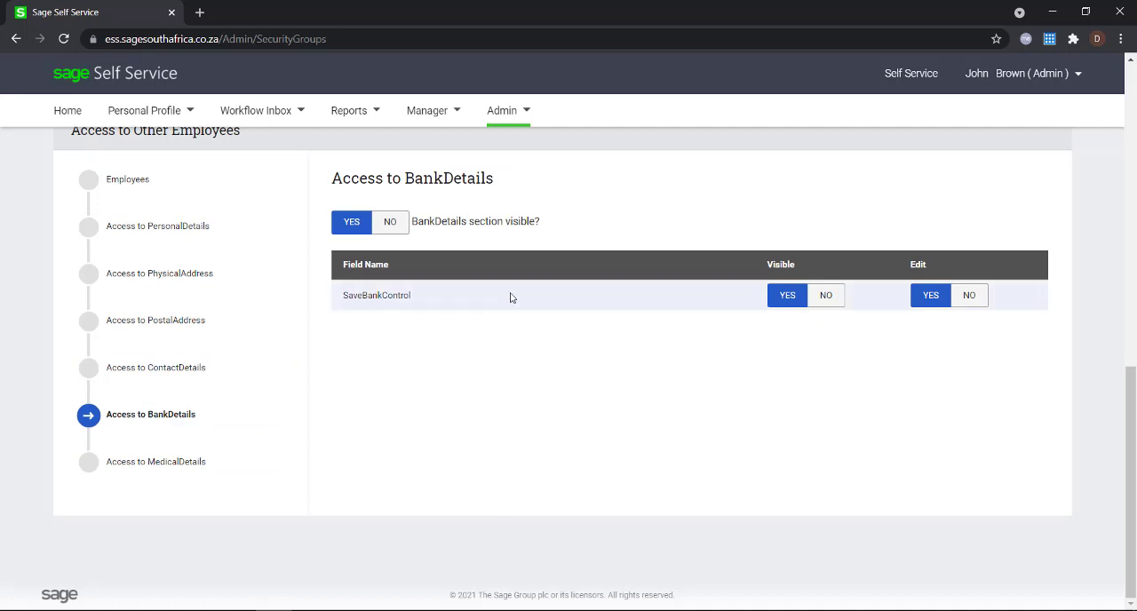
{"action": "left_click", "coordinate": [389, 221]}
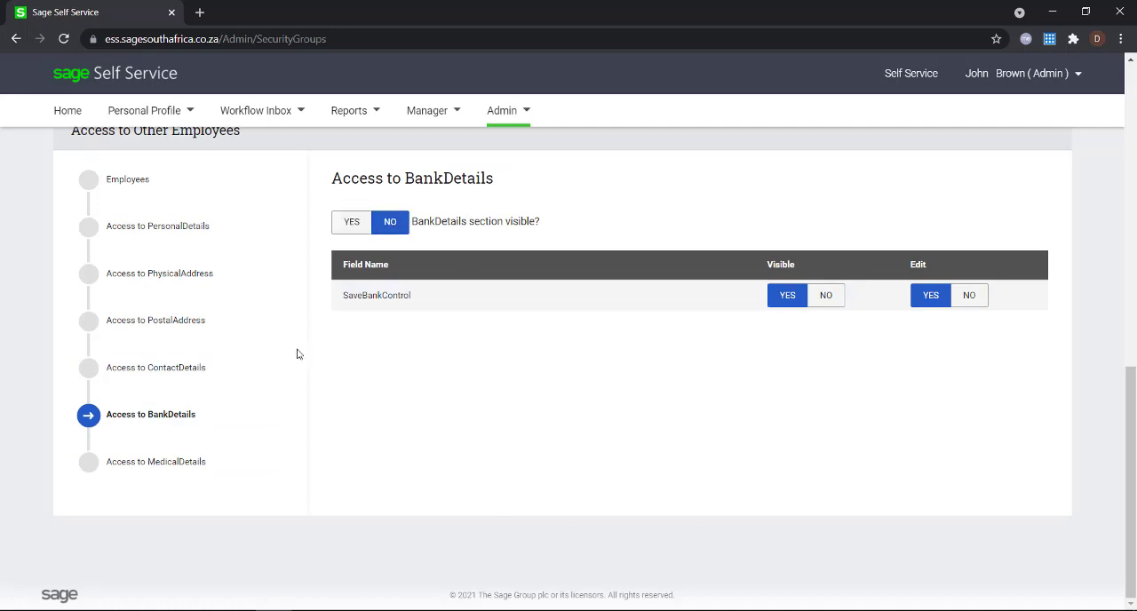
{"action": "mouse_move", "coordinate": [143, 470]}
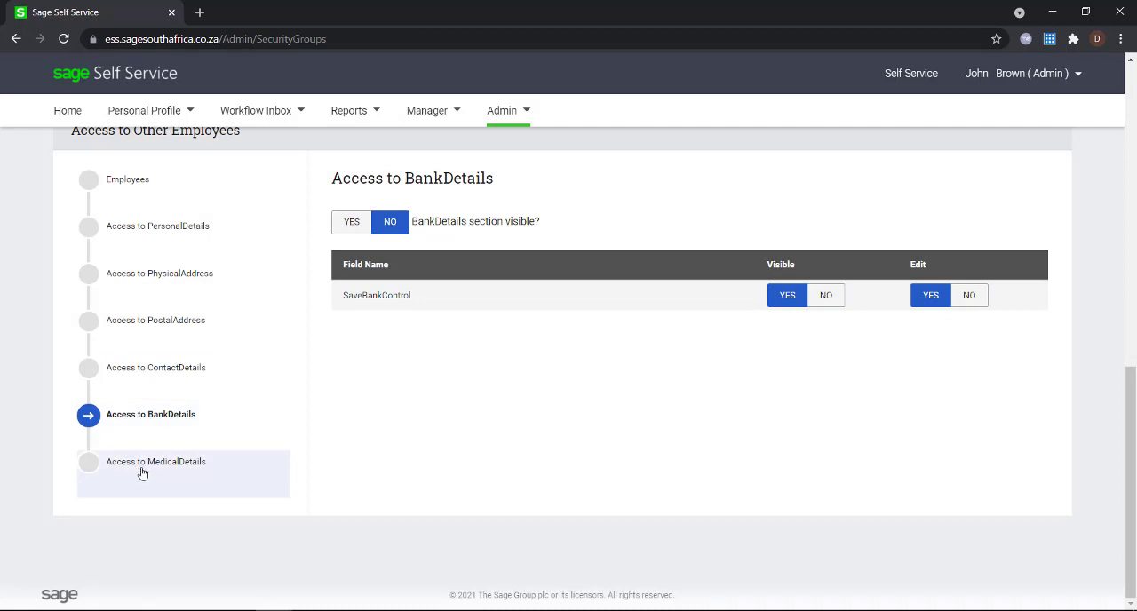
{"action": "left_click", "coordinate": [155, 461]}
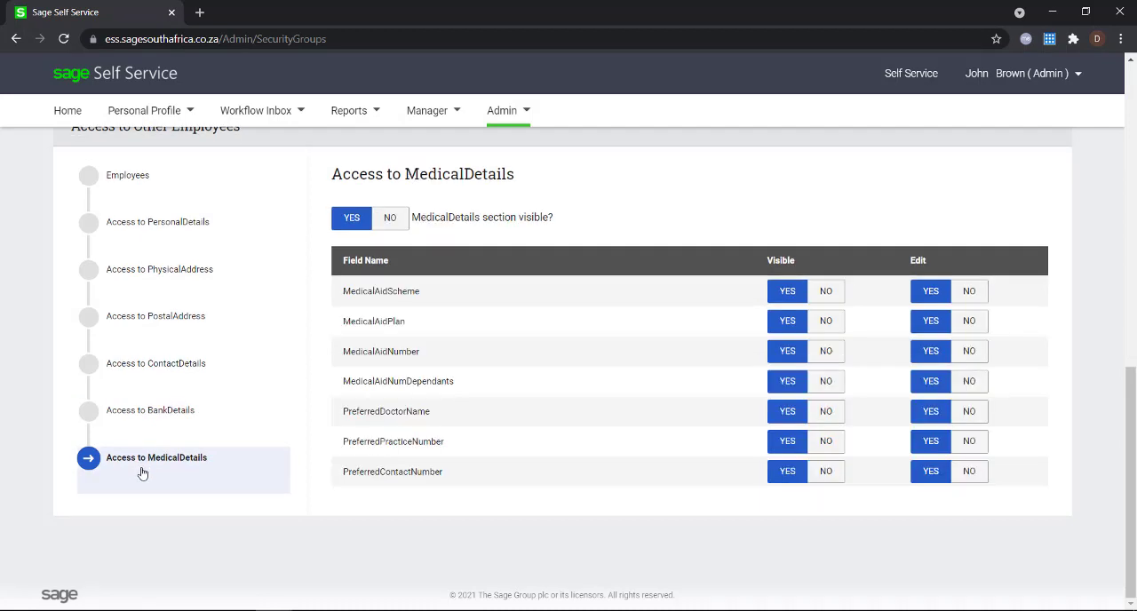
{"action": "left_click", "coordinate": [969, 291]}
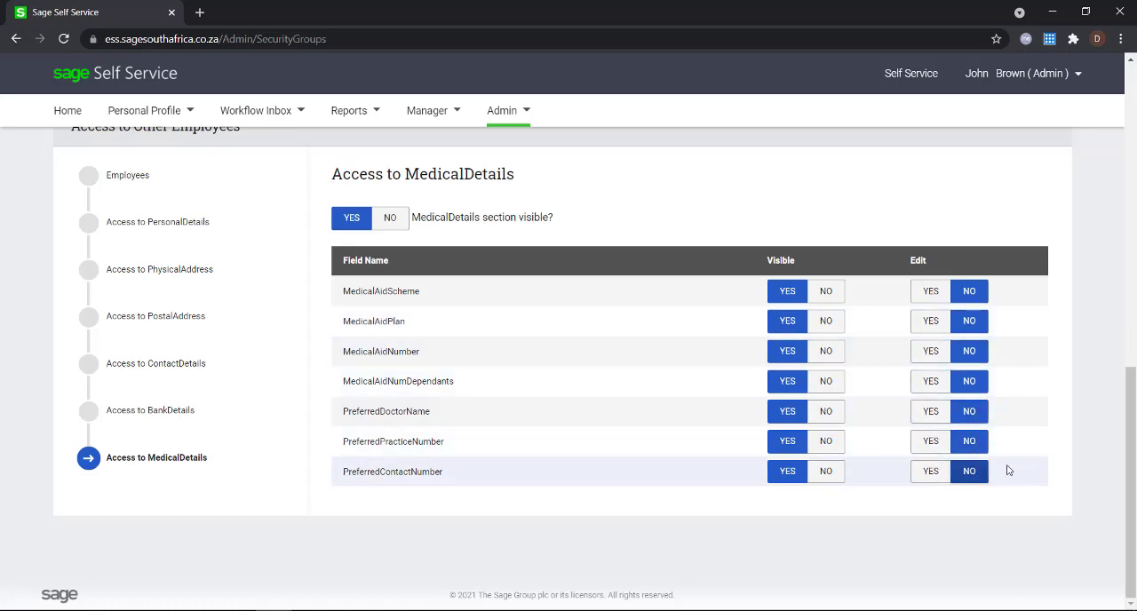
- Save the Finance security group and open the admin account dropdown
{"action": "scroll", "scroll_direction": "up", "scroll_amount": 3}
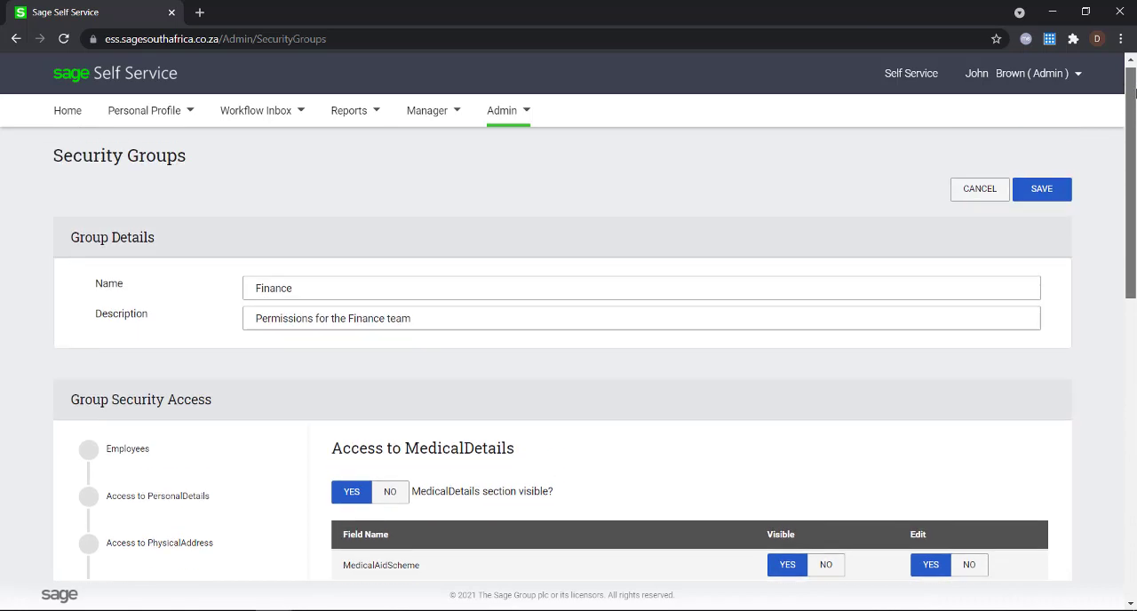
{"action": "left_click", "coordinate": [1041, 189]}
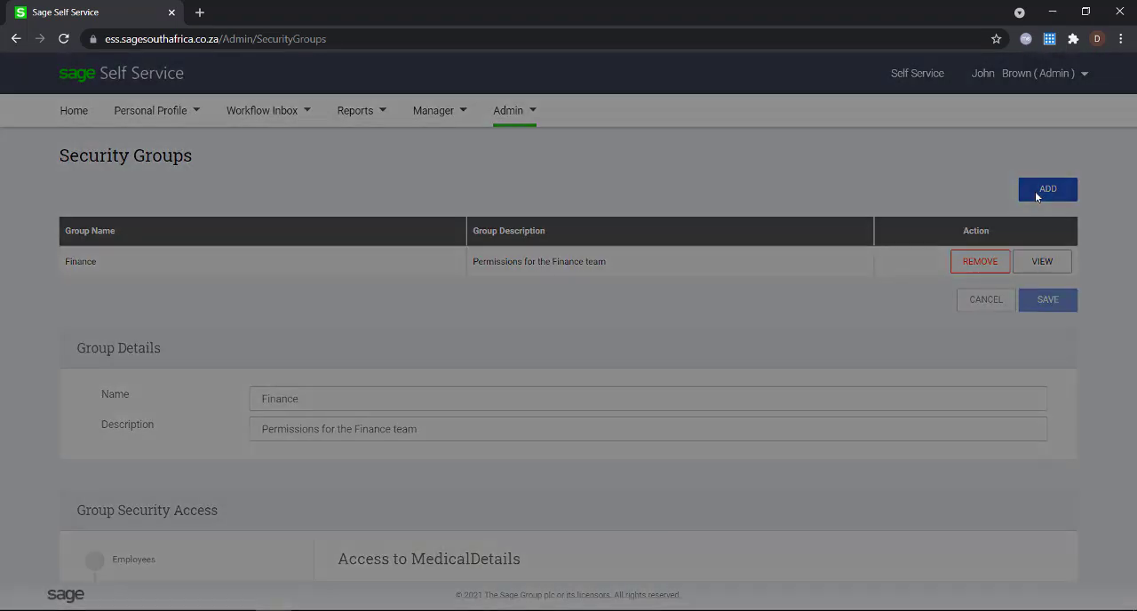
{"action": "left_click", "coordinate": [1047, 299]}
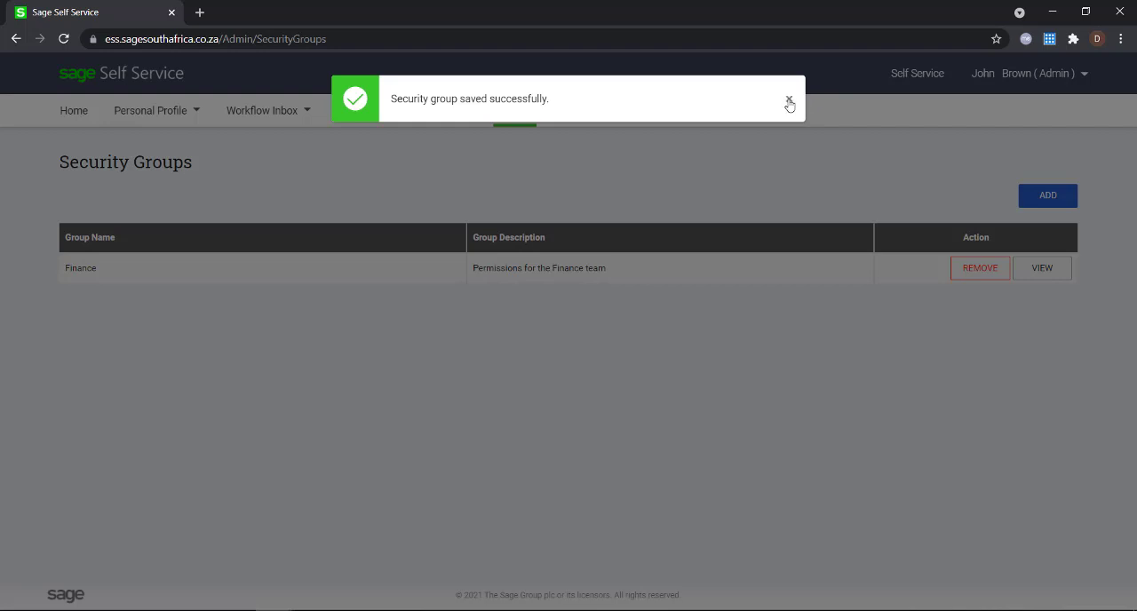
{"action": "left_click", "coordinate": [788, 99]}
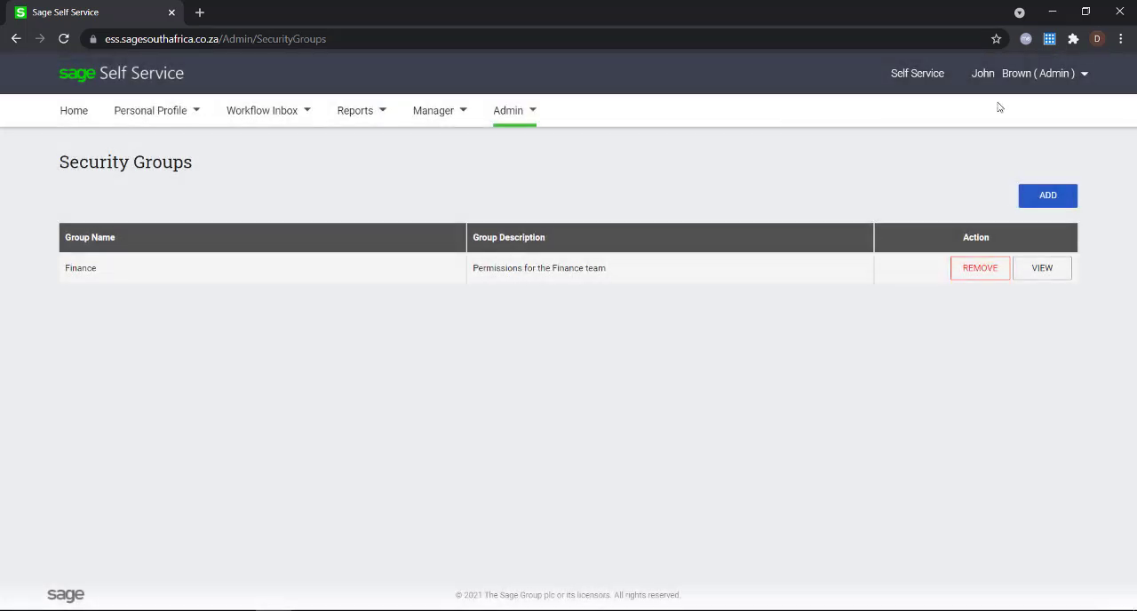
{"action": "left_click", "coordinate": [1026, 73]}
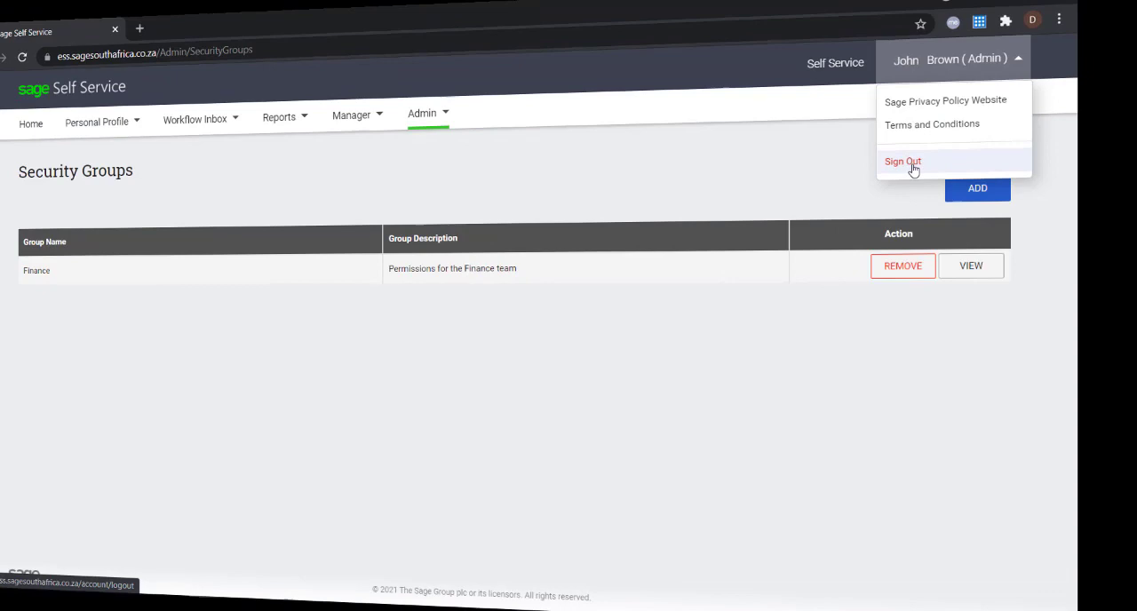
{"action": "left_click", "coordinate": [903, 161]}
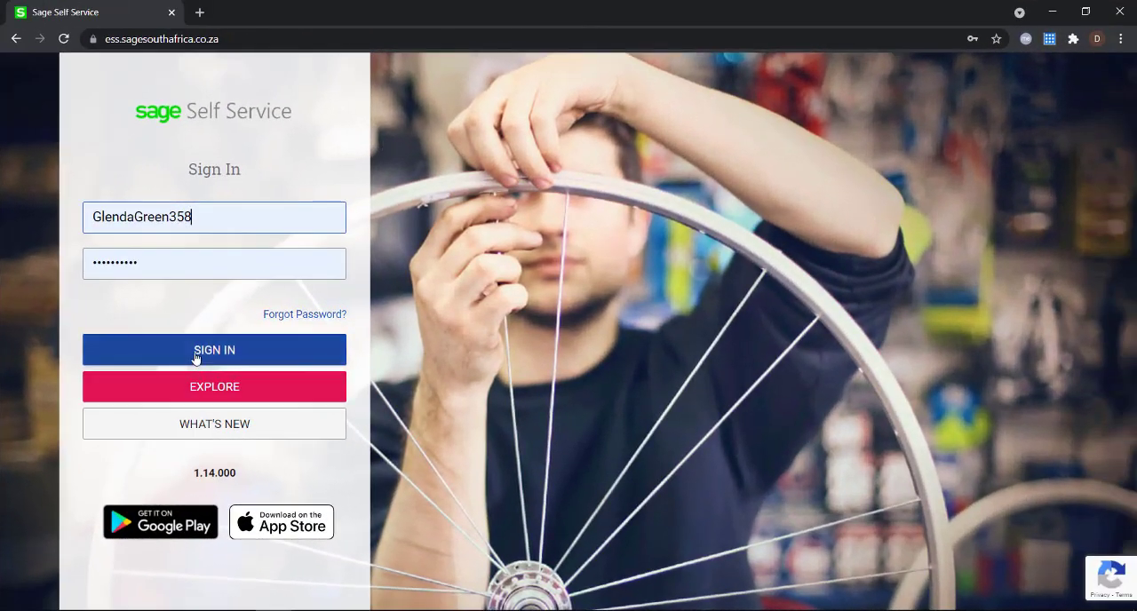
{"action": "left_click", "coordinate": [214, 349]}
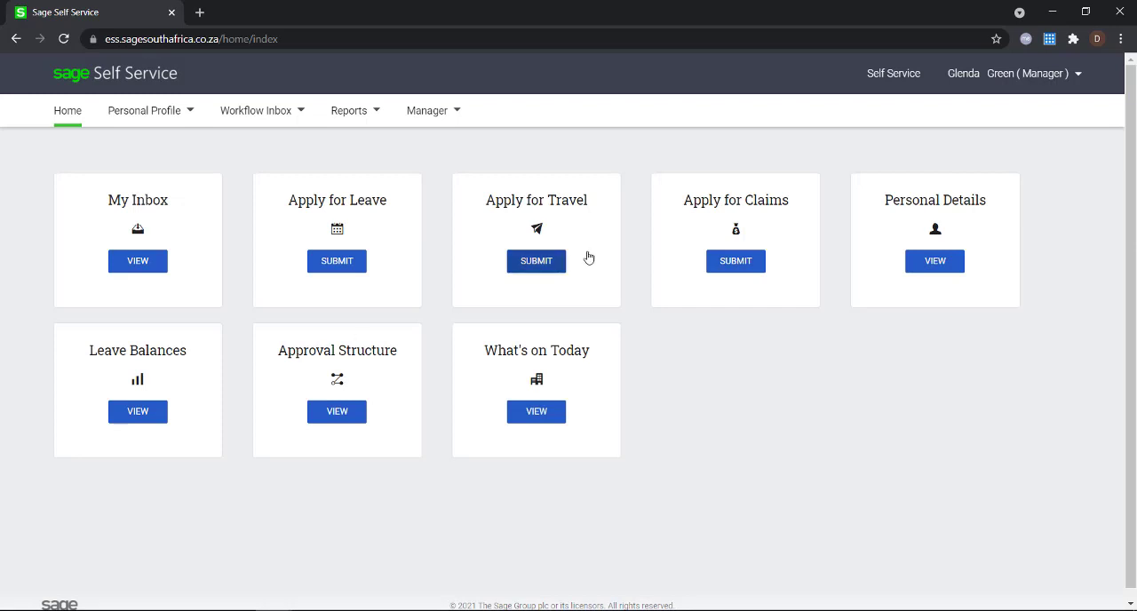
{"action": "left_click", "coordinate": [427, 110]}
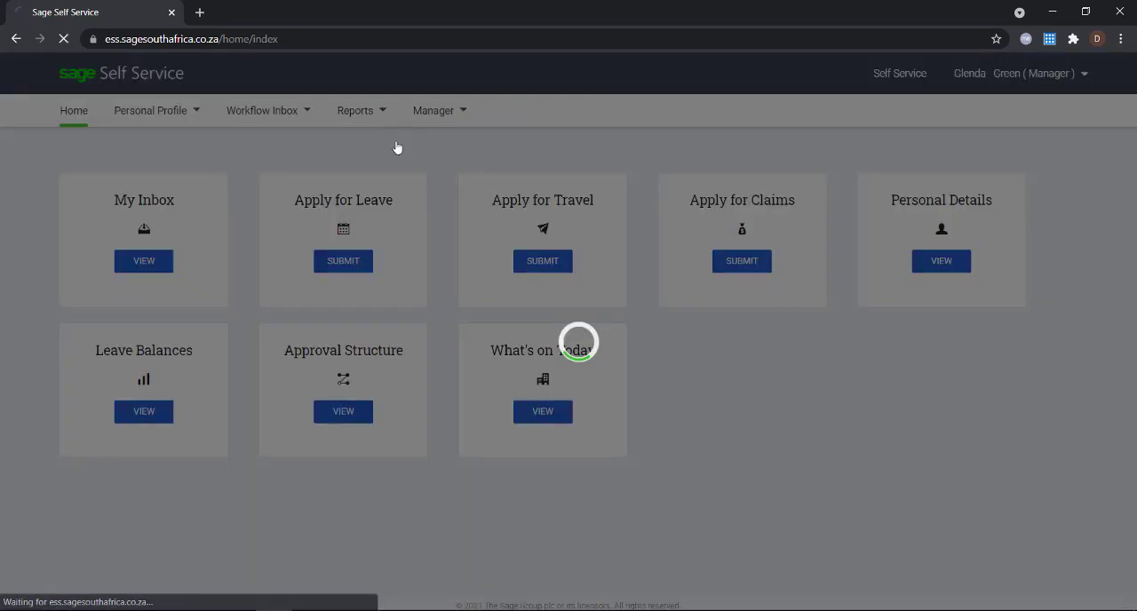
{"action": "left_click", "coordinate": [434, 110]}
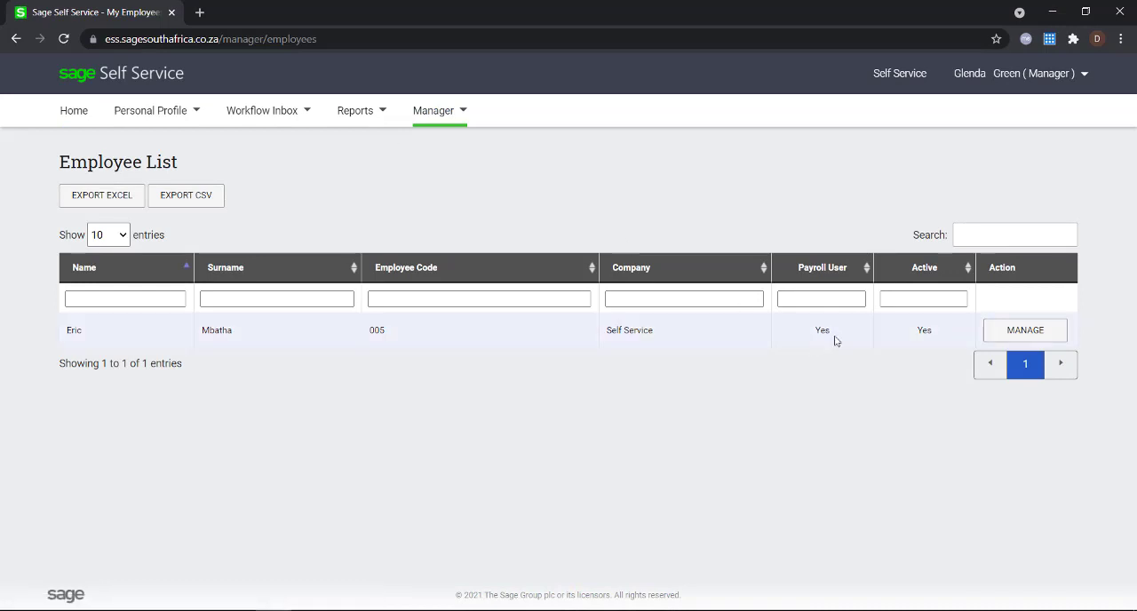
{"action": "left_click", "coordinate": [1024, 330]}
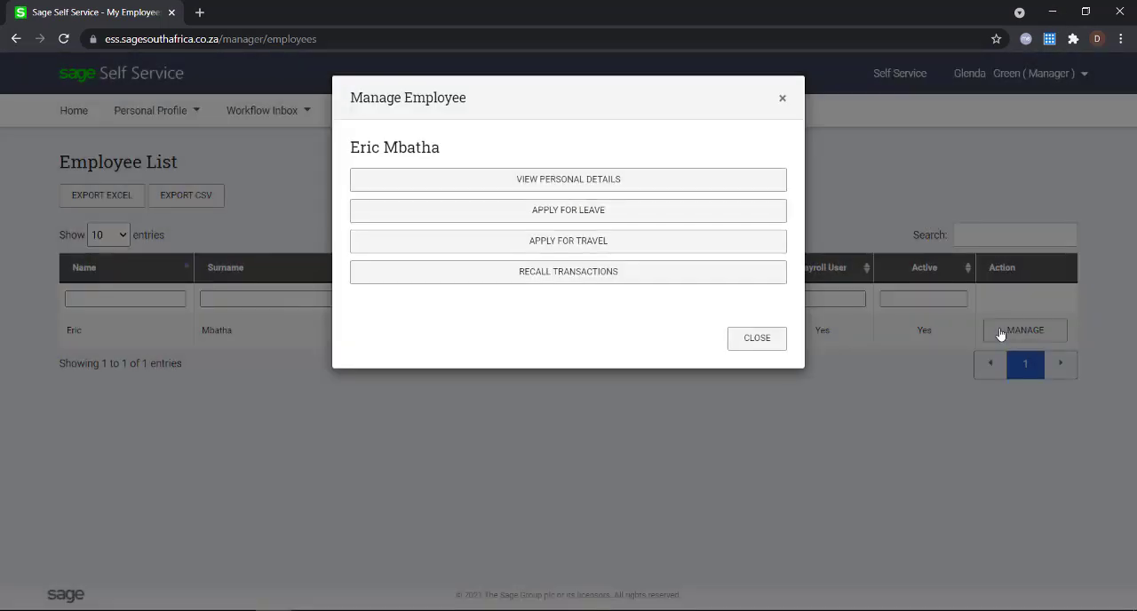
{"action": "left_click", "coordinate": [568, 179]}
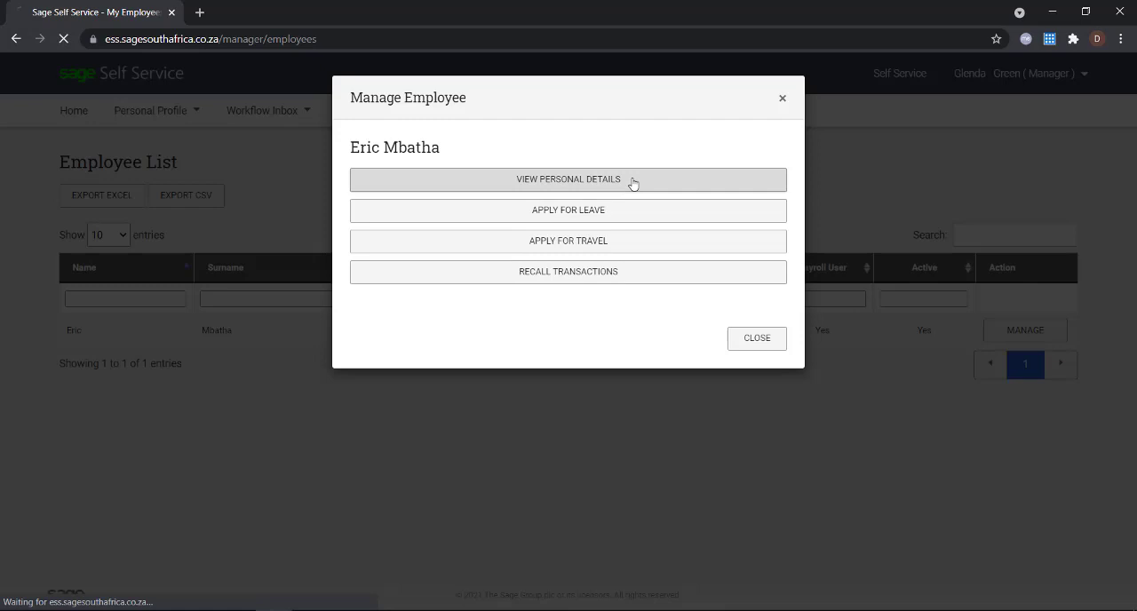
{"action": "left_click", "coordinate": [568, 178]}
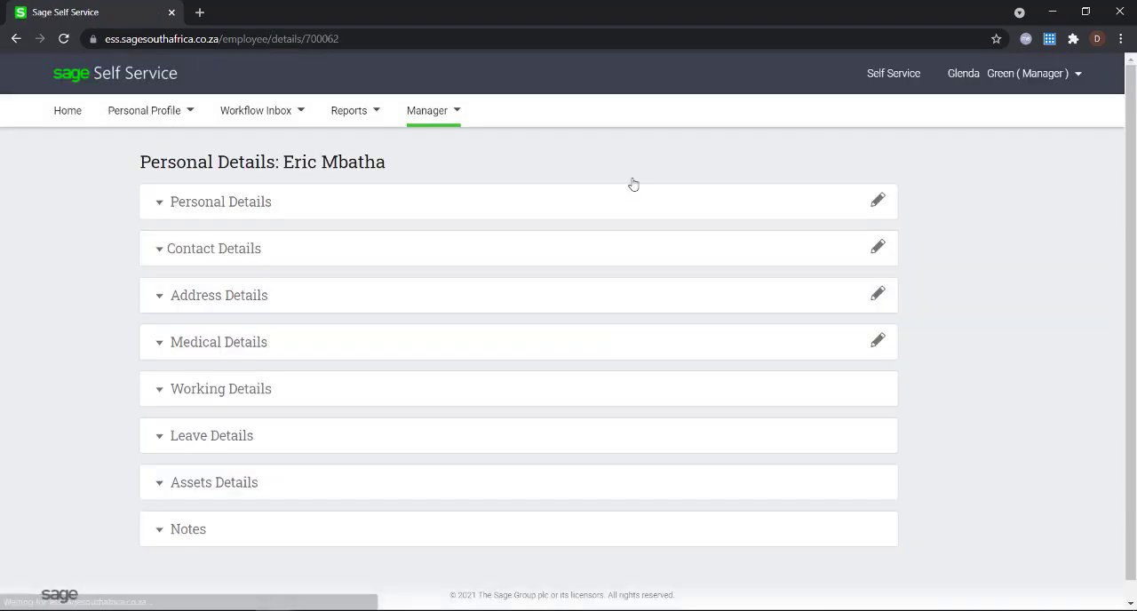
{"action": "mouse_move", "coordinate": [312, 205]}
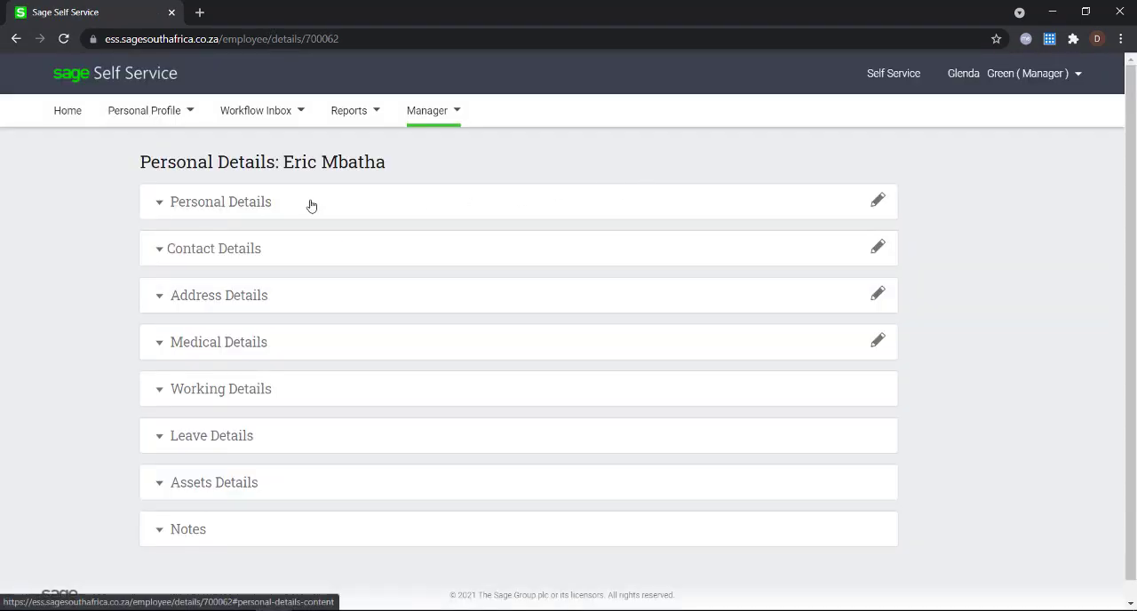
{"action": "mouse_move", "coordinate": [279, 255]}
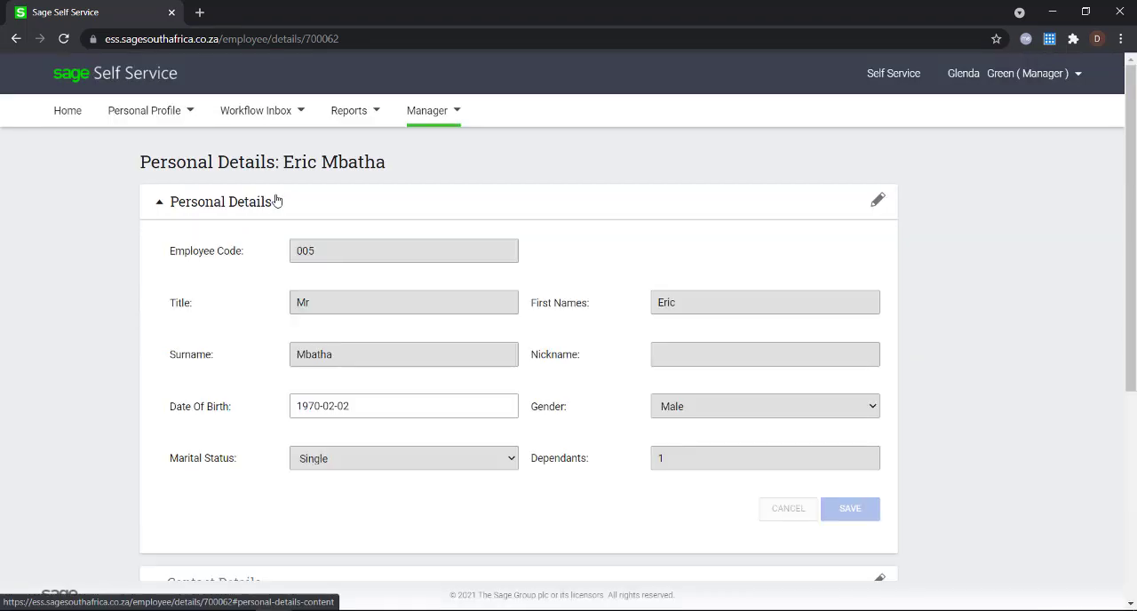
{"action": "mouse_move", "coordinate": [595, 470]}
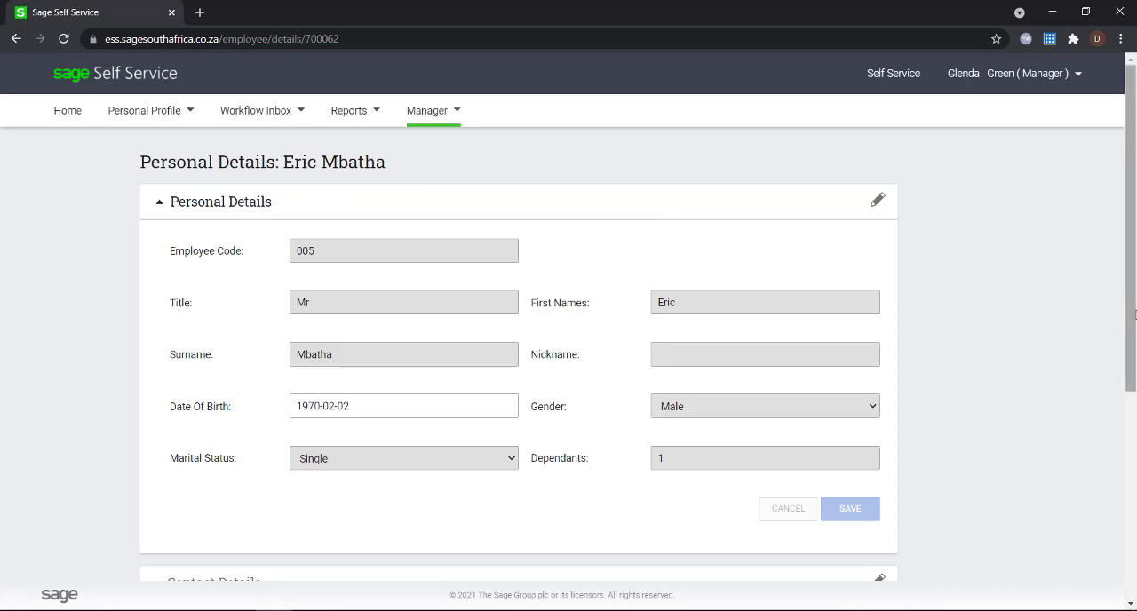
{"action": "scroll", "scroll_direction": "down", "scroll_amount": 3}
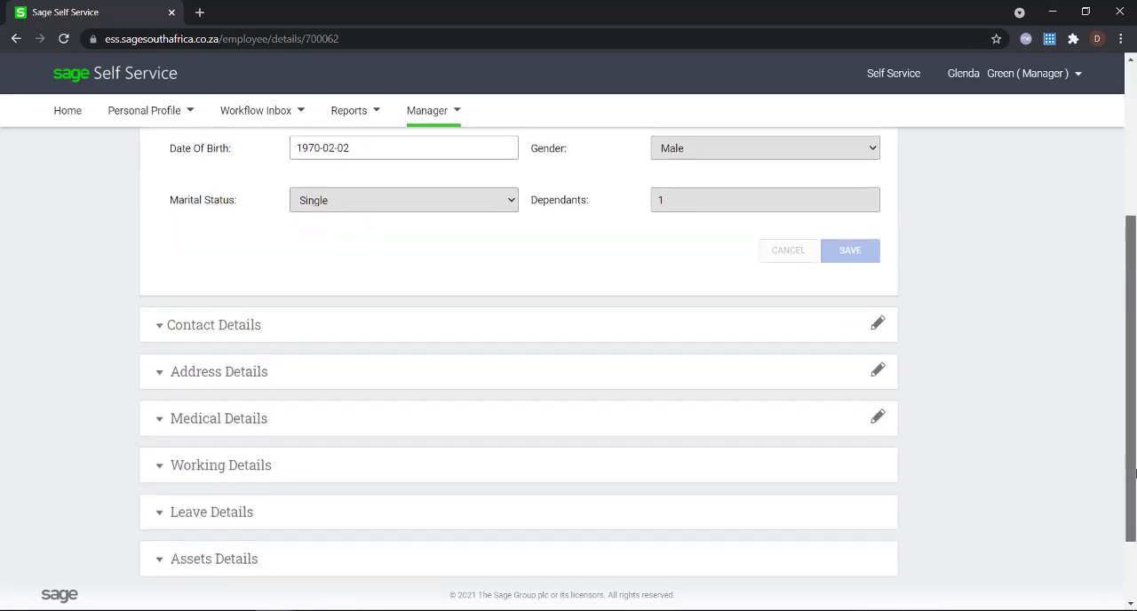
{"action": "left_click", "coordinate": [218, 371]}
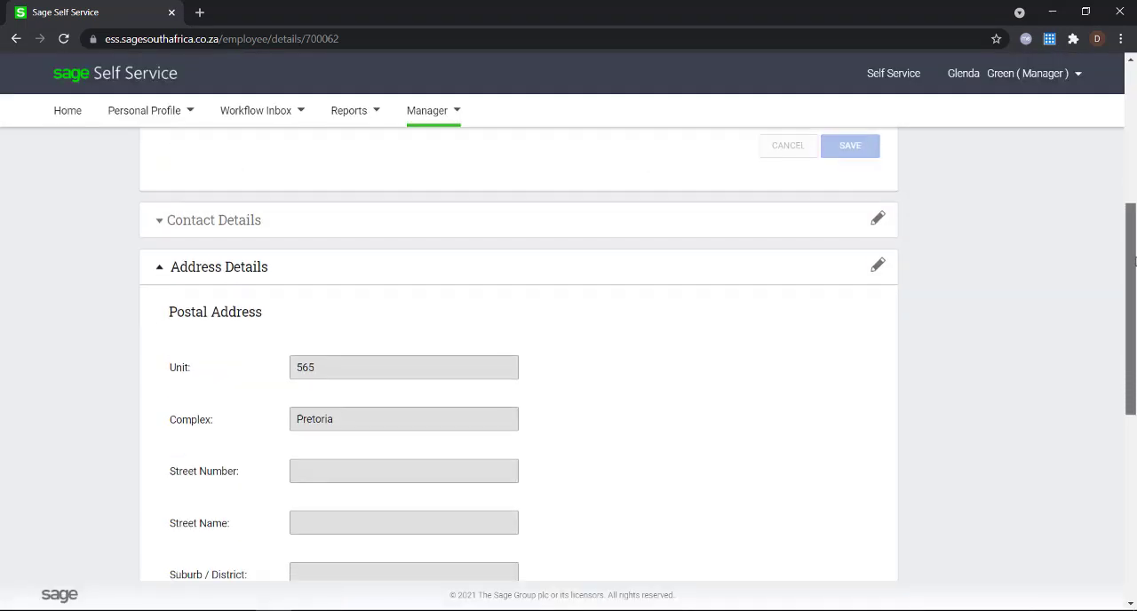
{"action": "scroll", "scroll_direction": "down", "scroll_amount": 3}
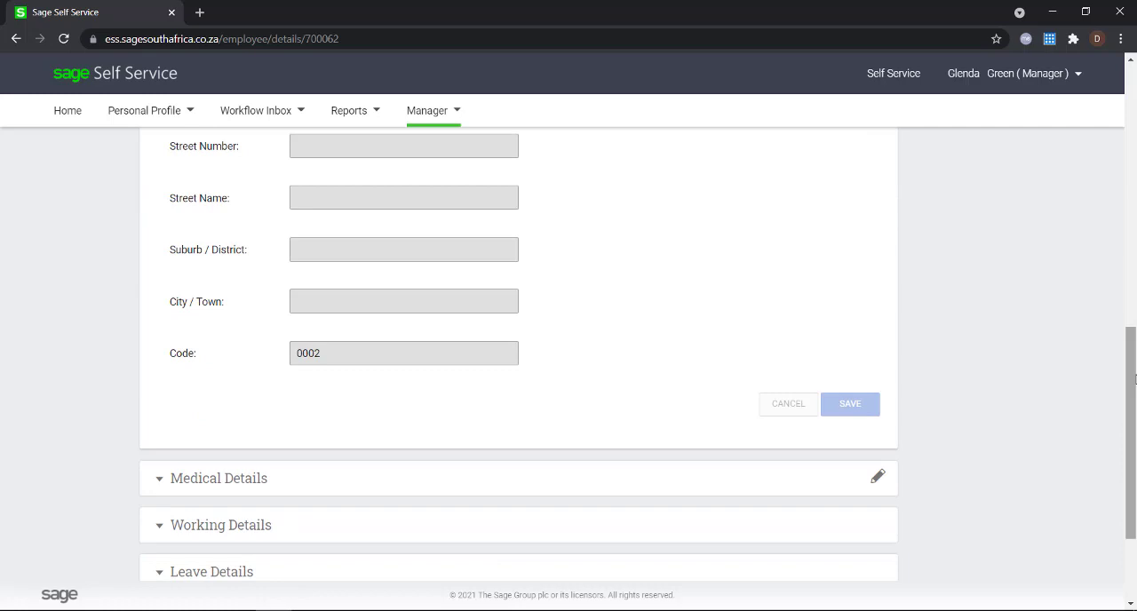
{"action": "mouse_move", "coordinate": [1130, 380]}
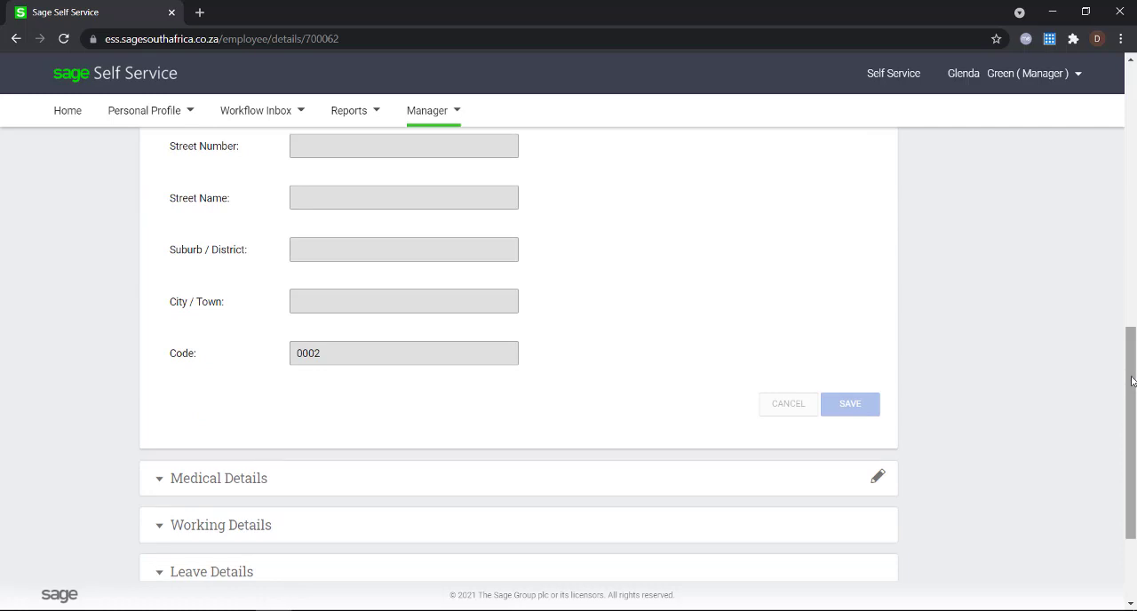
{"action": "scroll", "scroll_direction": "up", "scroll_amount": 3}
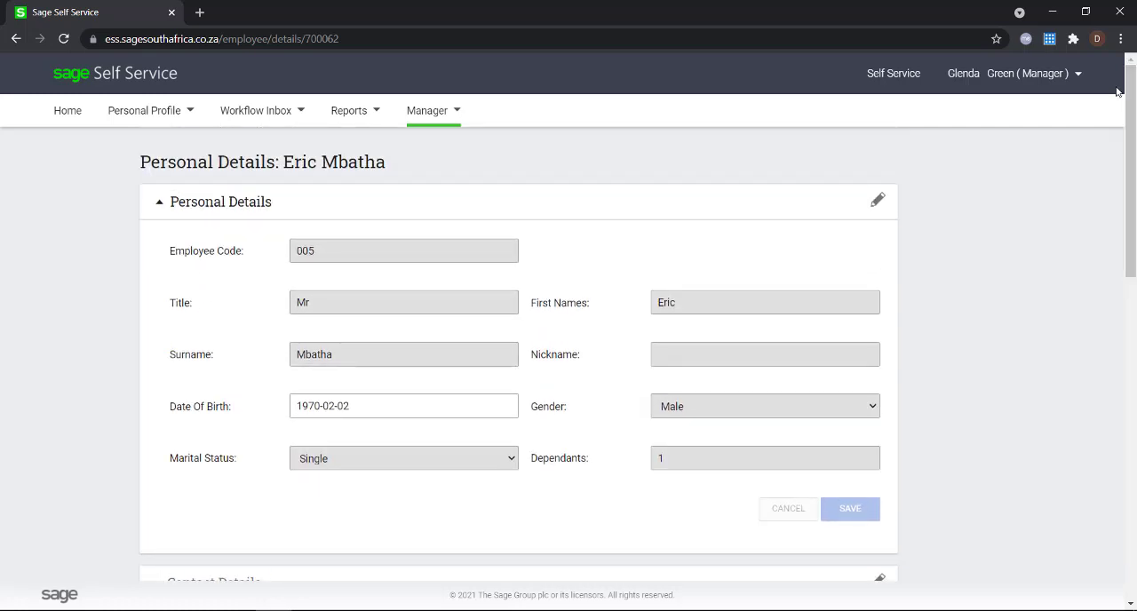
{"action": "left_click", "coordinate": [144, 110]}
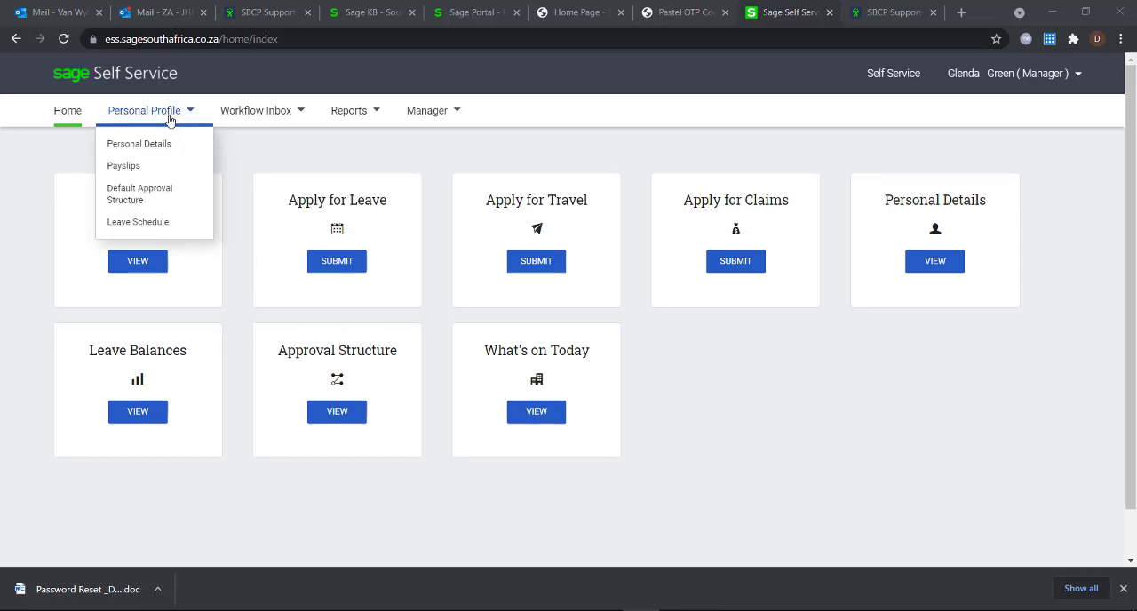
{"action": "left_click", "coordinate": [138, 143]}
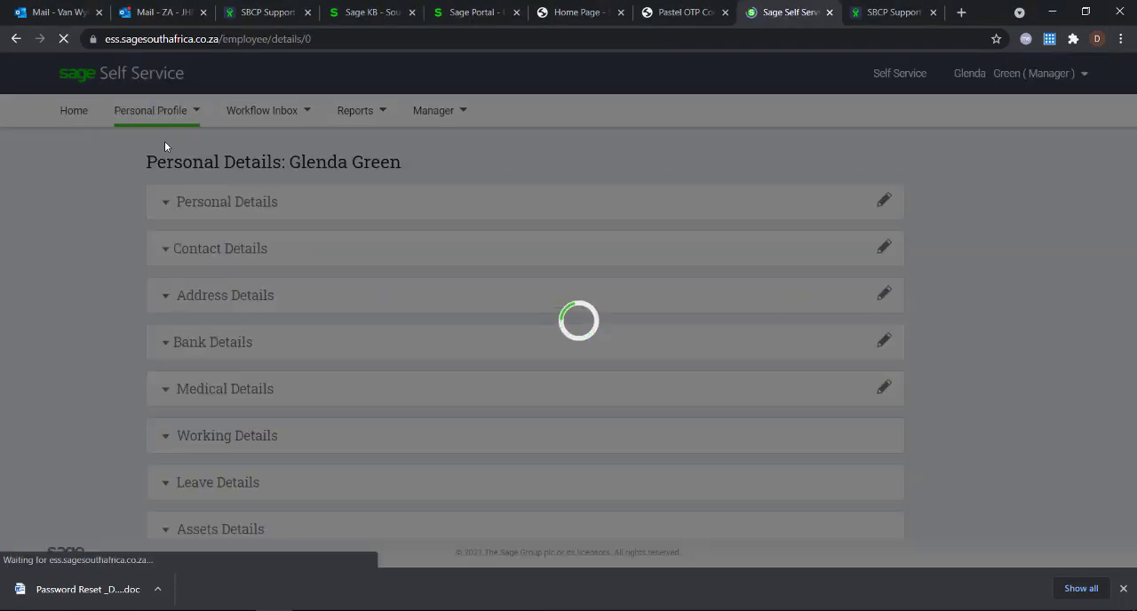
{"action": "left_click", "coordinate": [227, 202]}
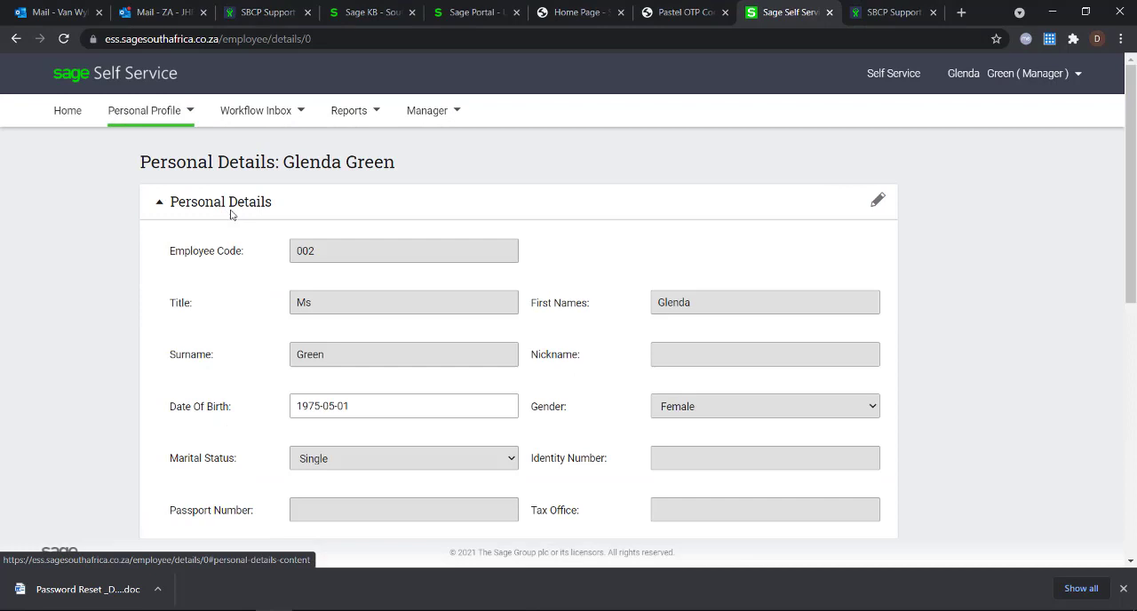
{"action": "mouse_move", "coordinate": [567, 500]}
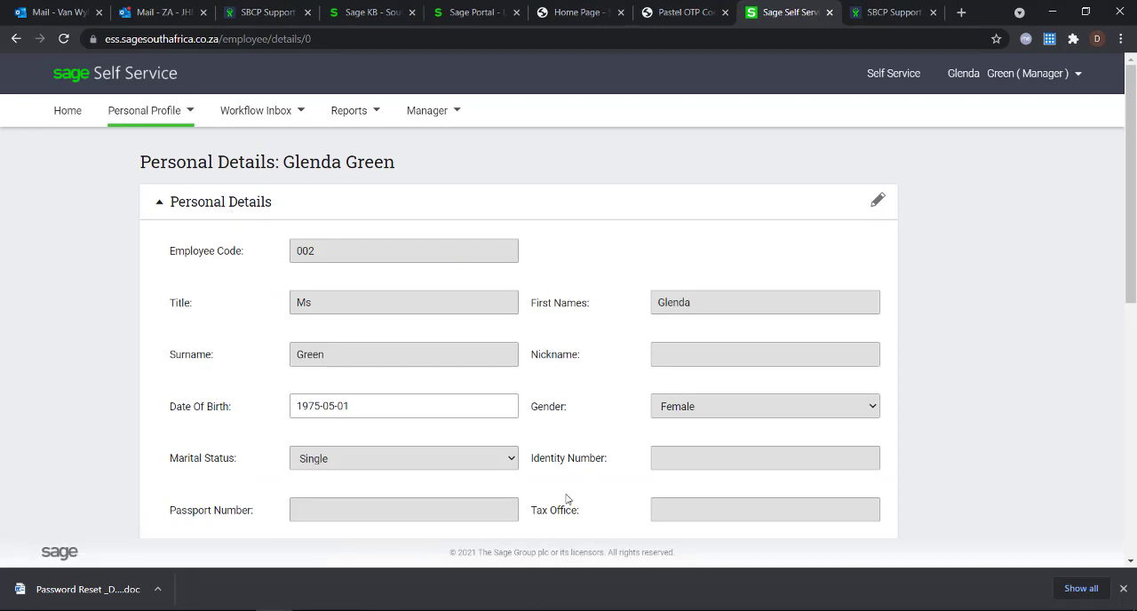
{"action": "scroll", "scroll_direction": "down", "scroll_amount": 3}
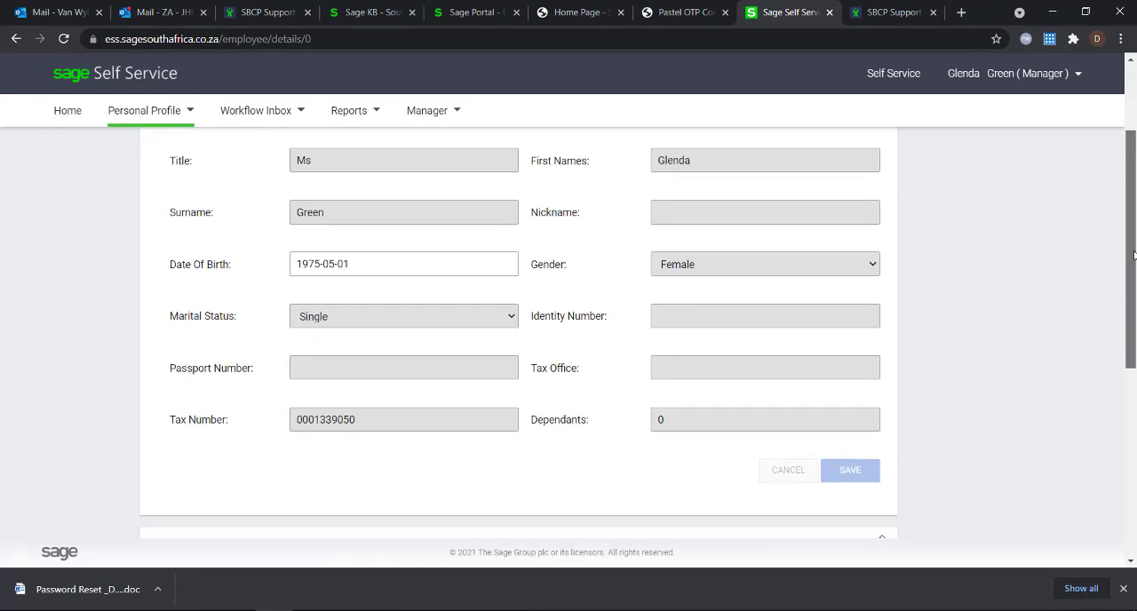
{"action": "scroll", "scroll_direction": "down", "scroll_amount": 3}
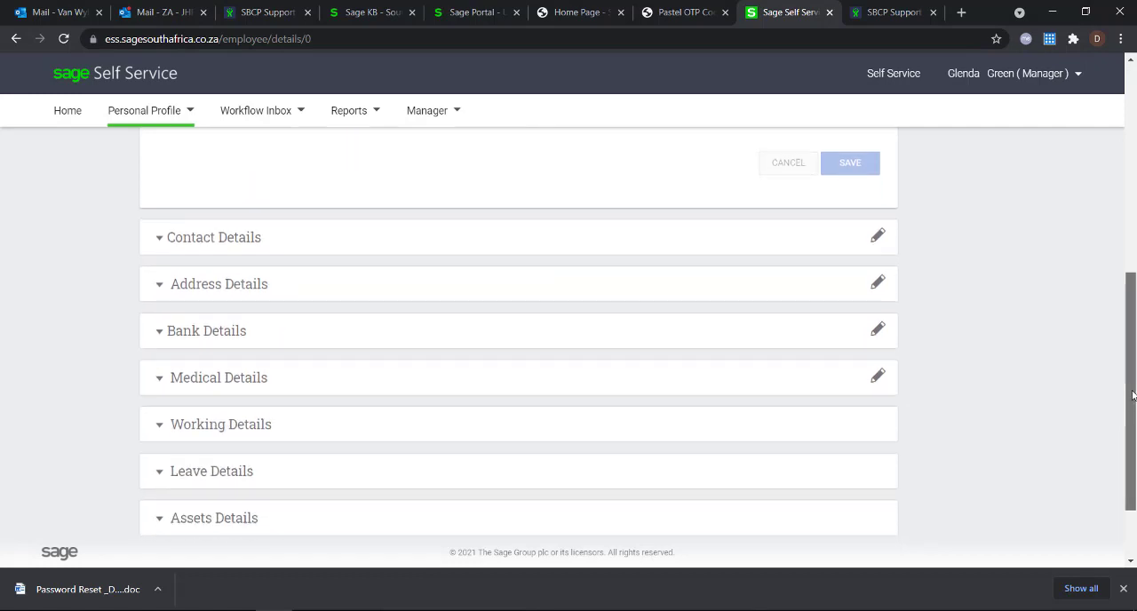
{"action": "scroll", "scroll_direction": "down", "scroll_amount": 3}
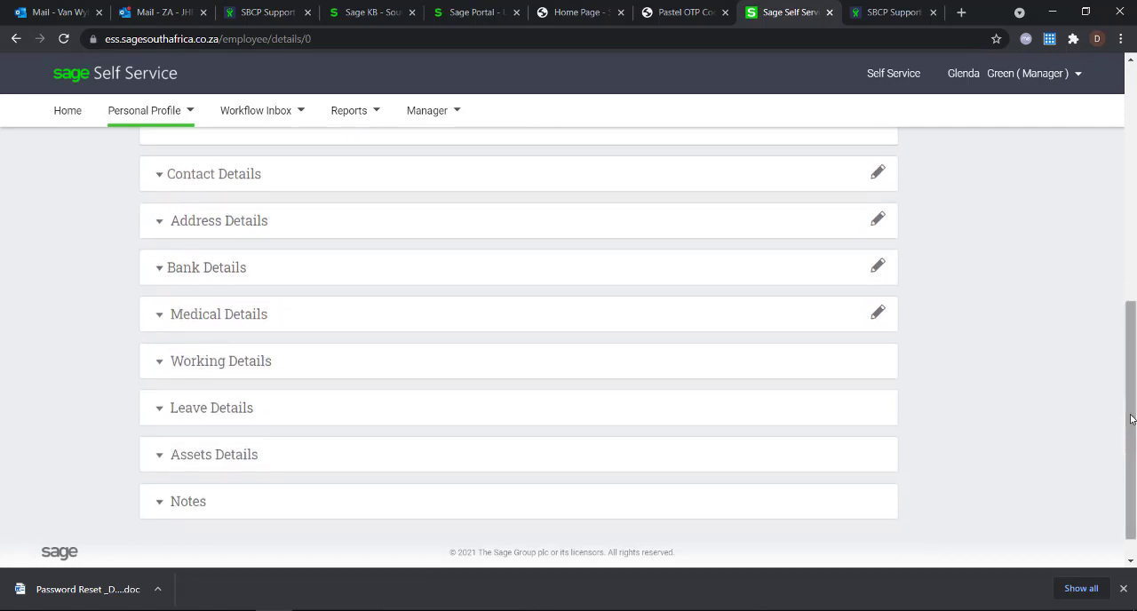